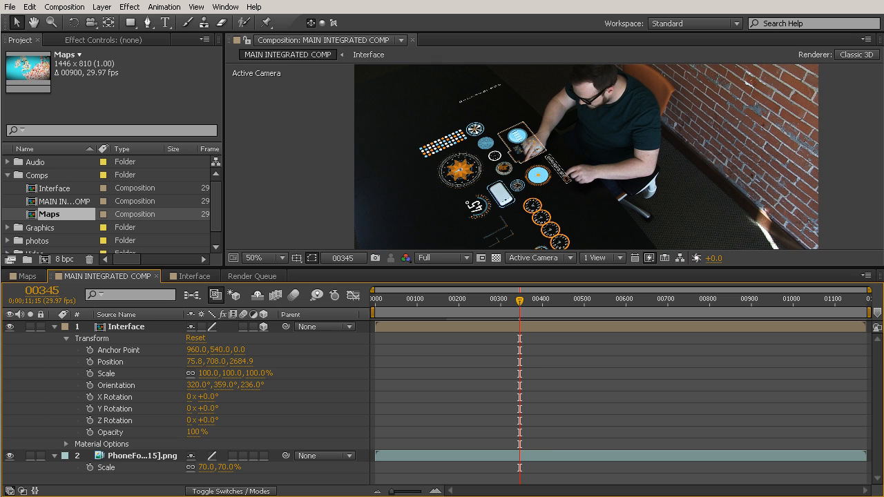
# Inspect the hand edges up close, then view the composite at 100% magnification
pyautogui.click(254, 257)
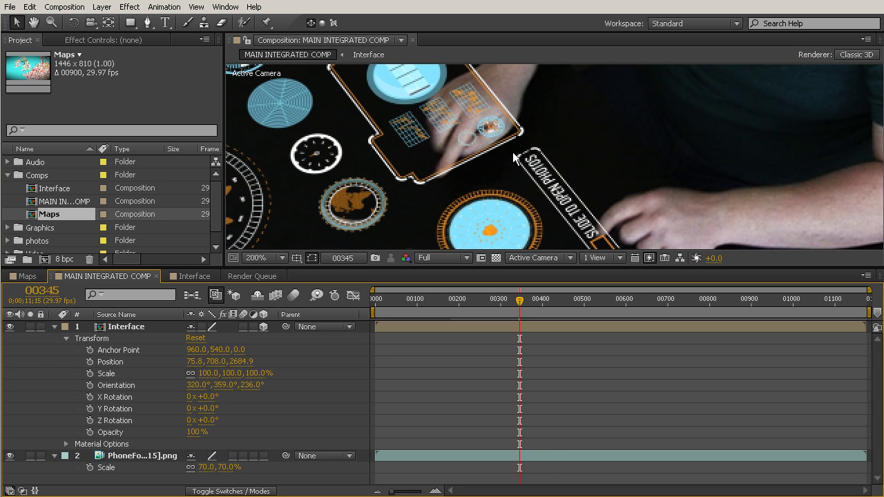
pyautogui.moveTo(577, 142)
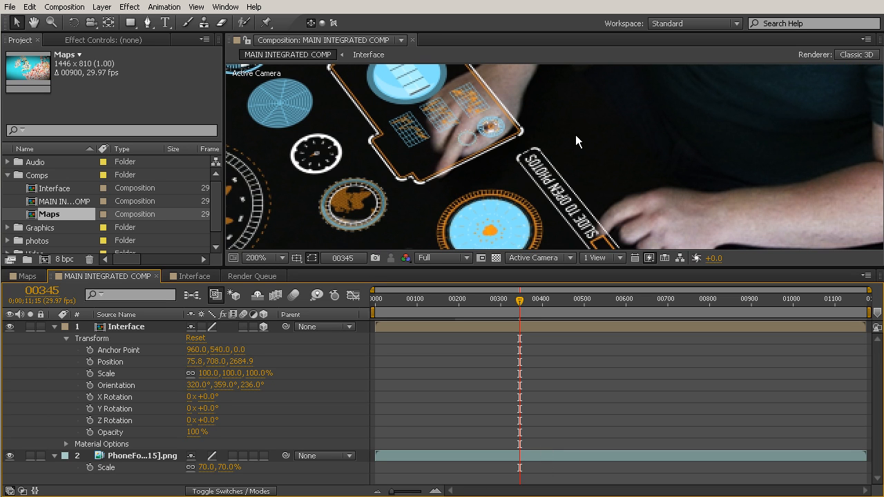
pyautogui.moveTo(513, 171)
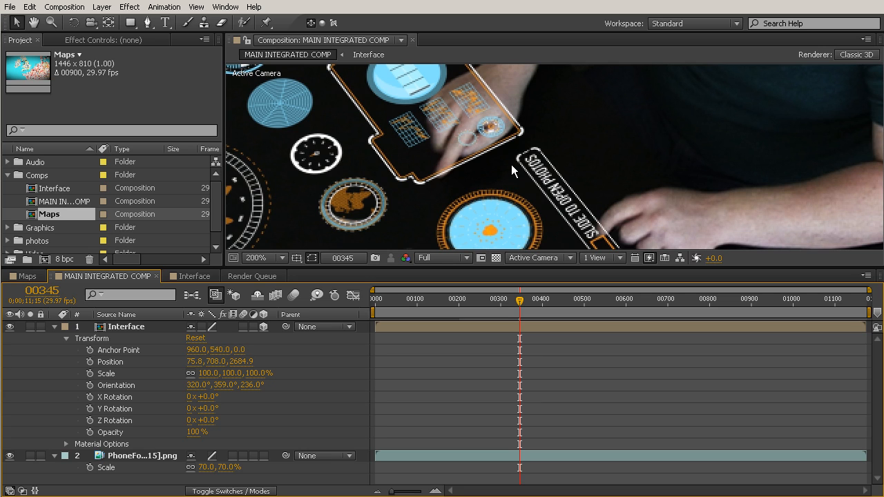
pyautogui.moveTo(425, 149)
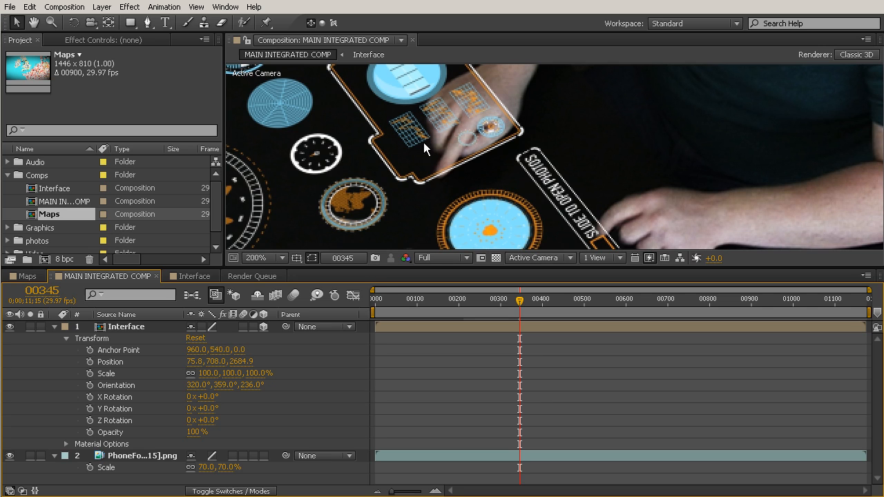
pyautogui.moveTo(459, 88)
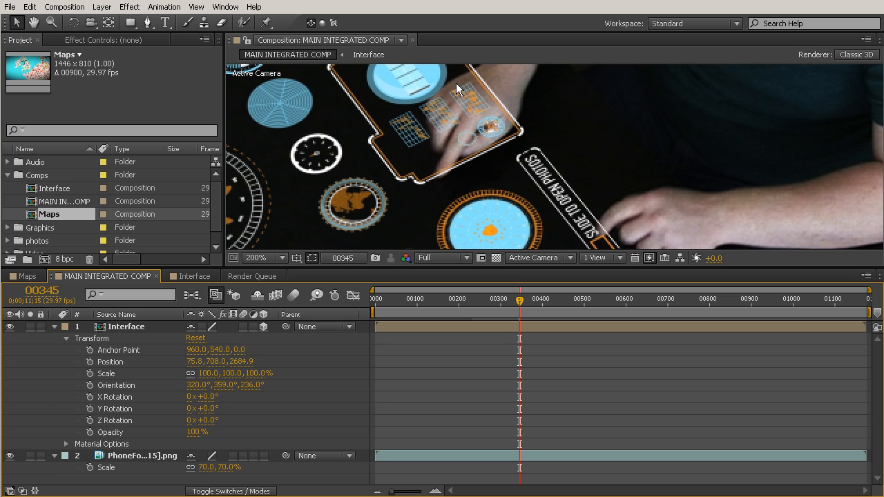
pyautogui.click(256, 258)
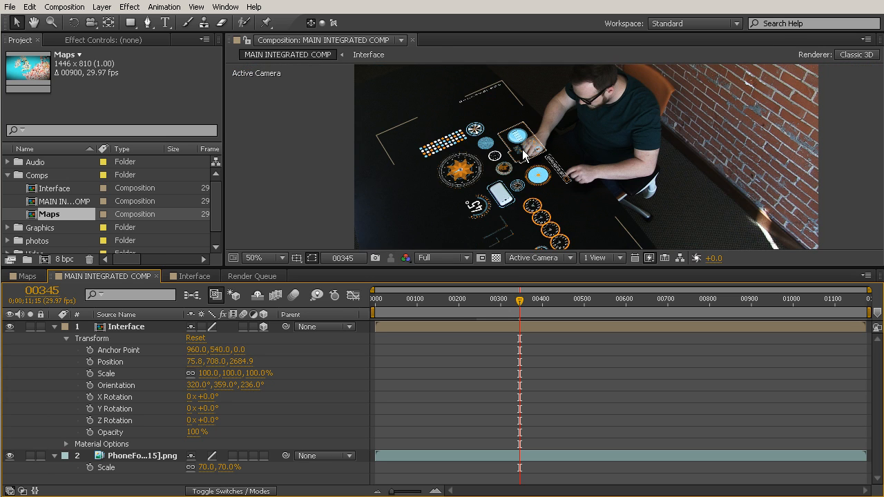
pyautogui.click(255, 257)
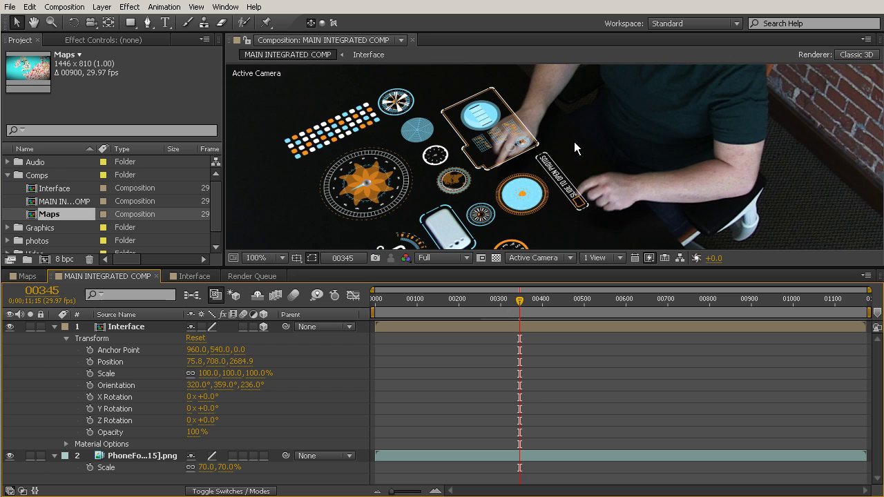
pyautogui.moveTo(542, 106)
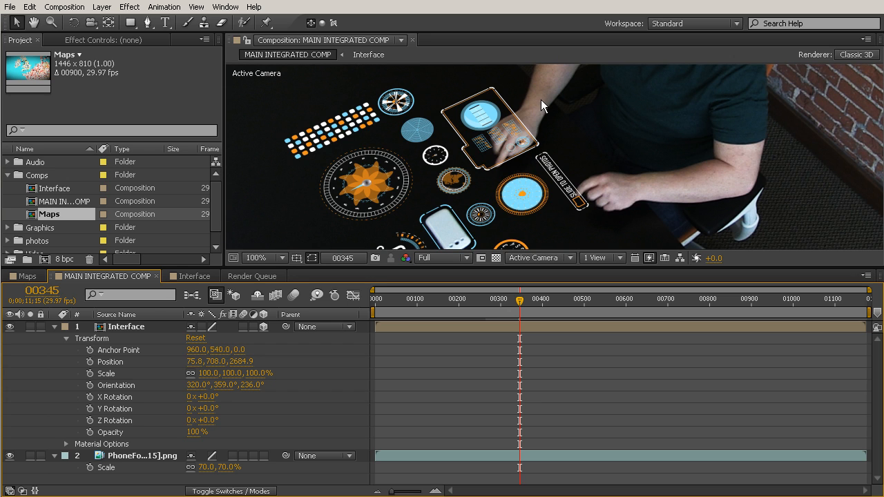
pyautogui.moveTo(558, 205)
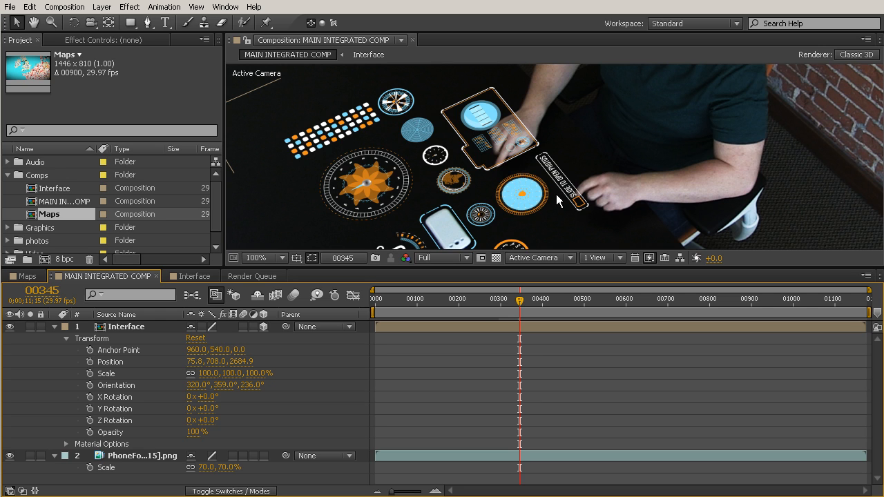
pyautogui.moveTo(592, 270)
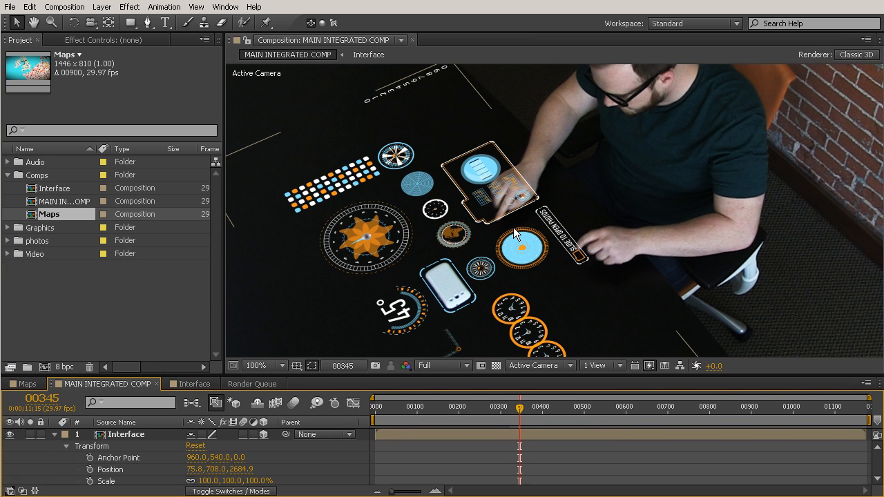
pyautogui.moveTo(637, 143)
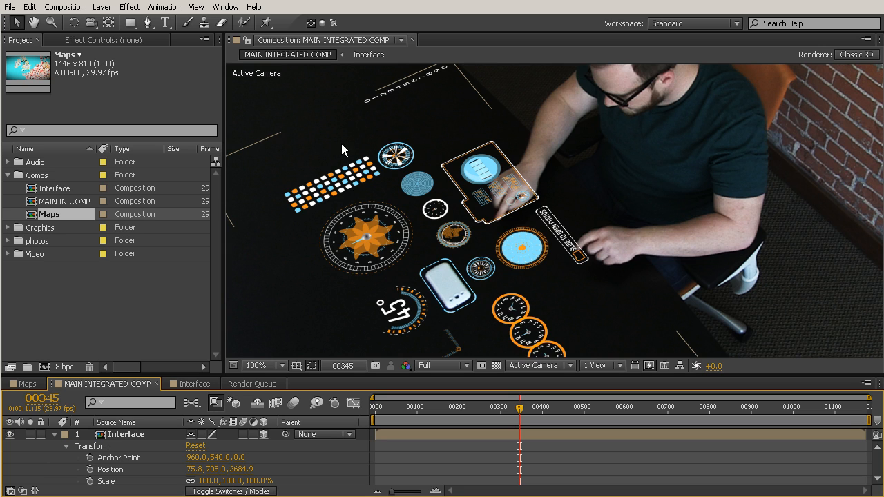
pyautogui.moveTo(702, 245)
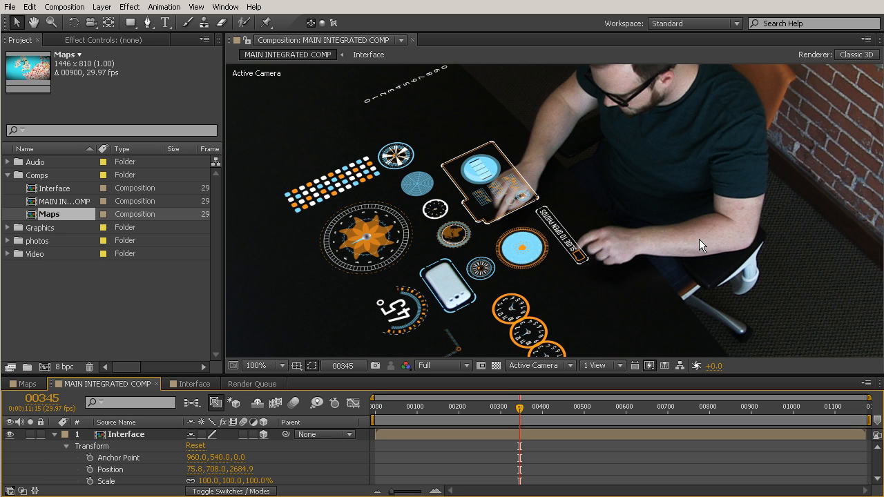
pyautogui.moveTo(694, 247)
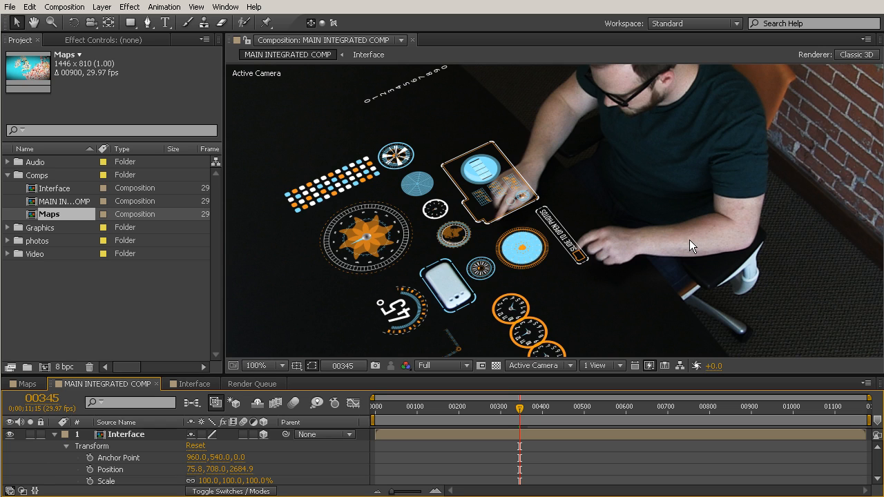
pyautogui.moveTo(693, 210)
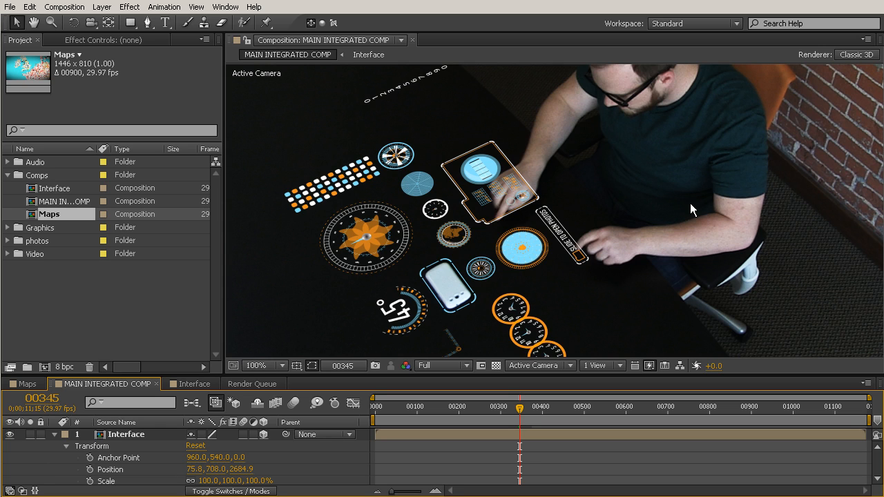
pyautogui.moveTo(713, 210)
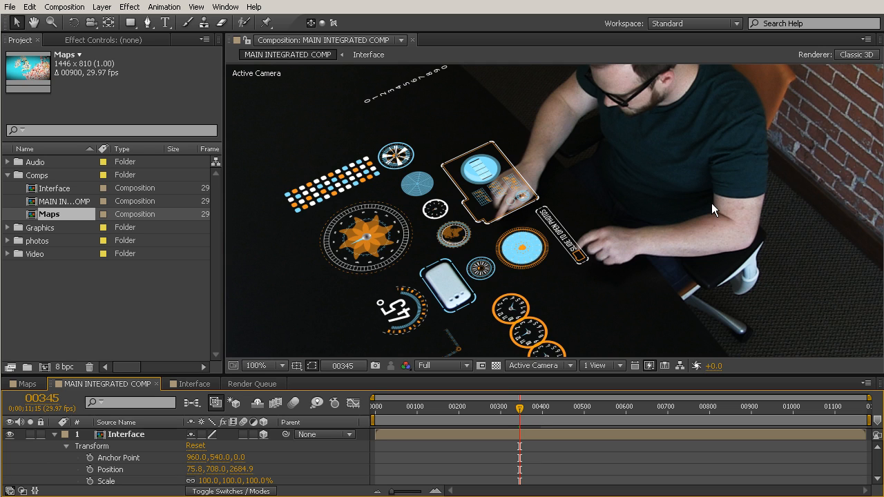
pyautogui.moveTo(711, 211)
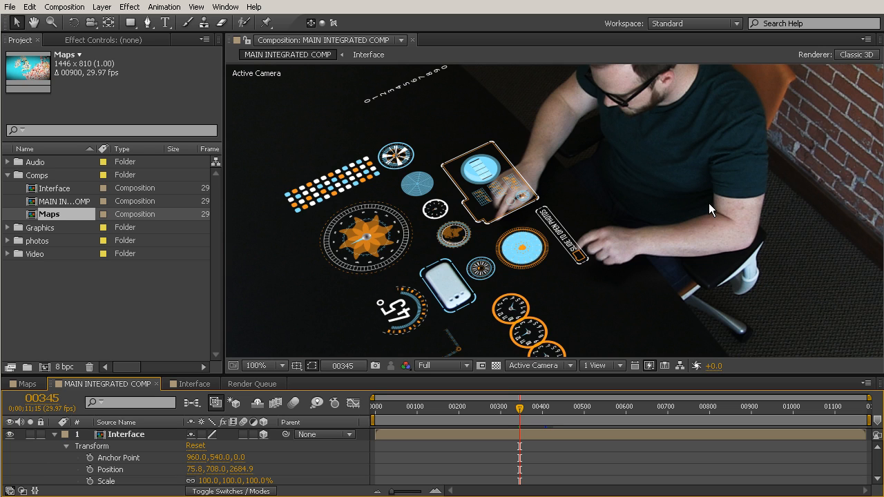
pyautogui.moveTo(667, 183)
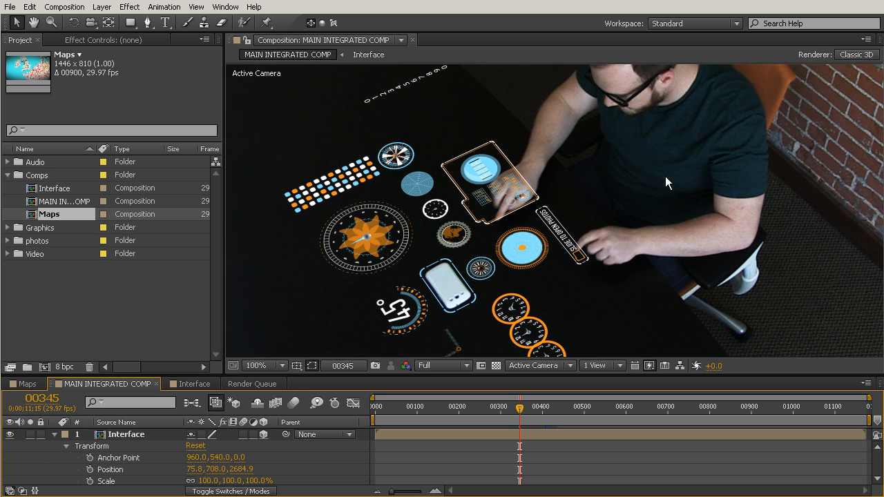
pyautogui.moveTo(792, 212)
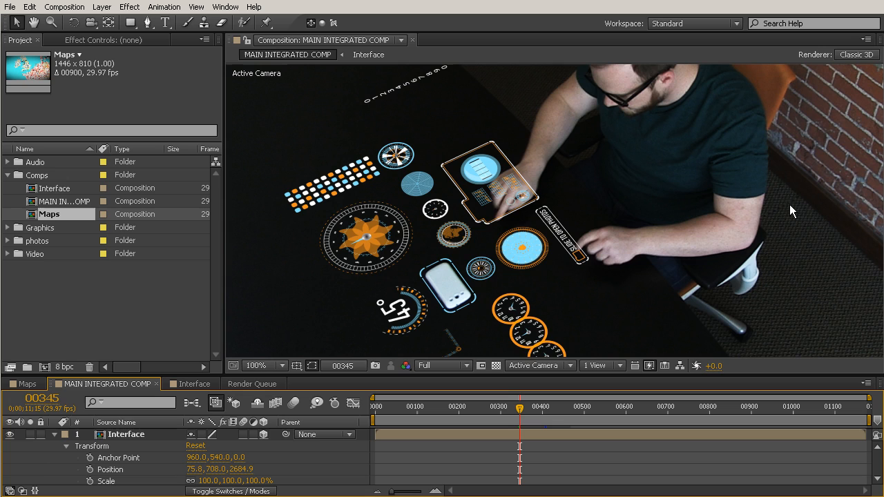
pyautogui.moveTo(780, 210)
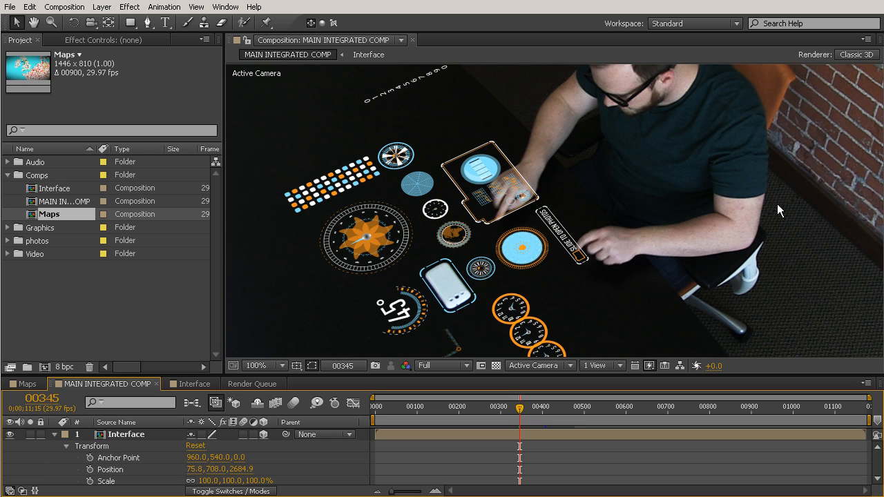
pyautogui.moveTo(756, 213)
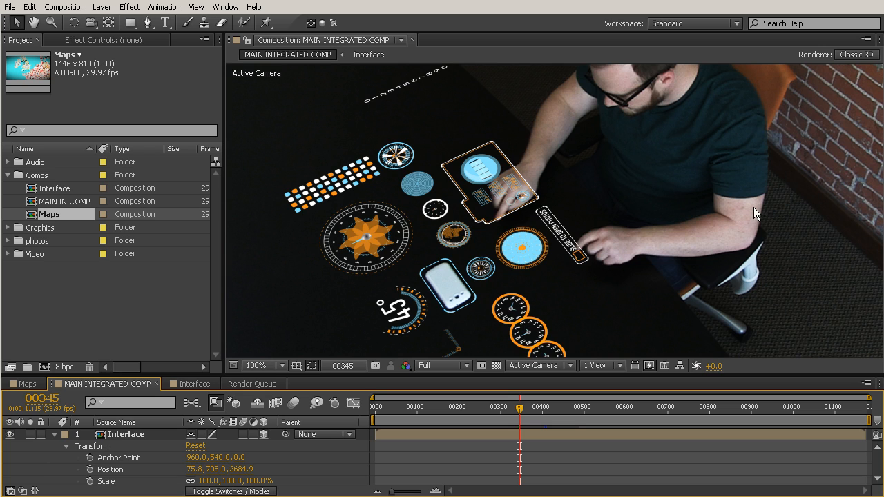
pyautogui.moveTo(610, 241)
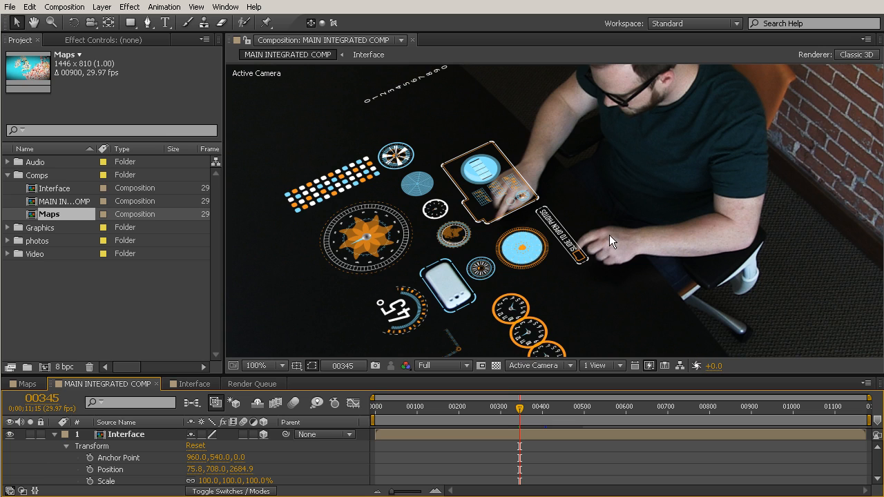
pyautogui.moveTo(491, 234)
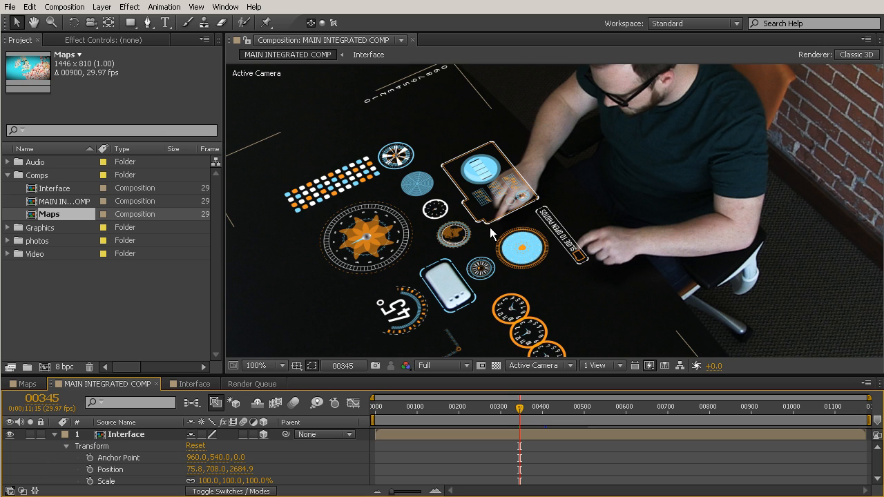
pyautogui.moveTo(593, 211)
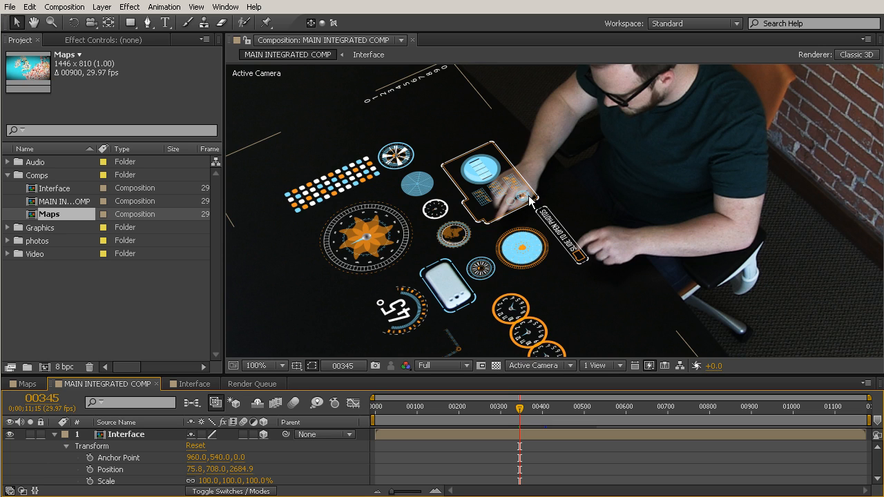
pyautogui.moveTo(568, 269)
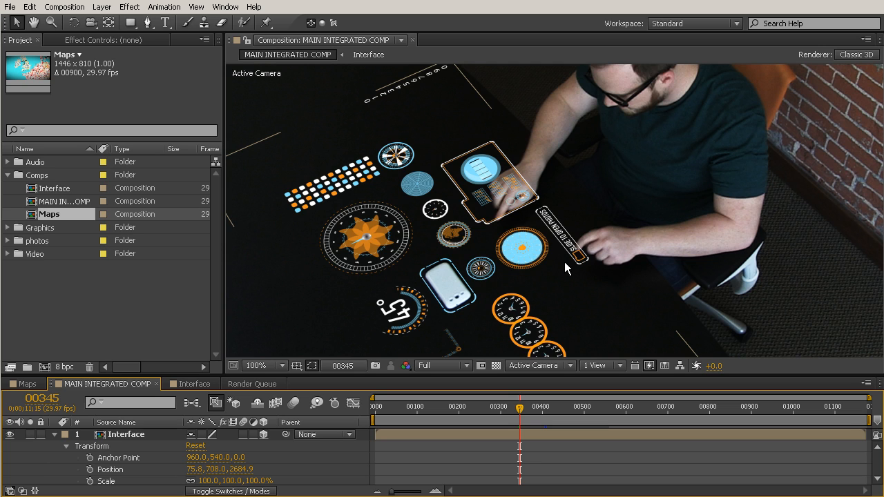
pyautogui.moveTo(531, 402)
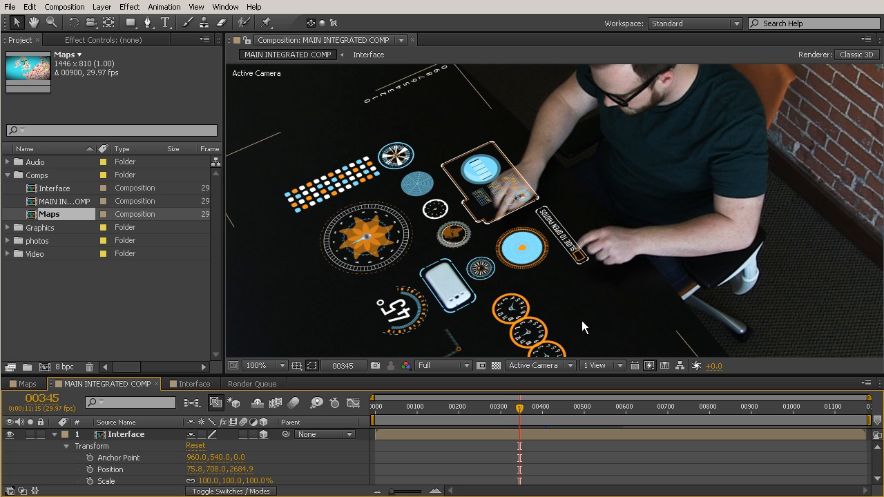
# Scrub back through frames 00078 and 00063, then settle on frame 00286
pyautogui.moveTo(519, 406); pyautogui.dragTo(507, 415)
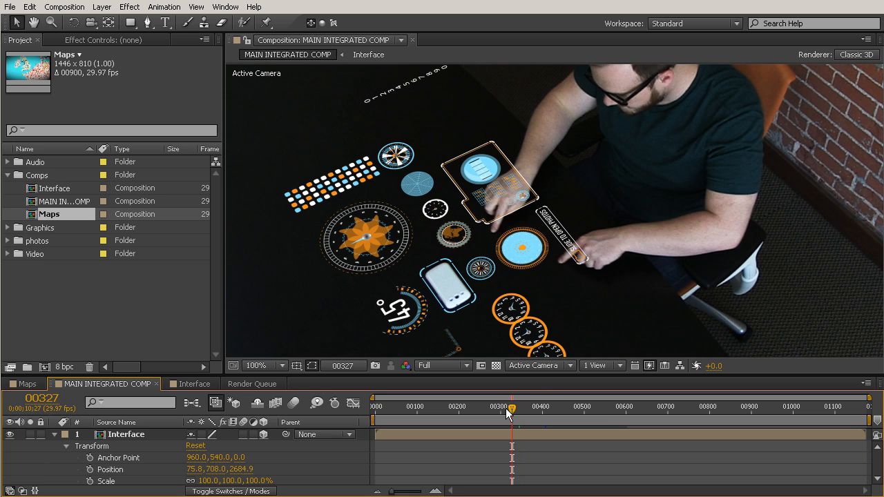
pyautogui.moveTo(512, 406); pyautogui.dragTo(500, 406)
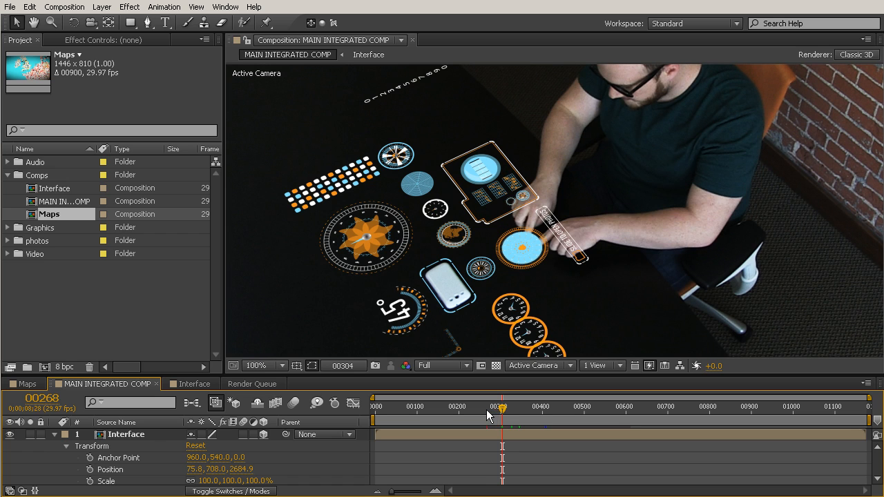
pyautogui.moveTo(501, 406); pyautogui.dragTo(478, 406)
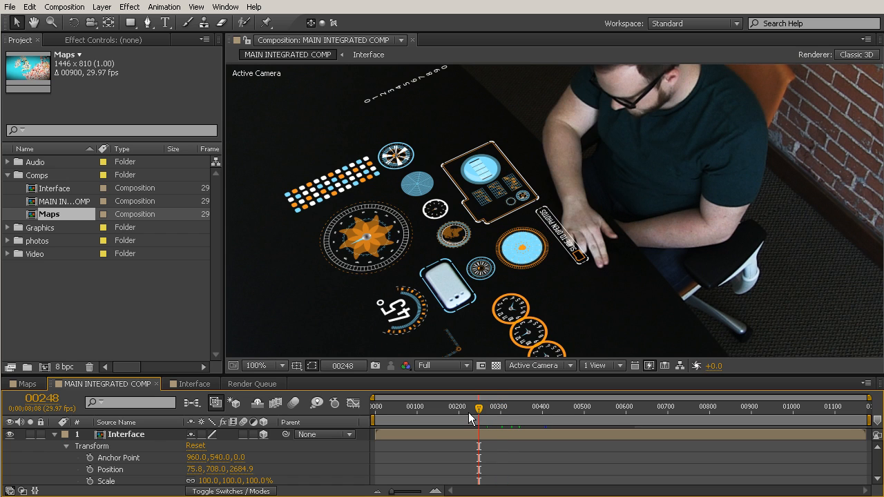
pyautogui.moveTo(479, 406); pyautogui.dragTo(458, 407)
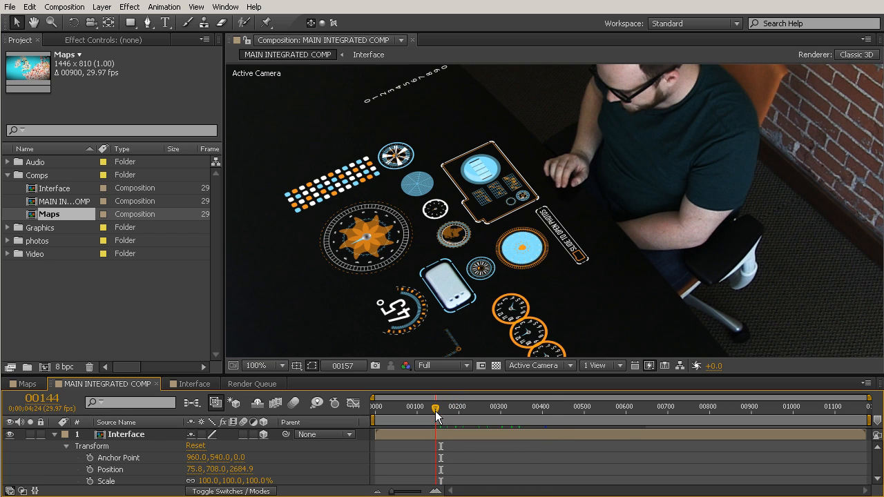
pyautogui.moveTo(436, 415); pyautogui.dragTo(414, 415)
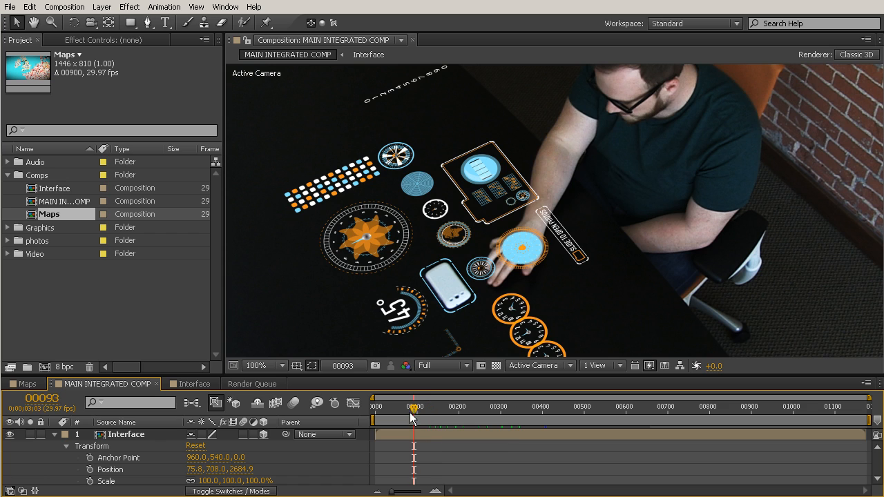
pyautogui.moveTo(414, 415); pyautogui.dragTo(406, 415)
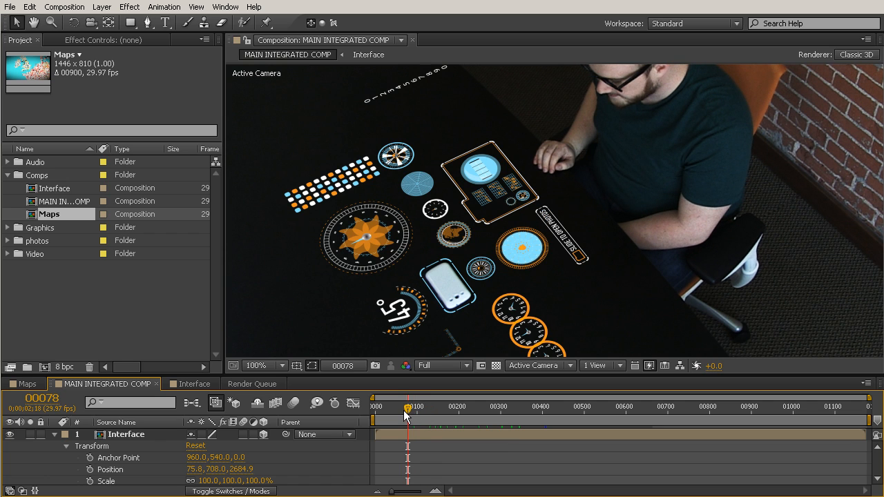
pyautogui.moveTo(407, 406); pyautogui.dragTo(401, 405)
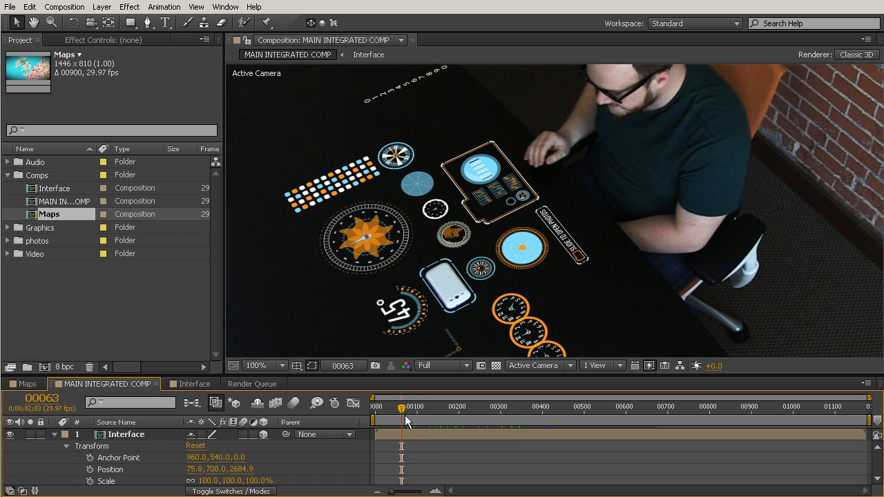
pyautogui.moveTo(403, 420)
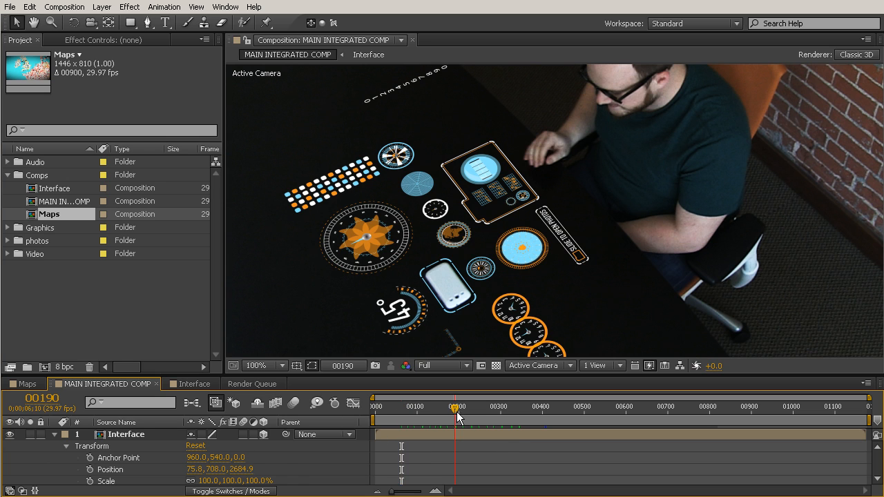
pyautogui.moveTo(457, 418); pyautogui.dragTo(468, 418)
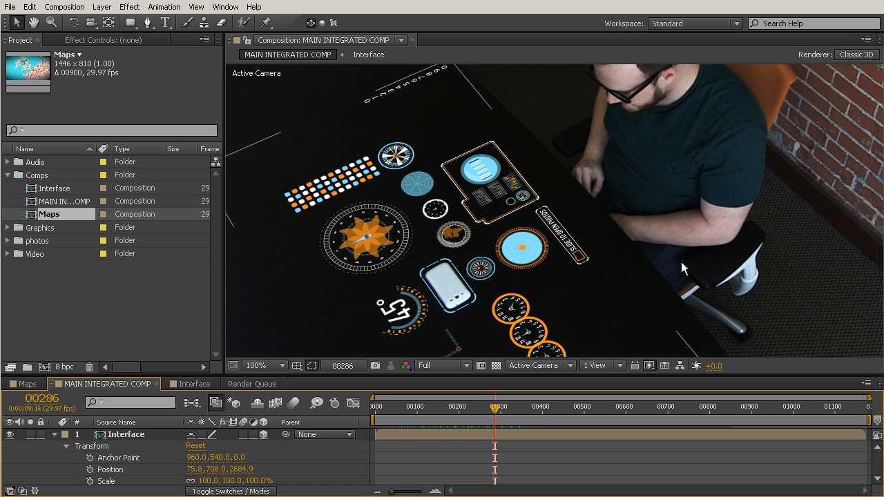
pyautogui.moveTo(576, 319)
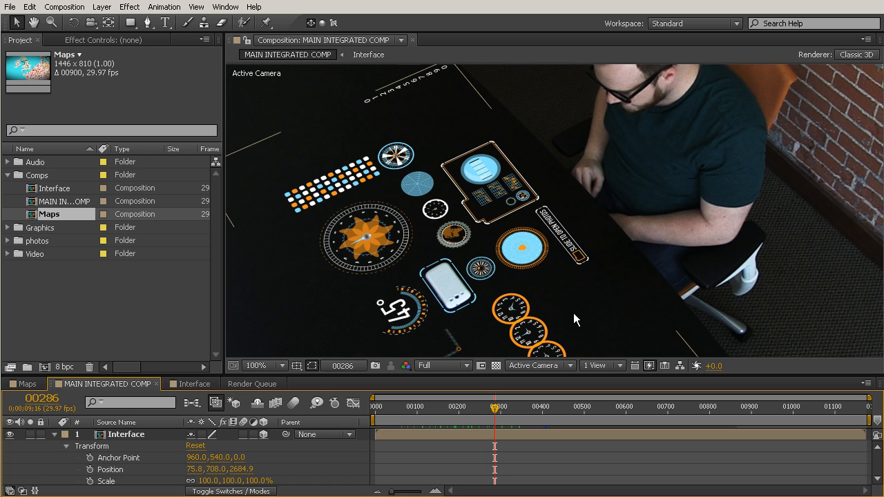
pyautogui.moveTo(489, 281)
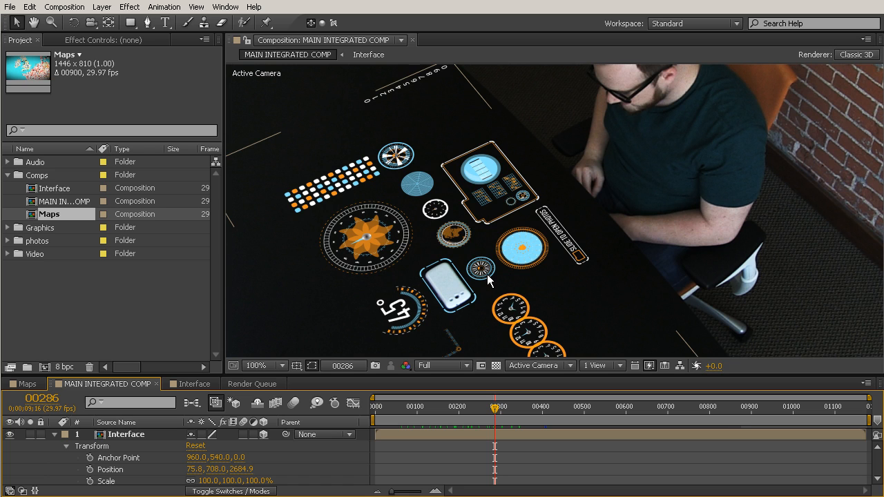
pyautogui.moveTo(493, 124)
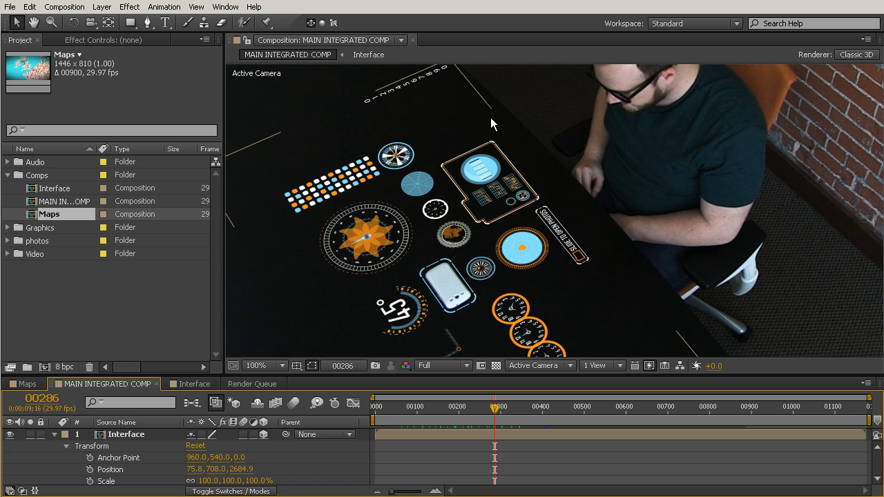
pyautogui.moveTo(498, 265)
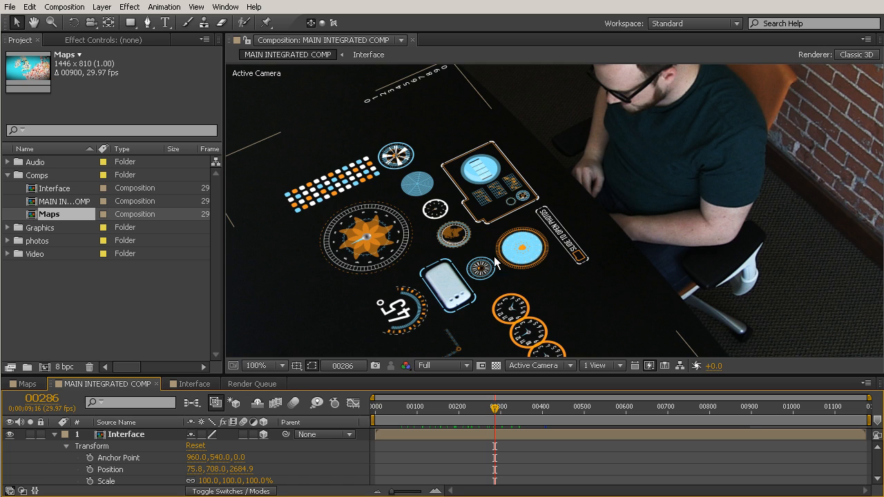
pyautogui.moveTo(586, 164)
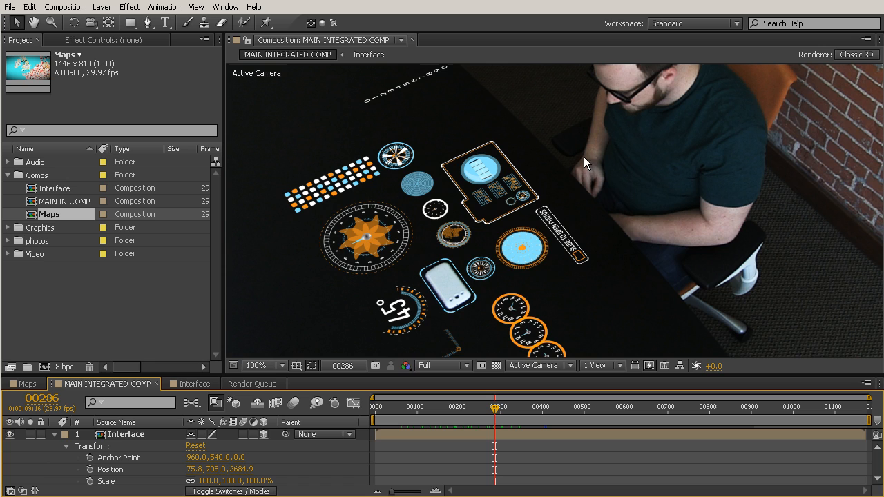
pyautogui.moveTo(511, 188)
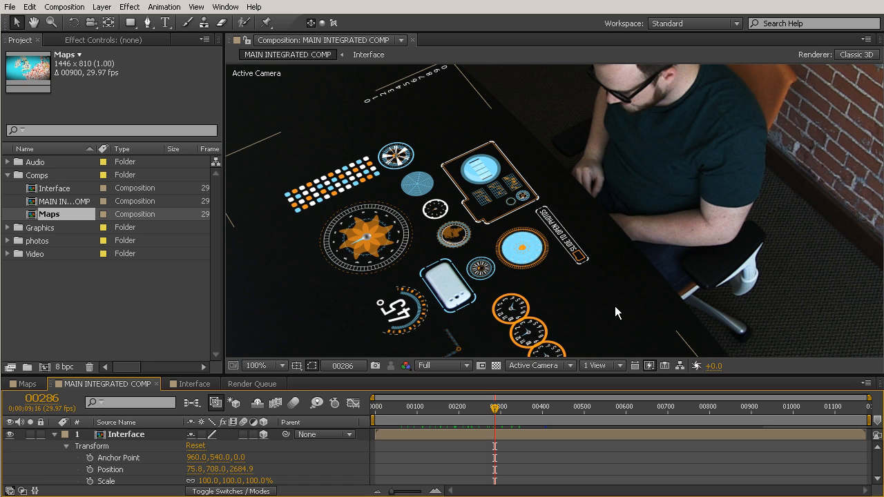
pyautogui.moveTo(537, 253)
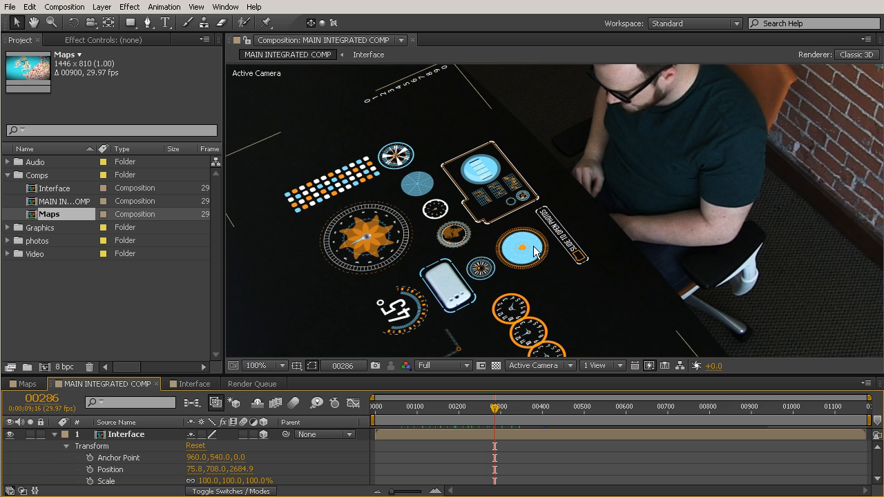
pyautogui.moveTo(599, 247)
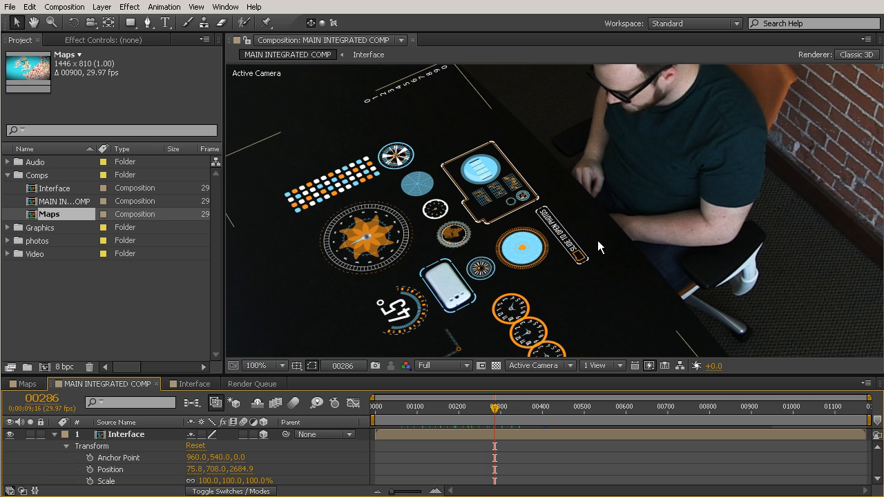
pyautogui.moveTo(694, 250)
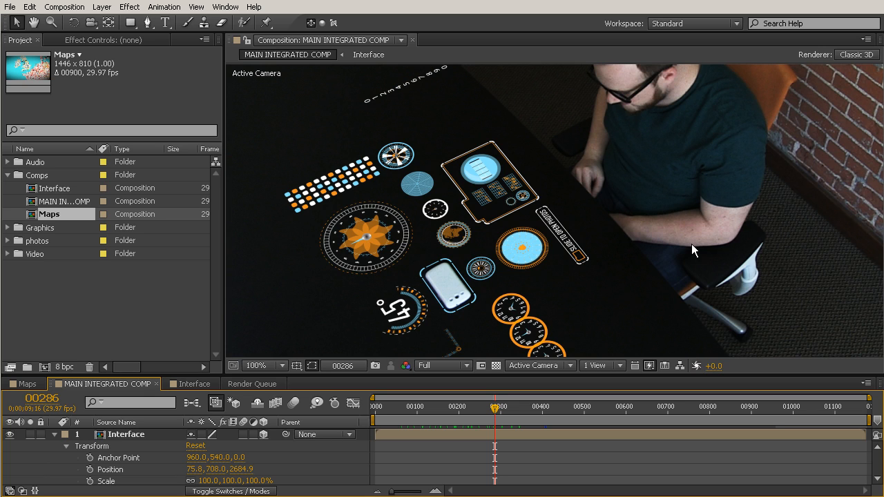
pyautogui.moveTo(417, 195)
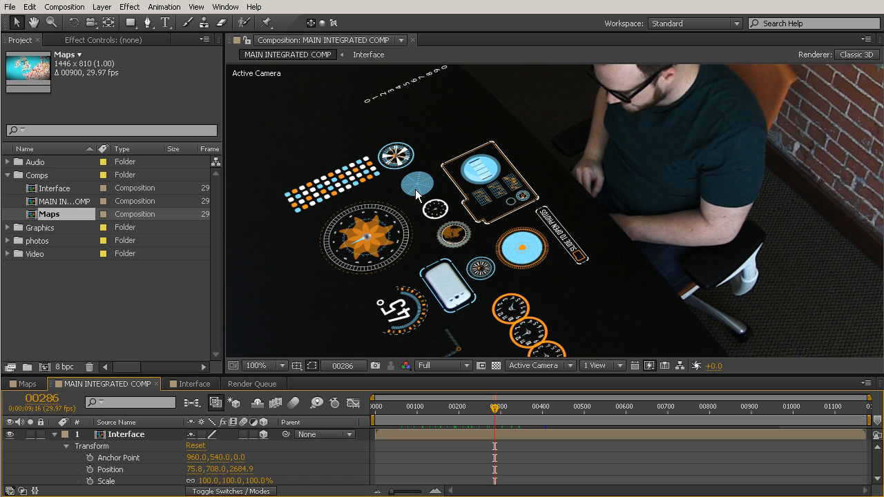
pyautogui.moveTo(649, 251)
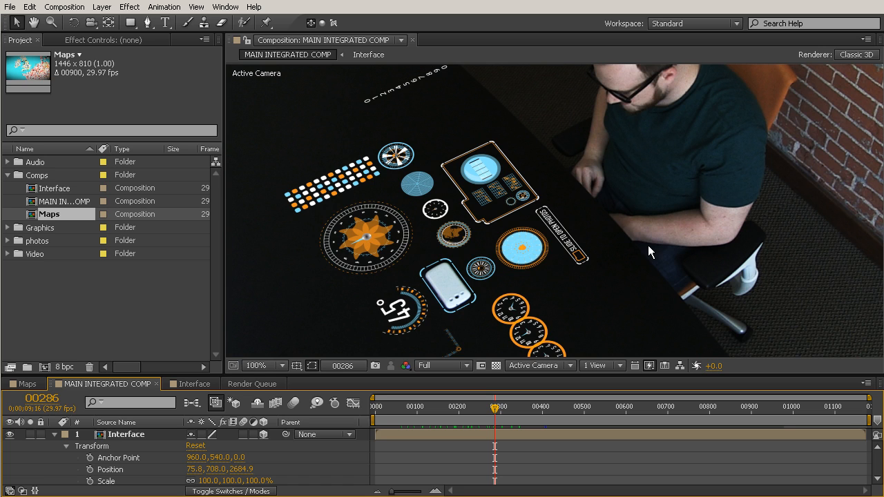
pyautogui.moveTo(514, 467)
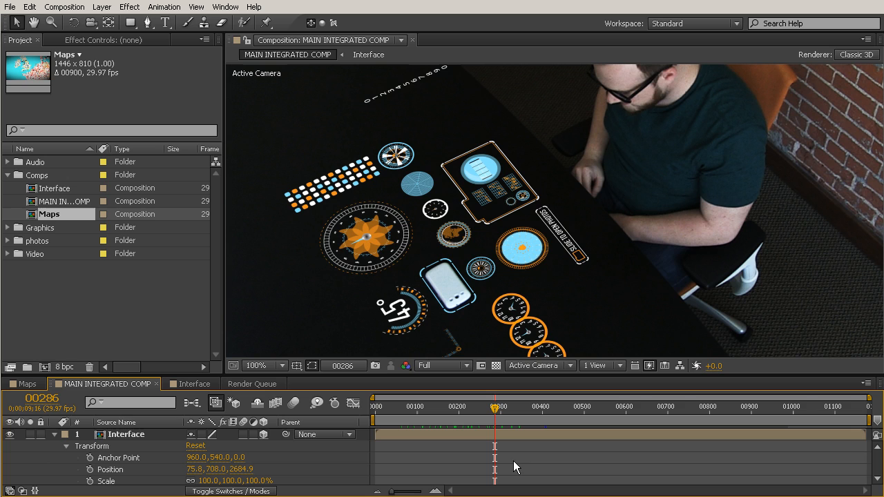
pyautogui.moveTo(670, 298)
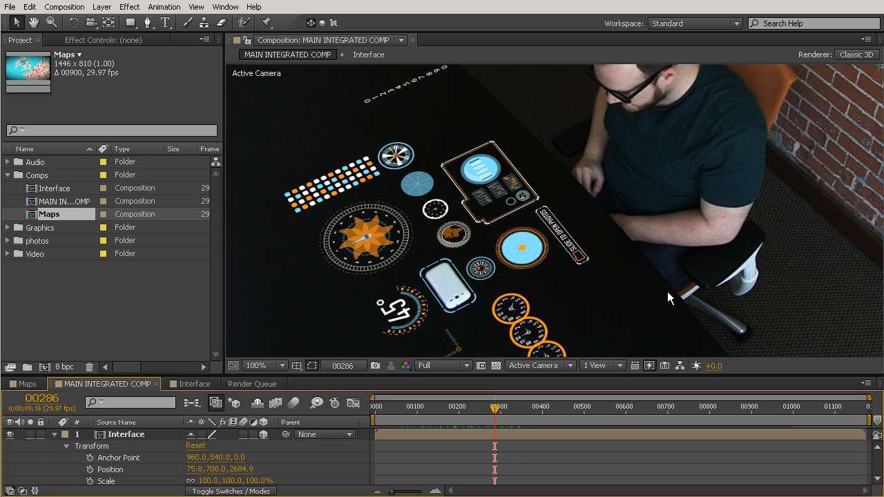
pyautogui.click(439, 365)
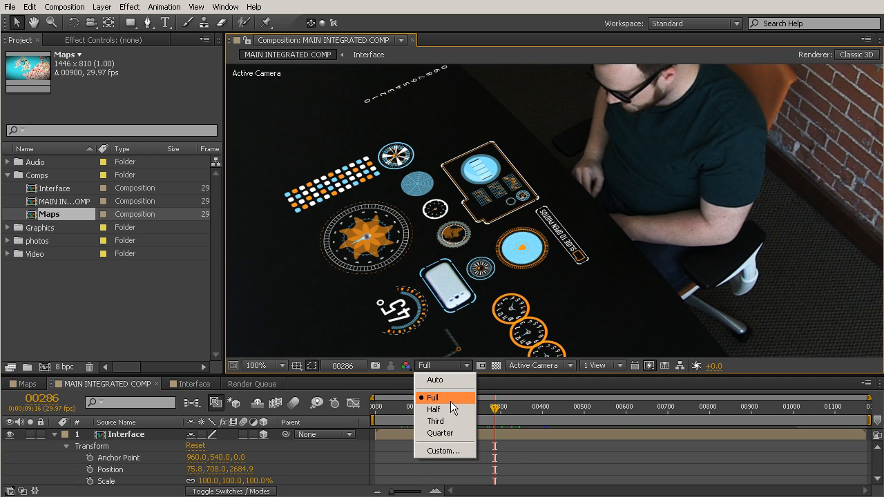
pyautogui.click(432, 397)
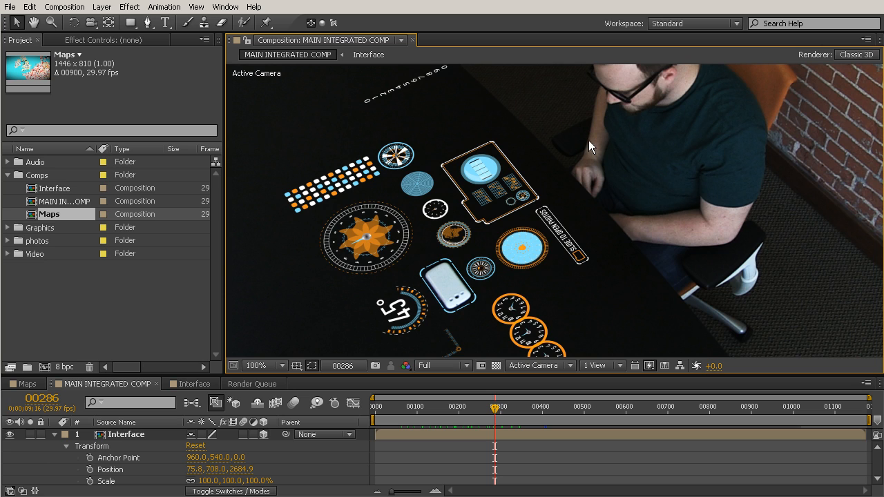
pyautogui.moveTo(726, 253)
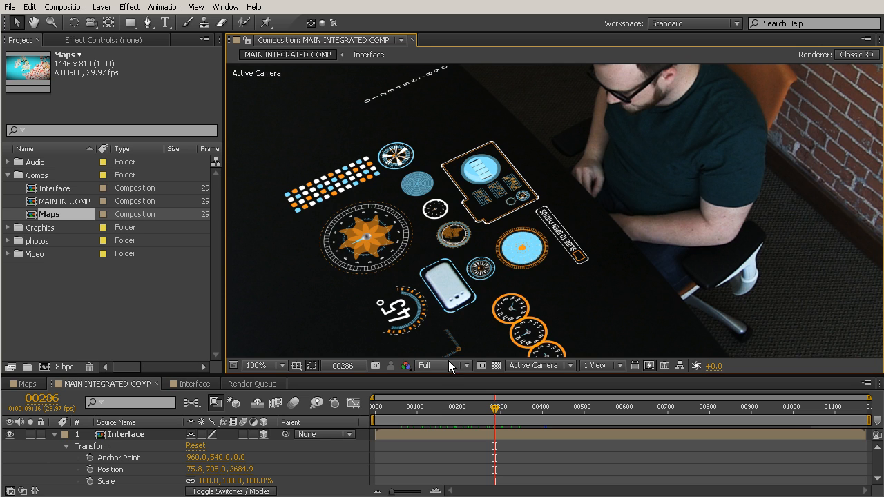
pyautogui.moveTo(654, 141)
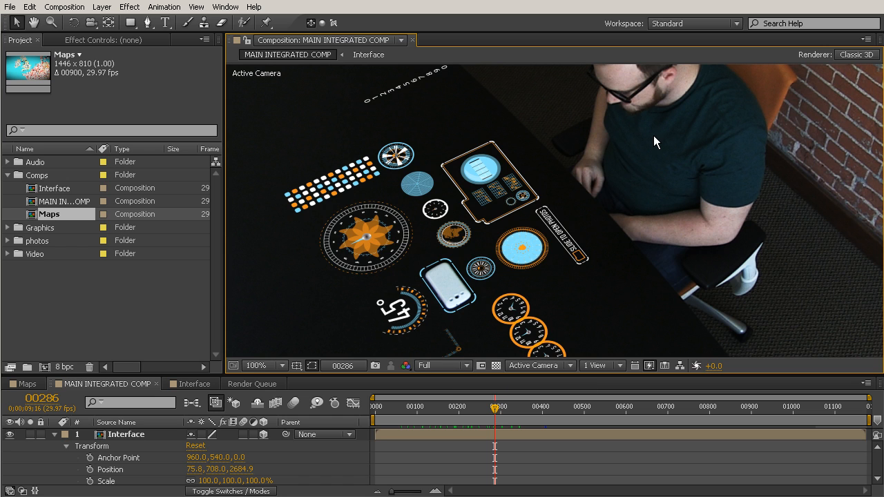
pyautogui.moveTo(575, 382)
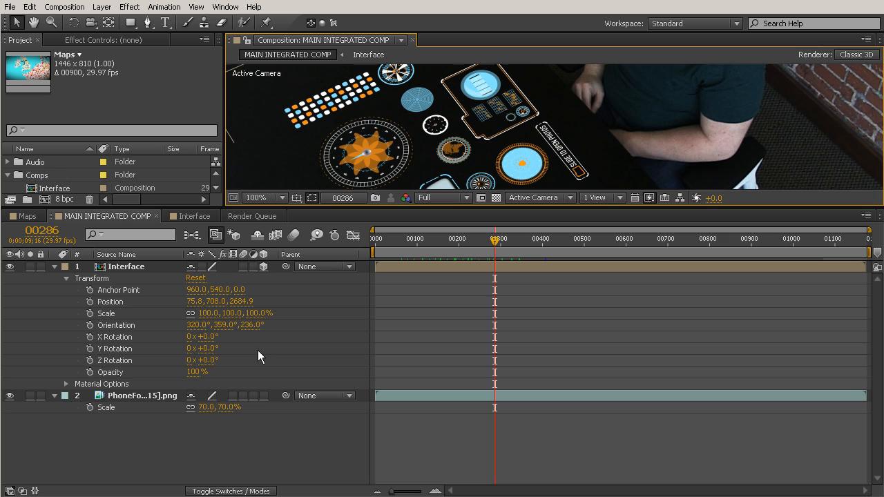
pyautogui.moveTo(474, 372)
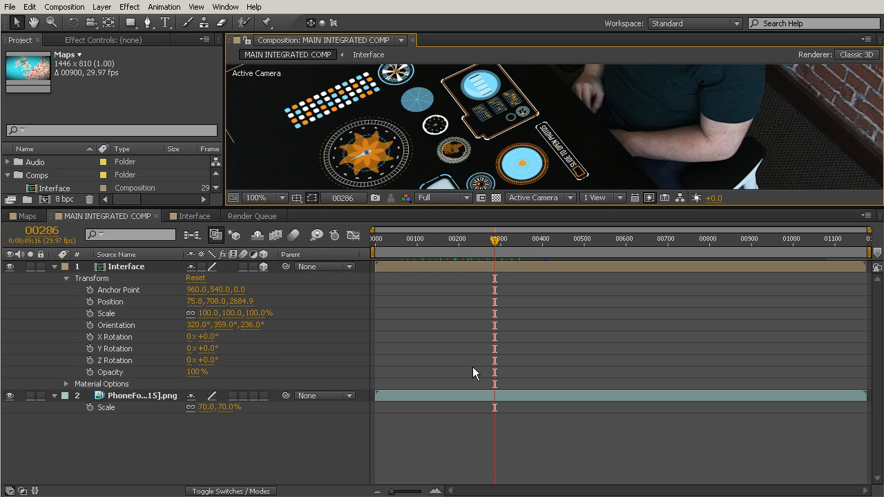
pyautogui.moveTo(417, 404)
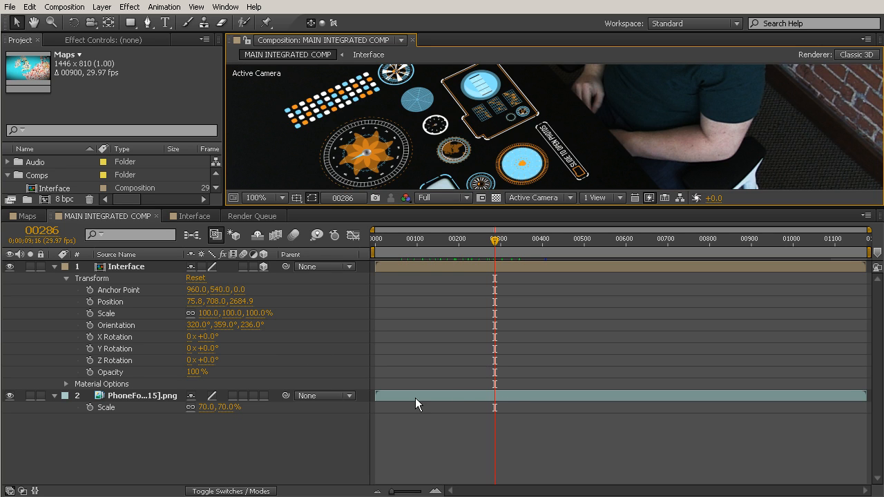
pyautogui.moveTo(312, 430)
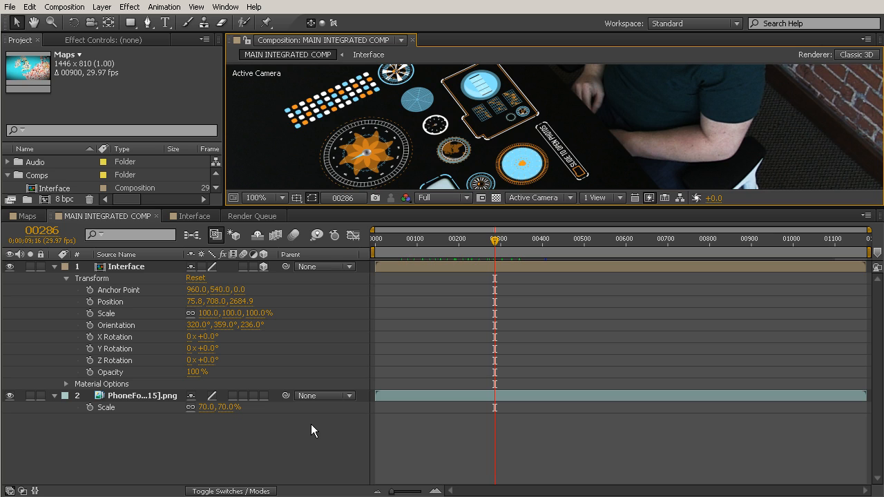
pyautogui.moveTo(107, 426)
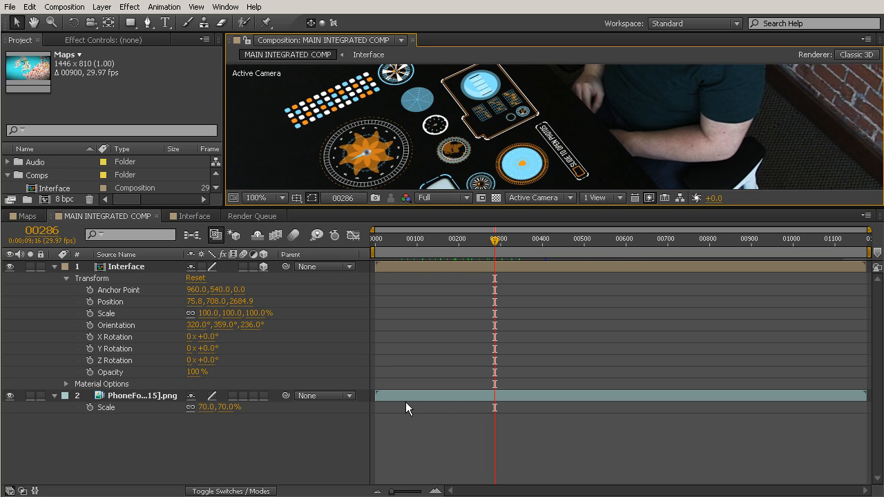
pyautogui.moveTo(738, 371)
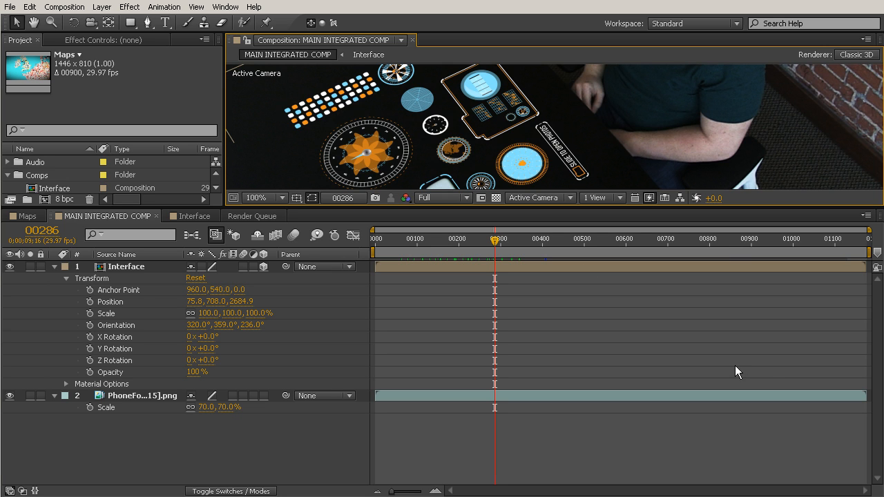
pyautogui.click(9, 266)
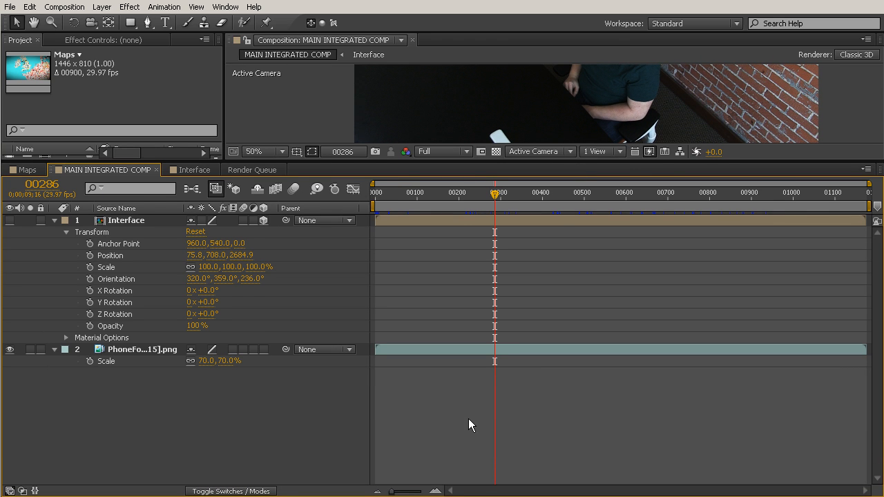
pyautogui.moveTo(212, 429)
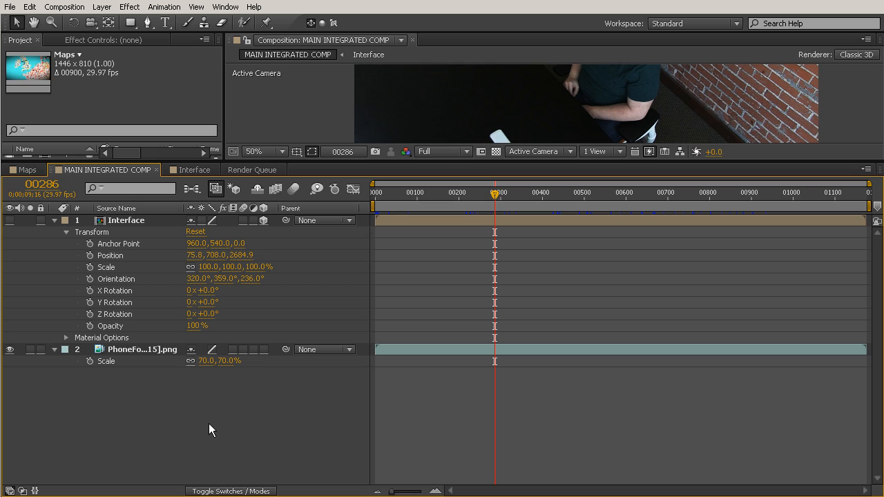
pyautogui.moveTo(202, 422)
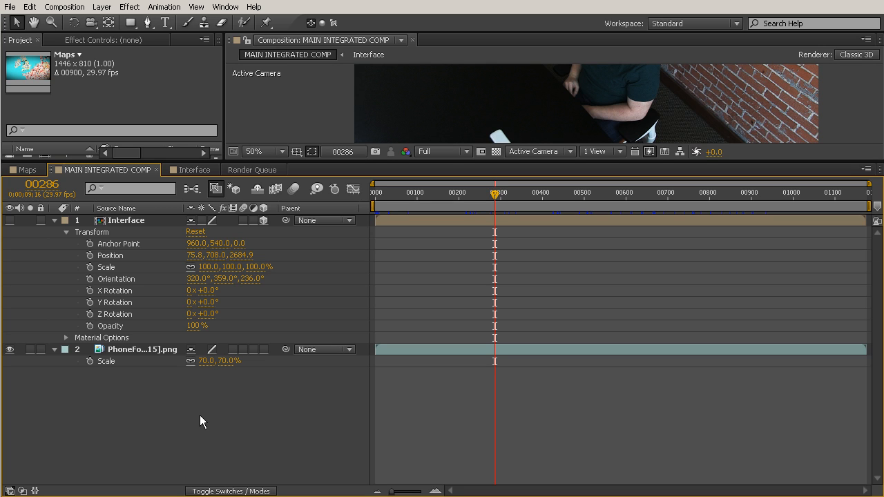
pyautogui.moveTo(475, 108)
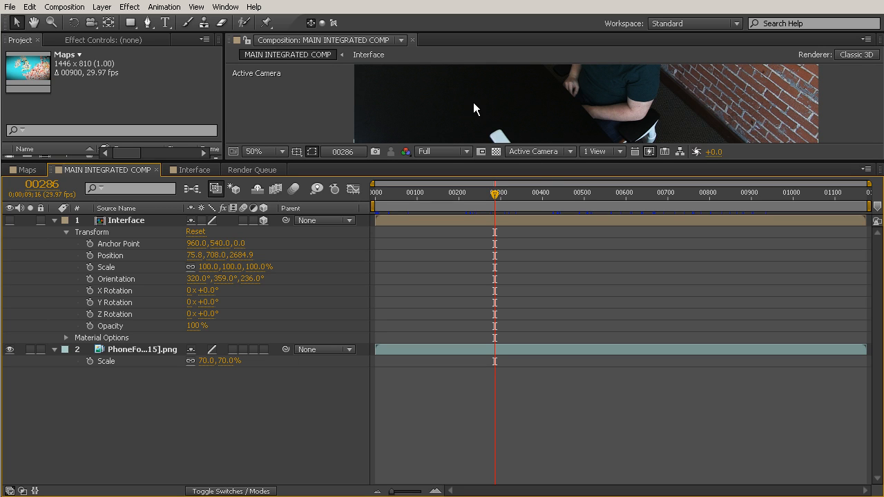
pyautogui.moveTo(249, 333)
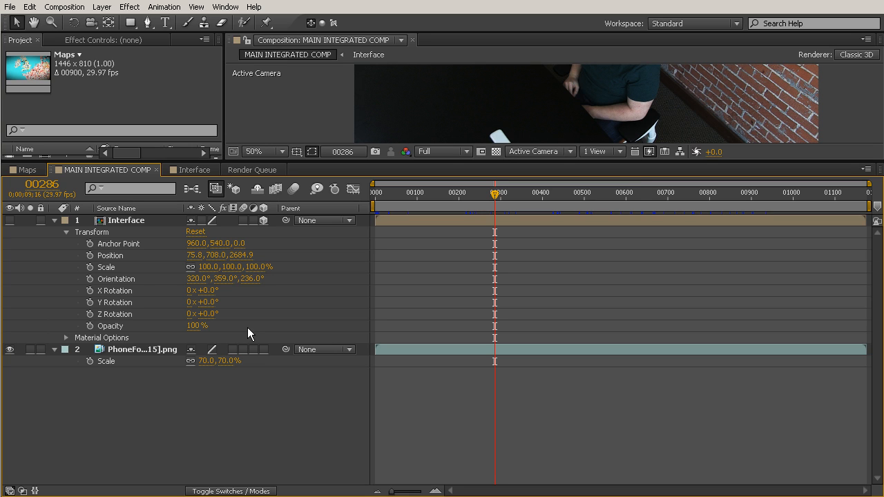
# Pre-compose PhoneFootage, moving all attributes, into a comp named PhoneFootageMain
pyautogui.click(142, 349)
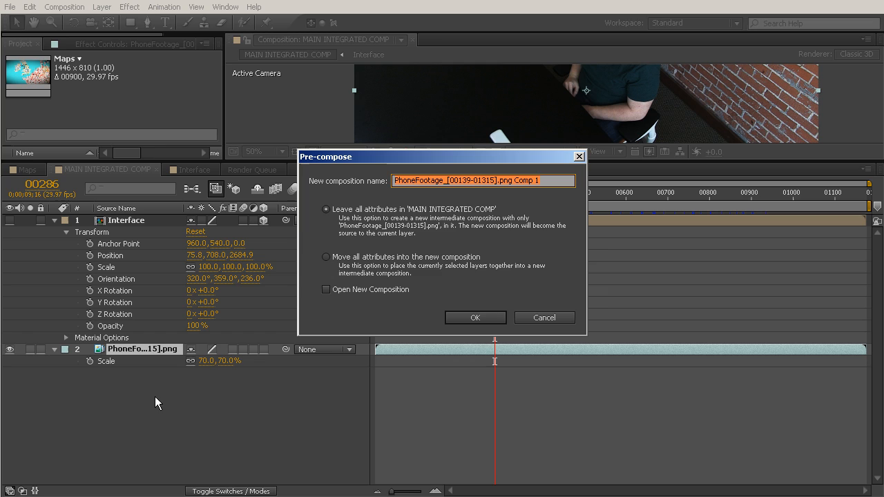
pyautogui.click(325, 257)
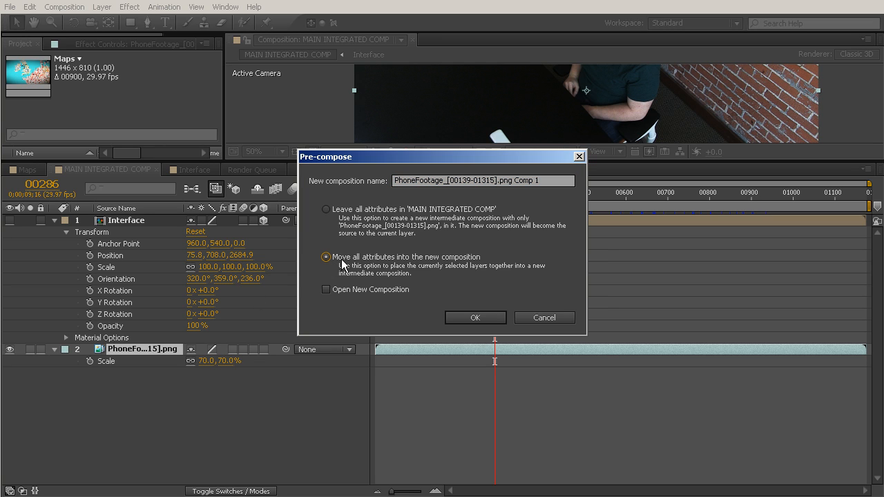
pyautogui.tripleClick(481, 181)
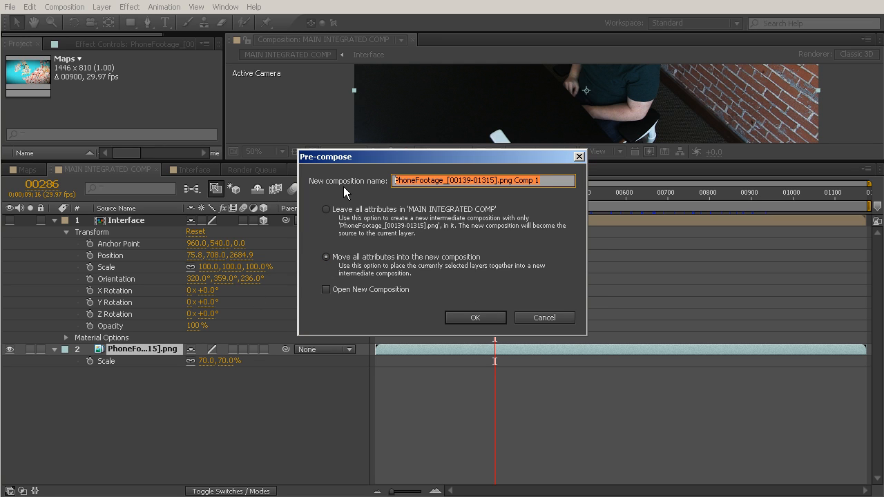
pyautogui.write('PhoneFootageMain')
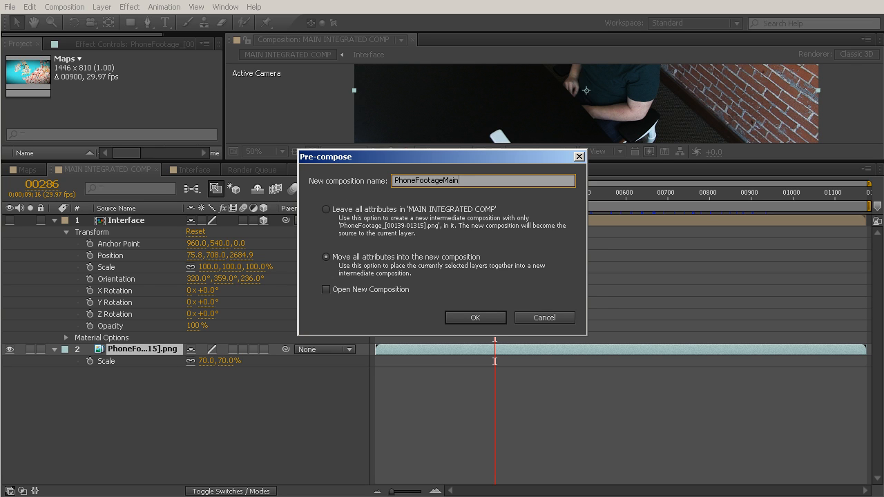
pyautogui.click(475, 318)
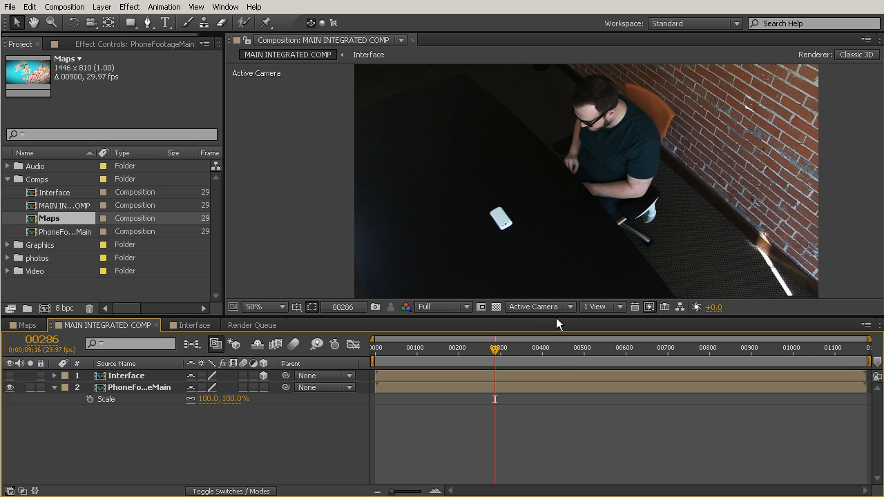
# Enlarge the composition viewer and add the current frame to the Render Queue
pyautogui.moveTo(552, 323); pyautogui.dragTo(552, 356)
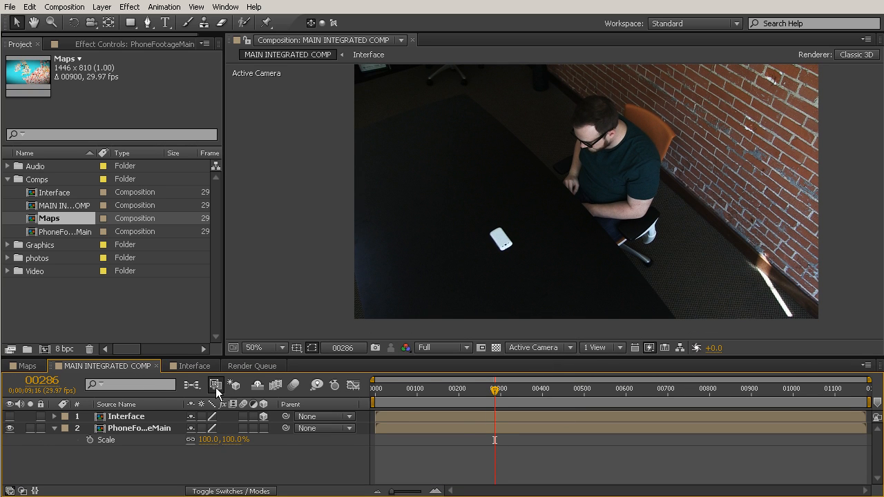
pyautogui.click(65, 6)
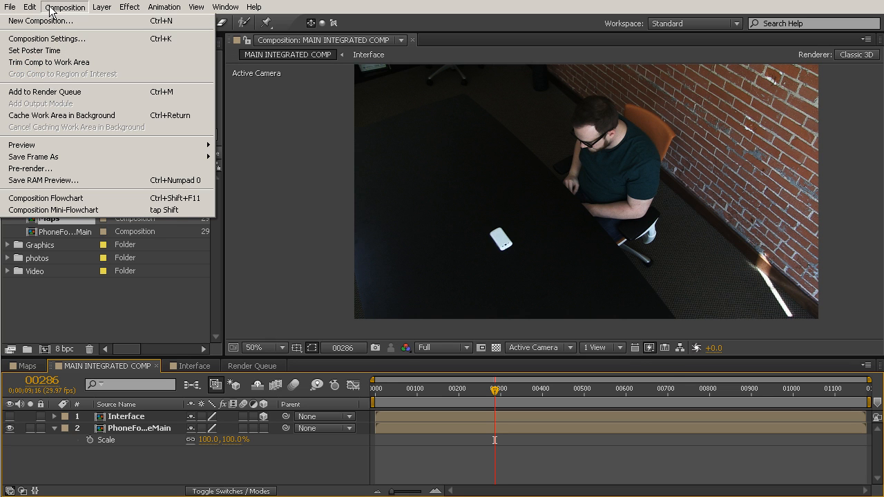
pyautogui.moveTo(82, 156)
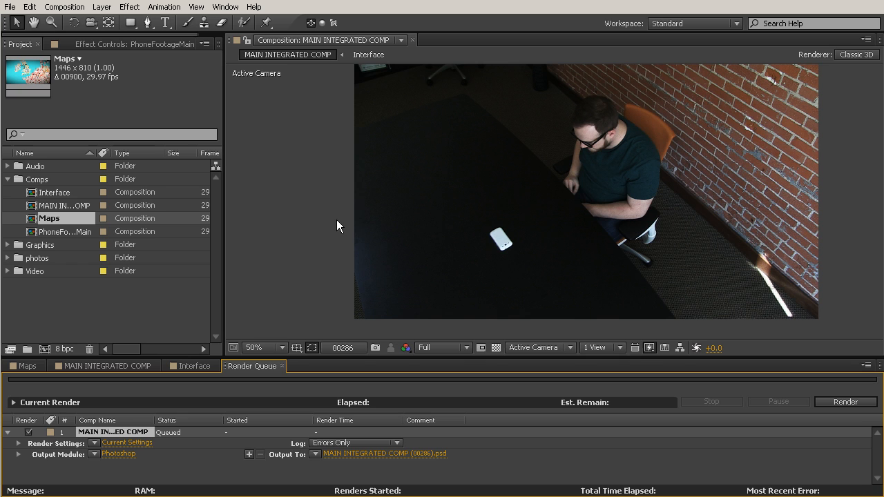
pyautogui.moveTo(339, 356)
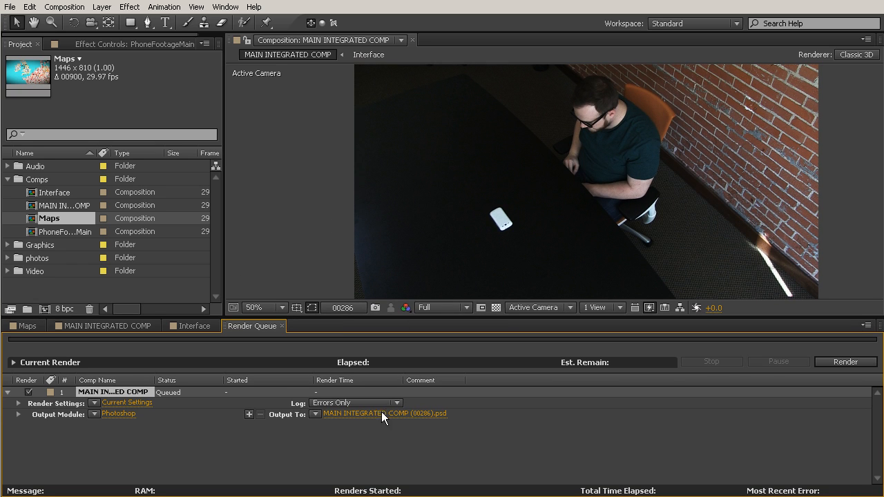
pyautogui.moveTo(375, 425)
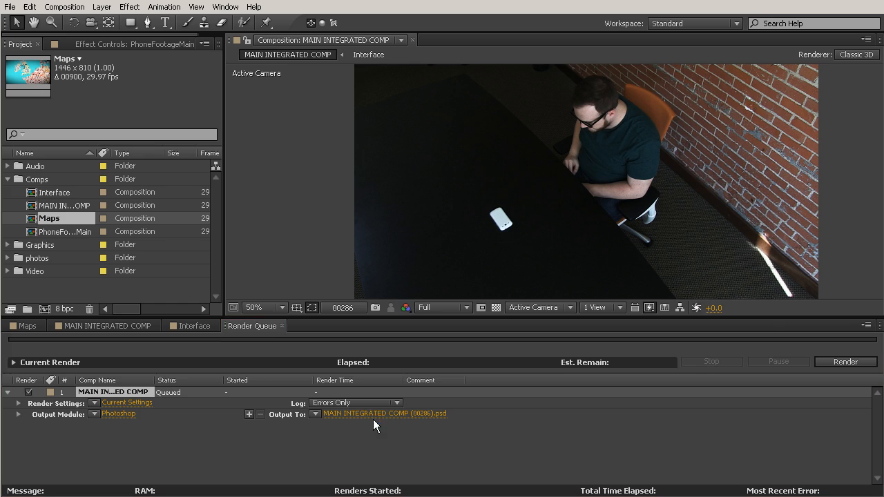
# Set the queued frame's output file to differencematte.psd in the Graphics folder
pyautogui.click(385, 414)
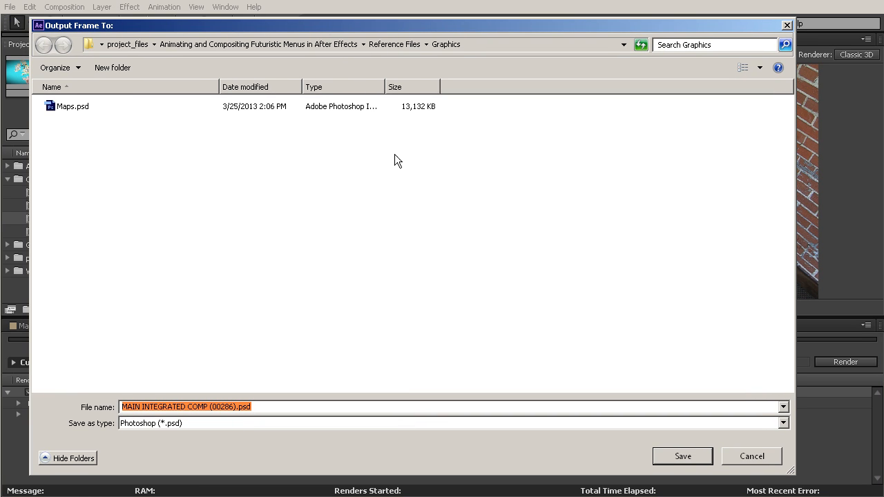
pyautogui.moveTo(462, 149)
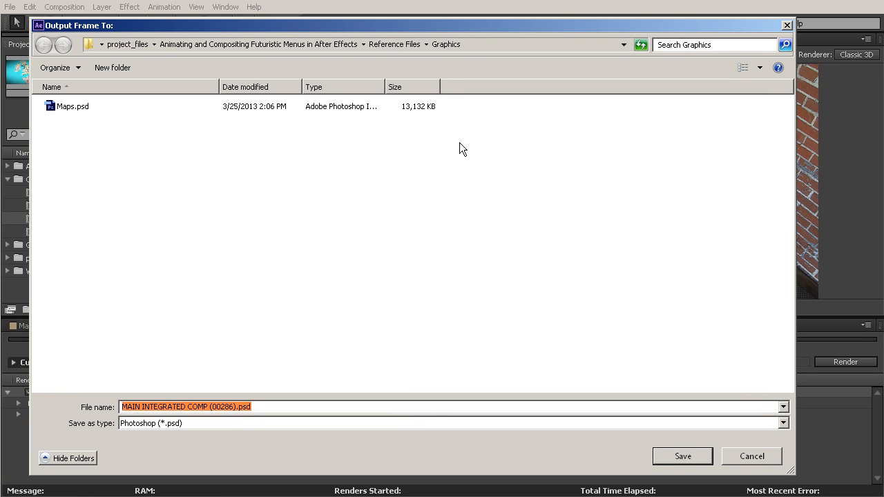
pyautogui.moveTo(518, 214)
pyautogui.write('difference')
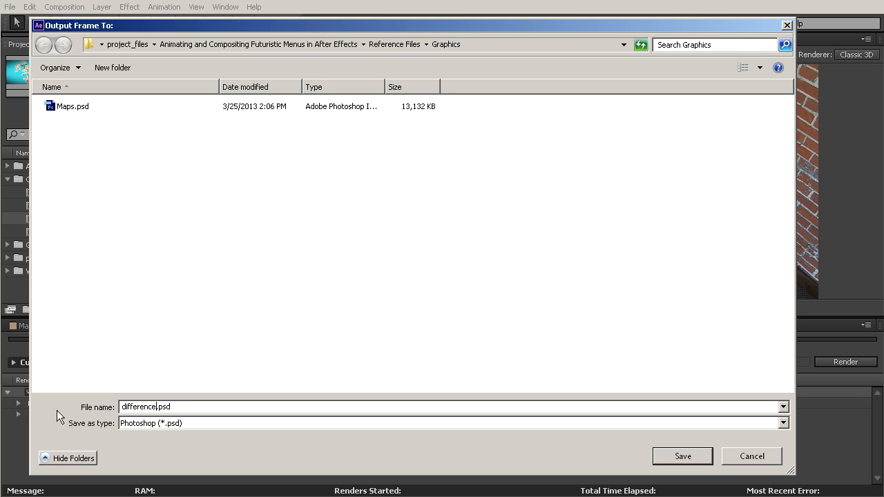
pyautogui.write('matte')
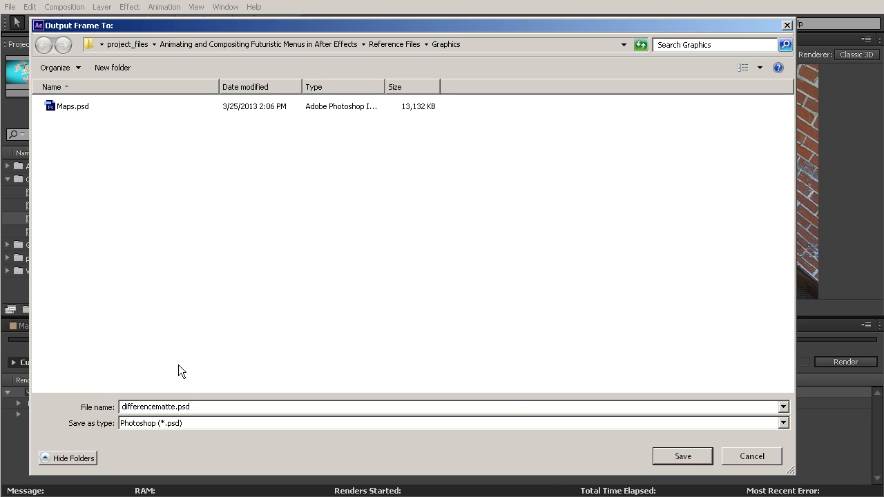
pyautogui.click(682, 455)
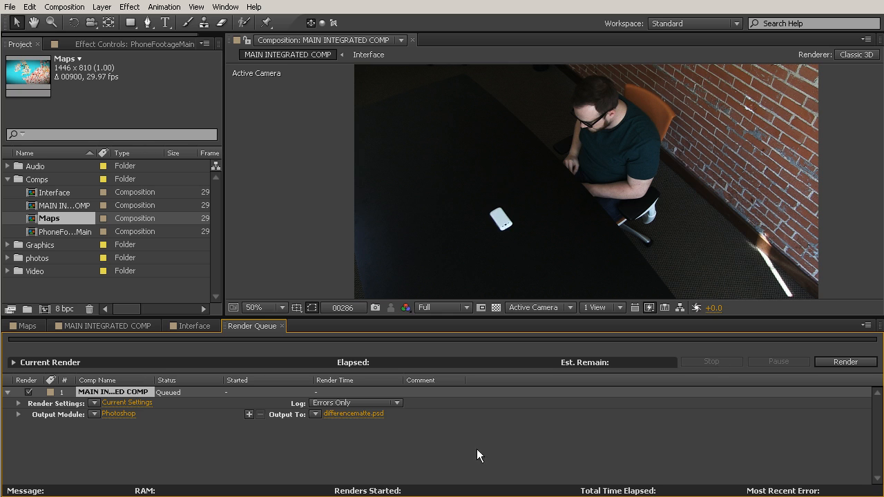
pyautogui.moveTo(242, 468)
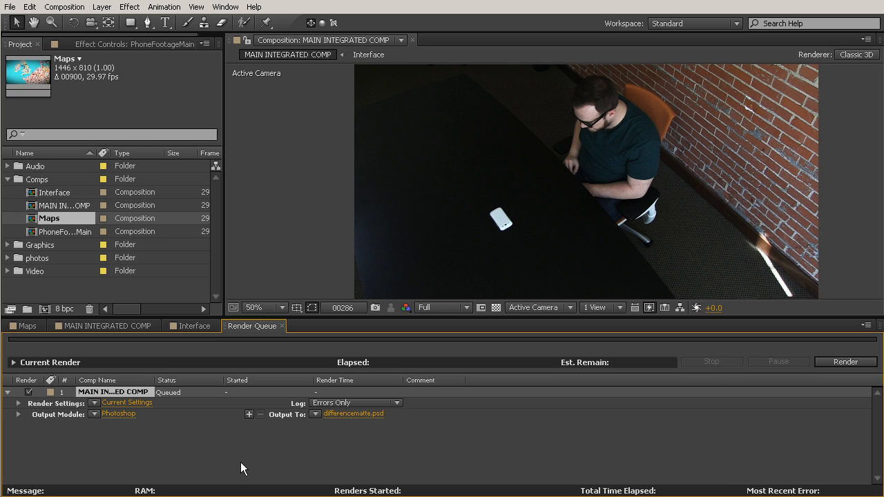
pyautogui.moveTo(845, 362)
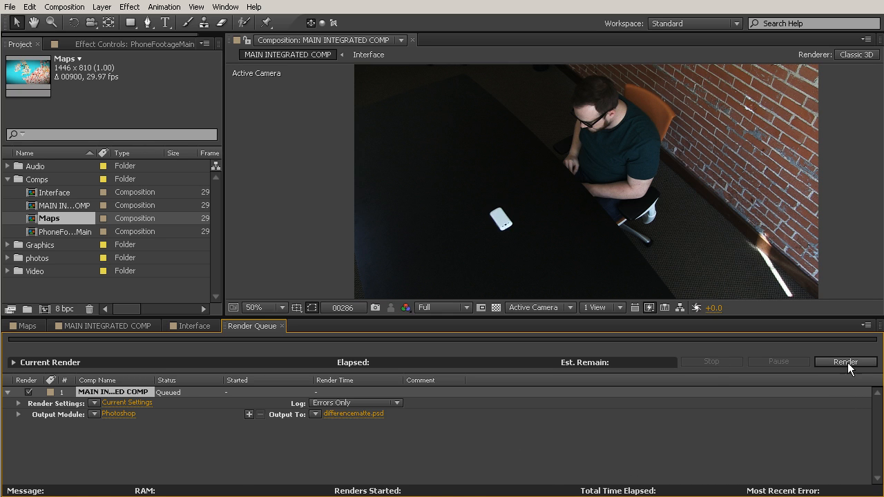
# Render the queued frame to differencematte.psd until its status reads Done
pyautogui.click(845, 362)
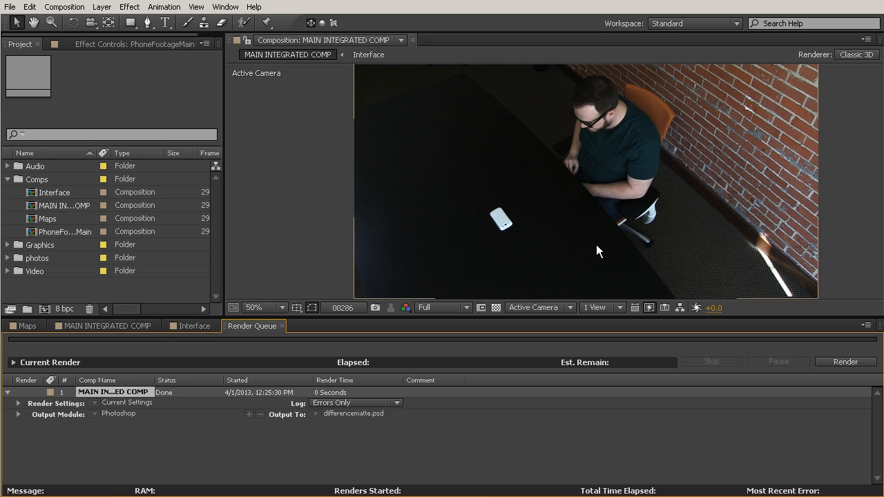
pyautogui.moveTo(193, 348)
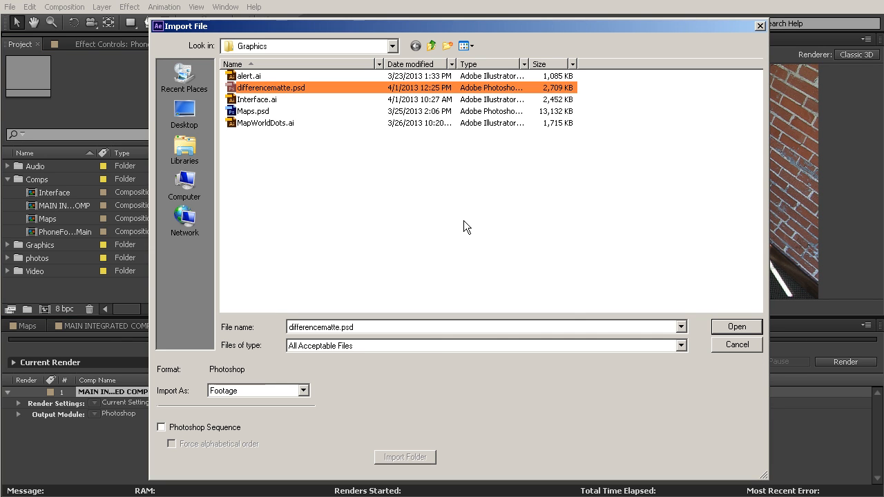
# Import differencematte.psd with its alpha channel set to Ignore
pyautogui.click(736, 326)
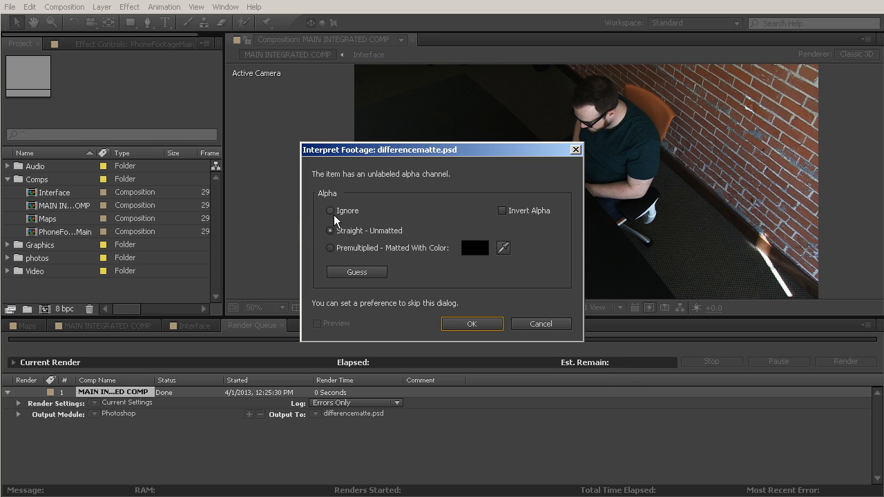
pyautogui.click(330, 210)
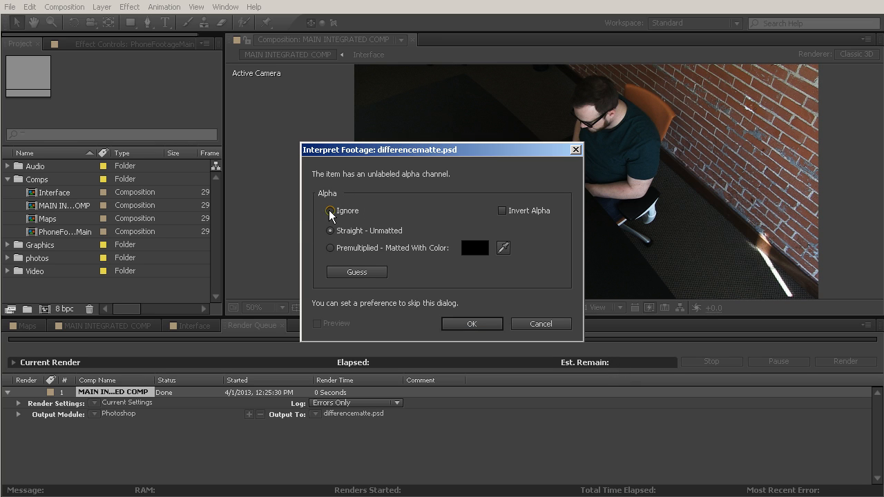
pyautogui.click(472, 324)
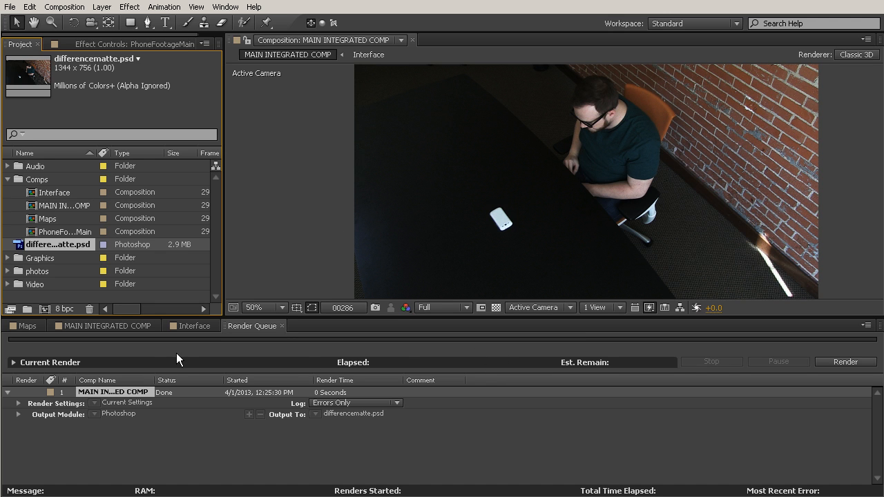
pyautogui.click(108, 325)
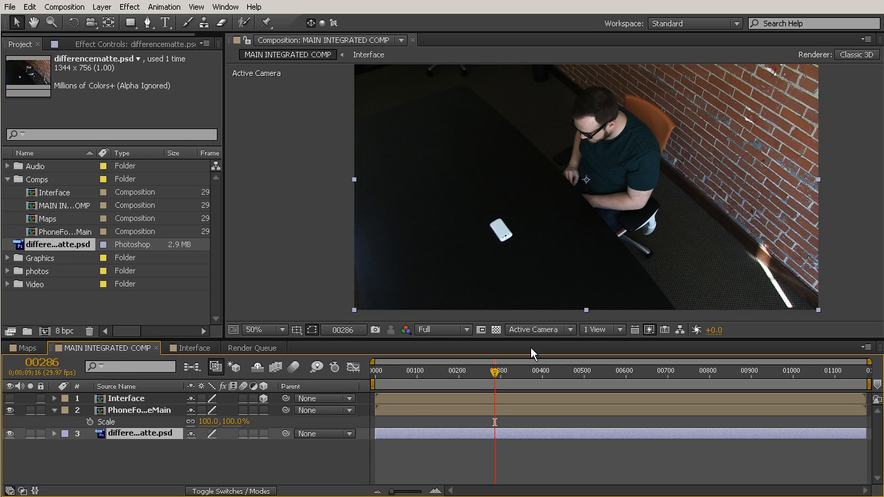
# Move the difference matte layer above PhoneFootageMain and back to layer 3
pyautogui.moveTo(140, 433); pyautogui.dragTo(140, 409)
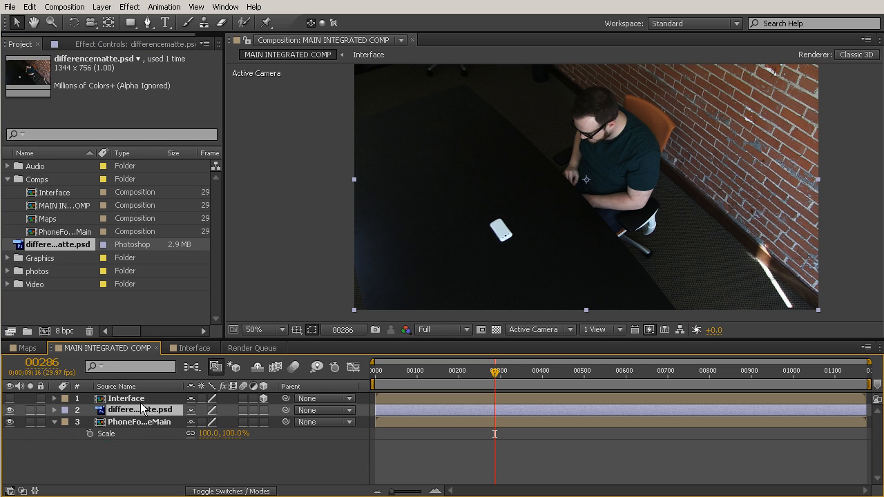
pyautogui.moveTo(140, 409); pyautogui.dragTo(140, 433)
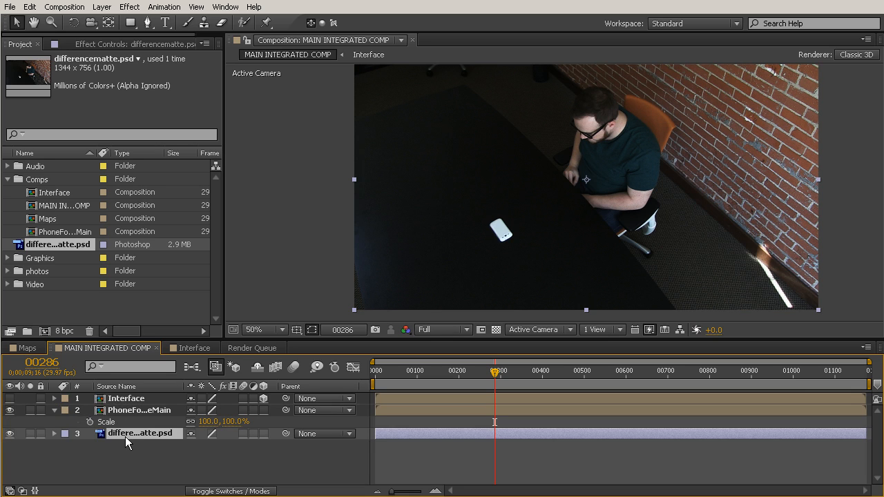
pyautogui.moveTo(127, 433); pyautogui.dragTo(128, 409)
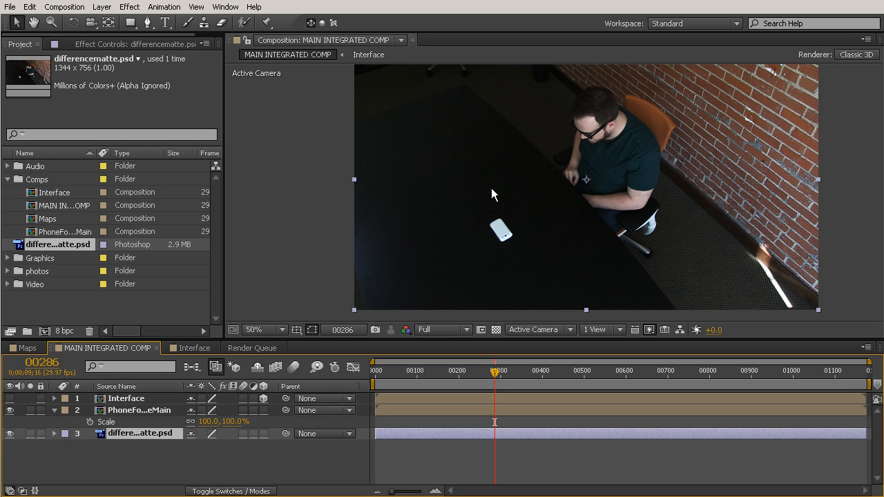
pyautogui.moveTo(492, 291)
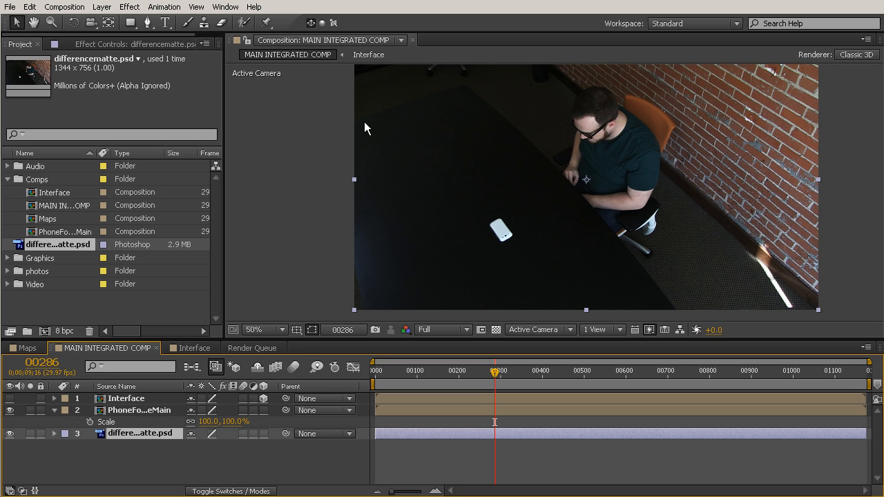
pyautogui.moveTo(367, 135)
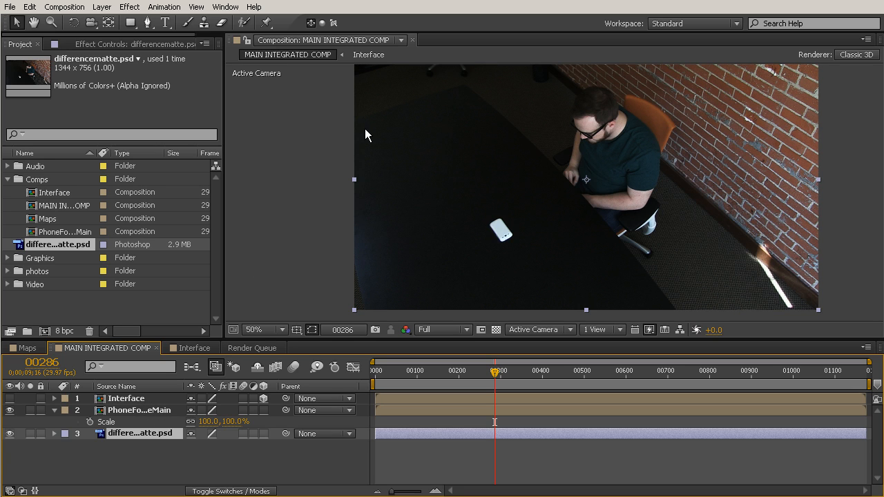
# Show the Effects & Presets panel from the Window menu
pyautogui.click(224, 6)
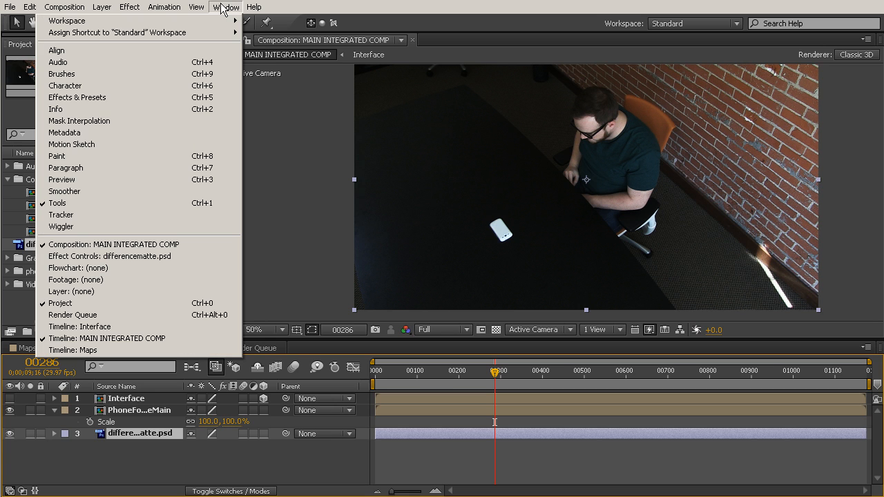
pyautogui.click(76, 96)
pyautogui.write('differ')
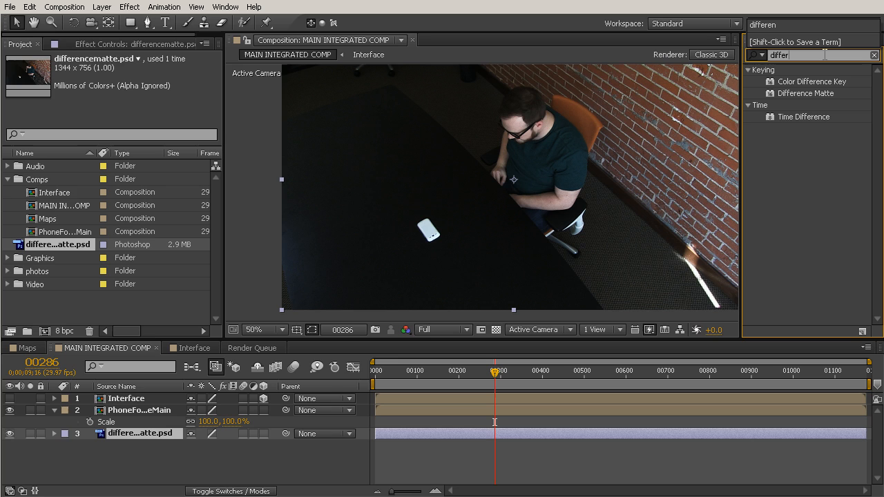
pyautogui.moveTo(794, 96)
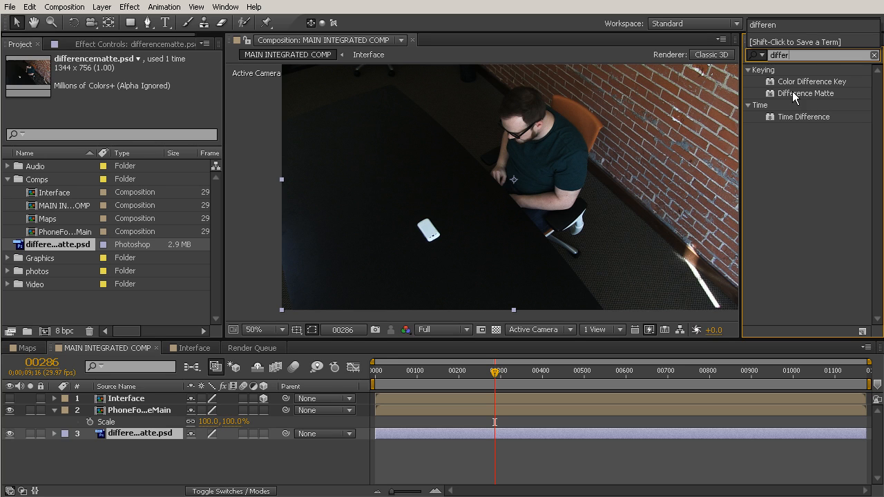
# Apply Difference Matte to PhoneFootageMain and make the Interface layer visible
pyautogui.click(805, 92)
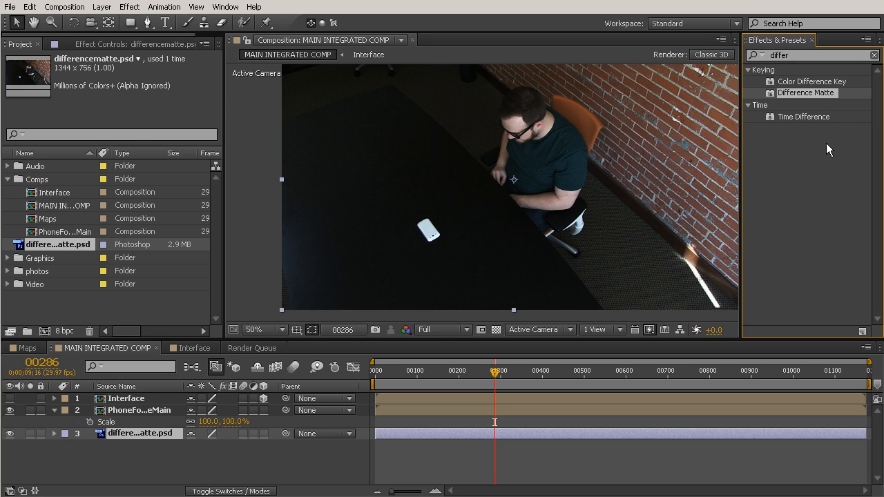
pyautogui.moveTo(812, 97)
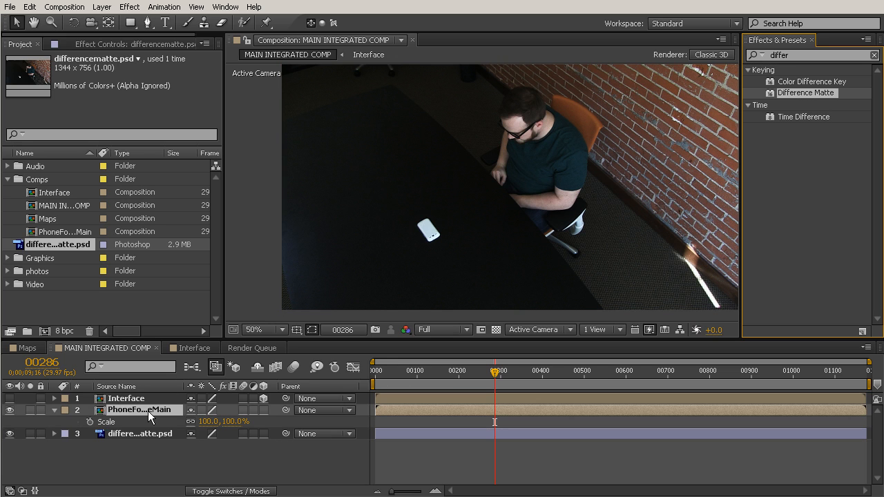
pyautogui.click(139, 409)
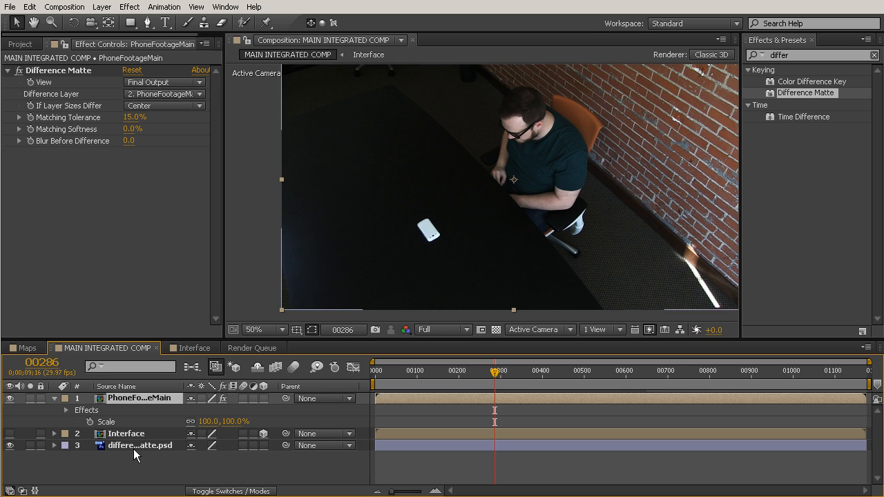
pyautogui.moveTo(127, 438)
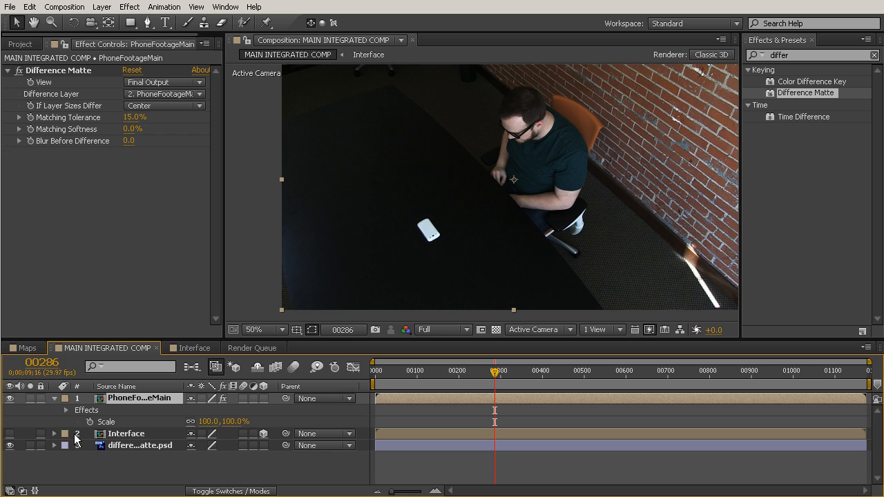
pyautogui.click(10, 433)
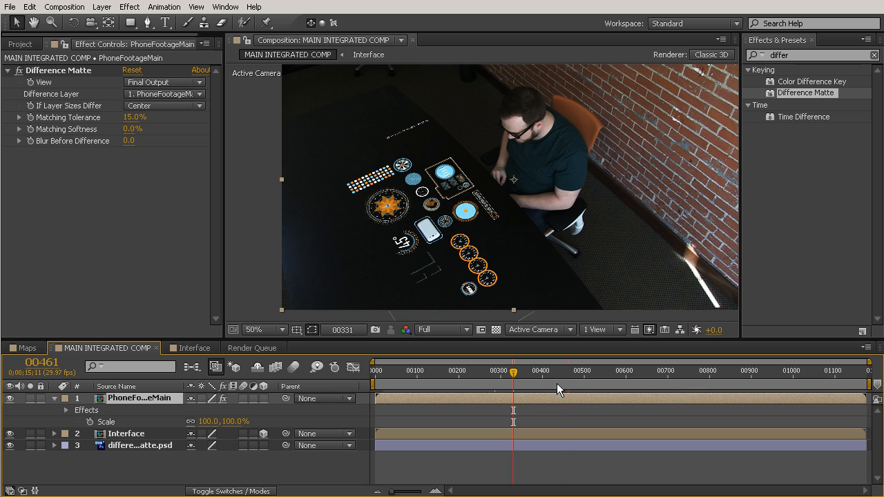
# Jump to a later frame and select the difference matte still layer
pyautogui.click(567, 371)
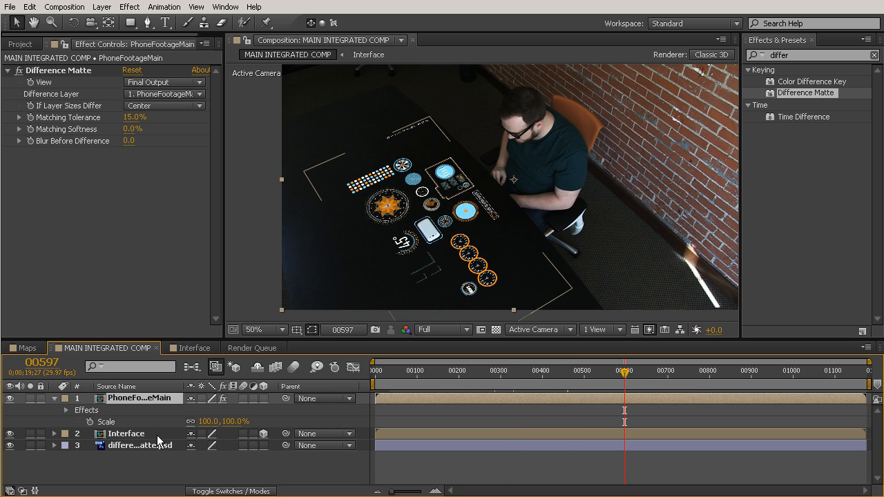
pyautogui.click(140, 444)
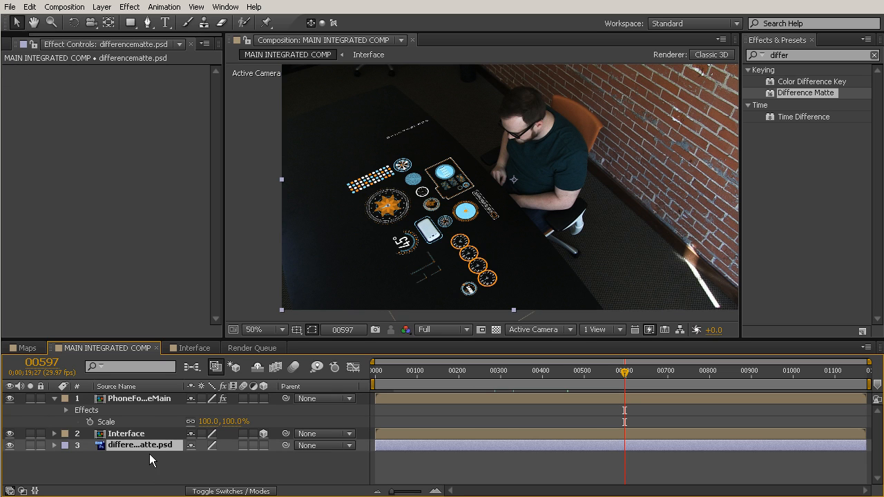
pyautogui.click(126, 432)
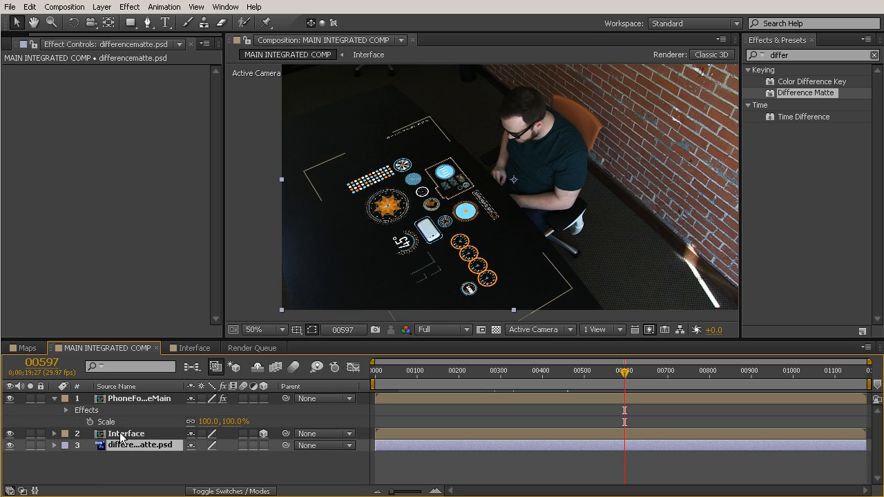
# Set PhoneFootageMain's Difference Layer to differencematte.psd and zoom in on the hand
pyautogui.click(139, 398)
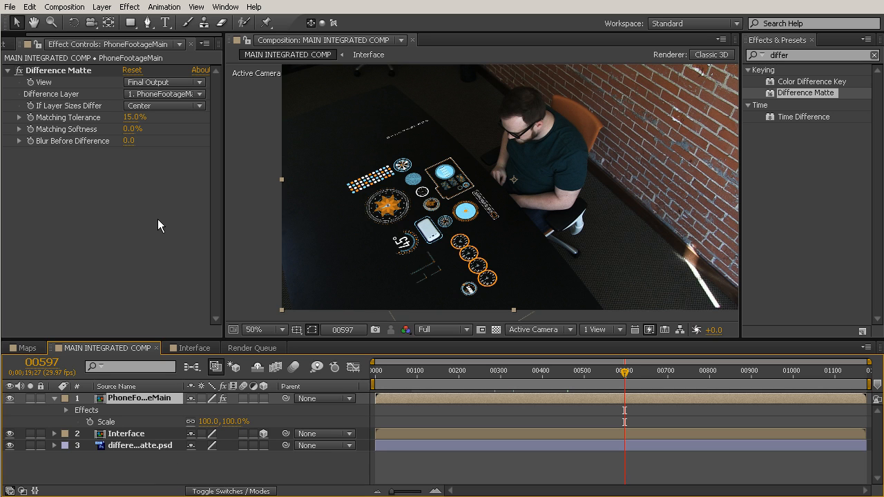
pyautogui.moveTo(169, 410)
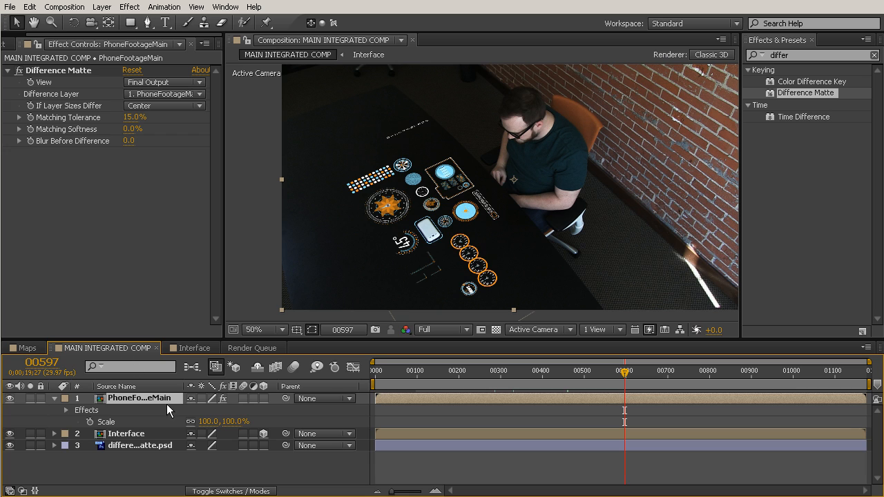
pyautogui.moveTo(154, 83)
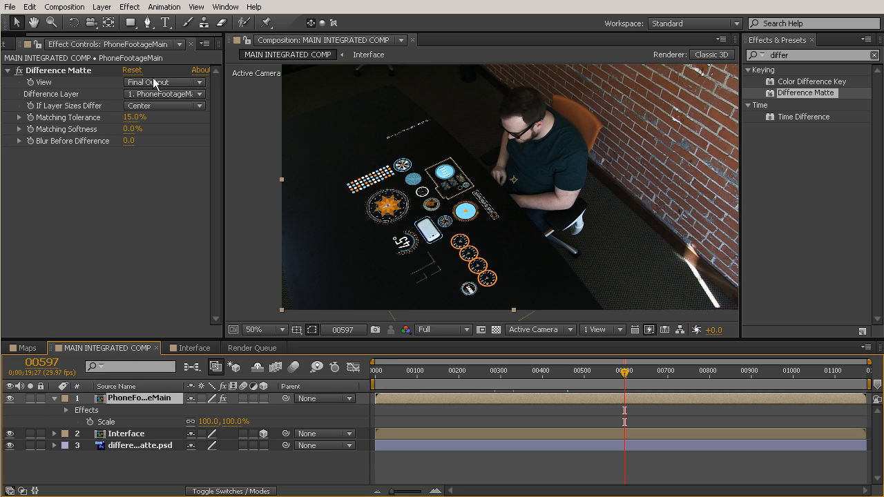
pyautogui.click(164, 94)
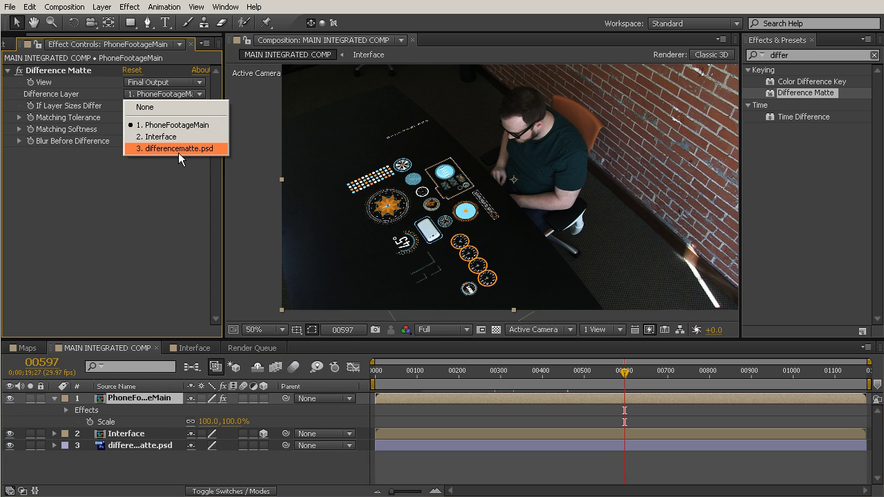
pyautogui.click(180, 148)
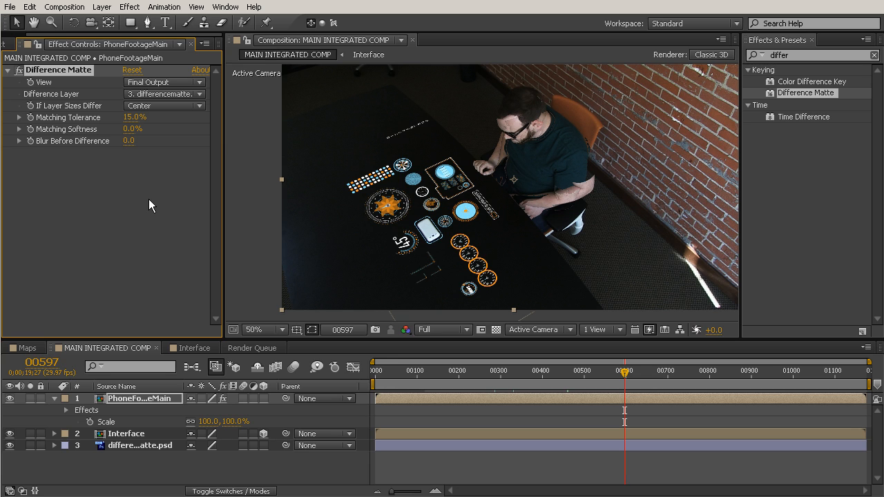
pyautogui.moveTo(514, 302)
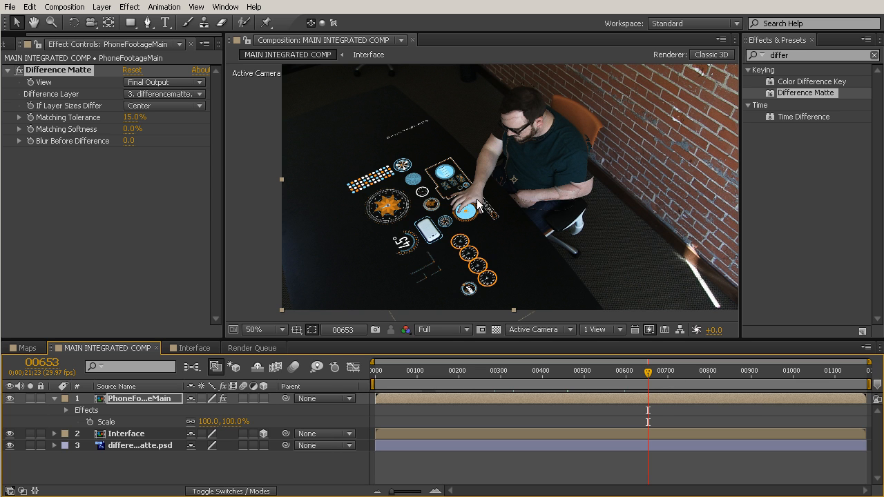
pyautogui.click(256, 329)
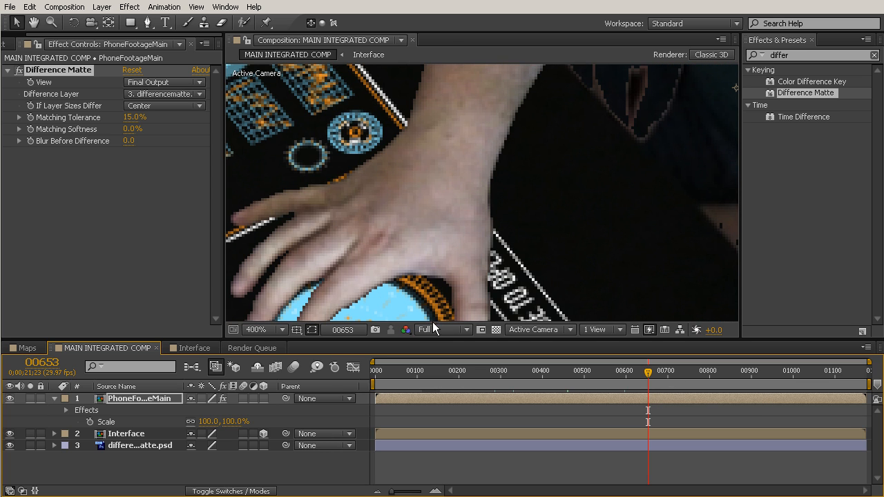
pyautogui.click(259, 330)
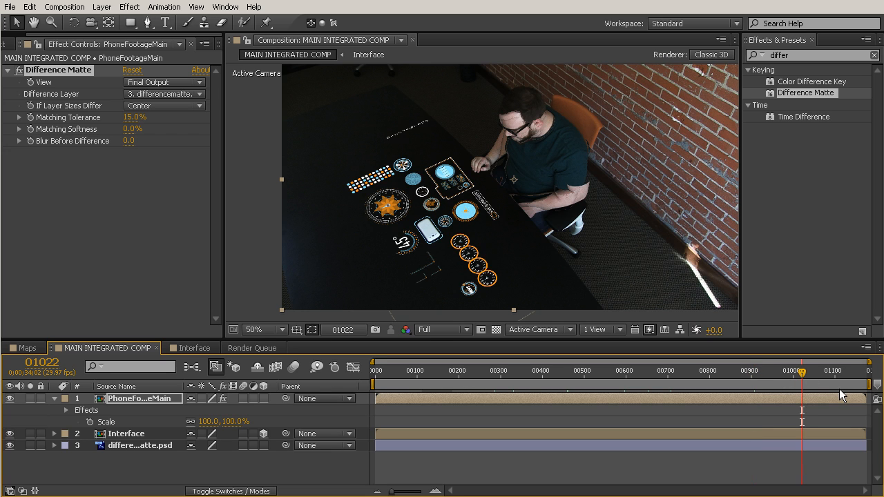
pyautogui.click(450, 371)
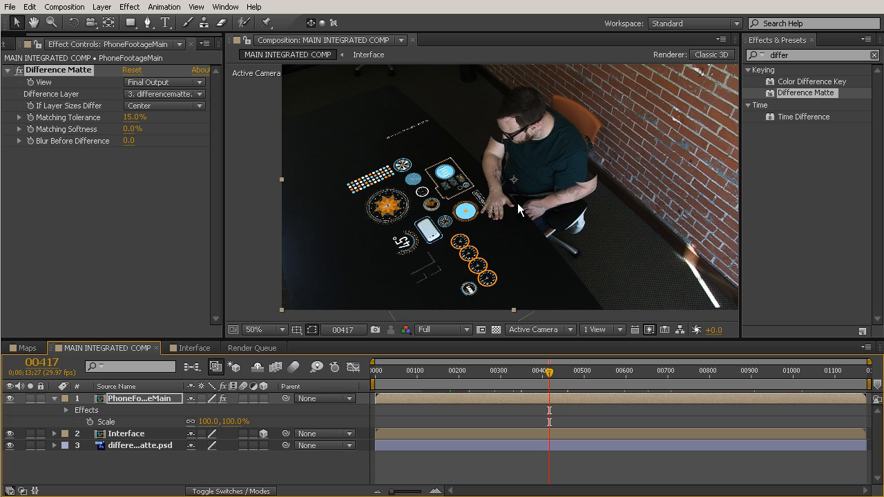
pyautogui.moveTo(623, 308)
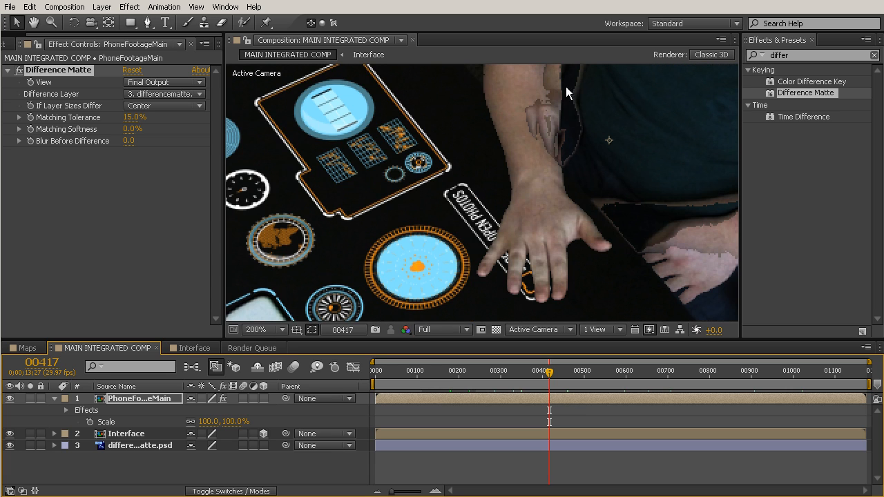
pyautogui.click(259, 330)
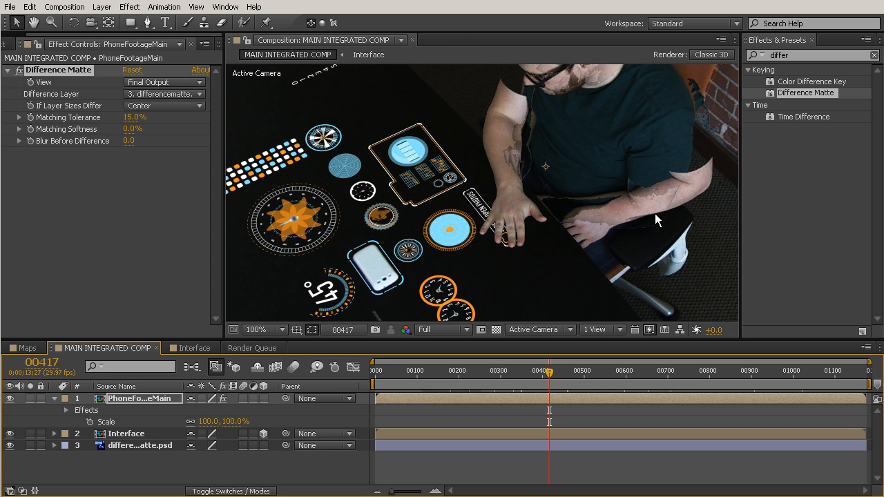
pyautogui.moveTo(623, 240)
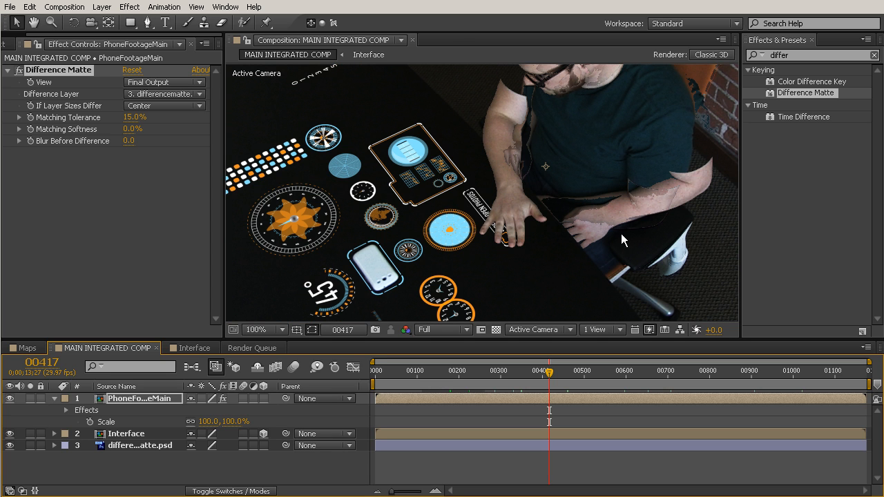
# Place an unkeyed PhoneFootageMain copy between Interface and differencematte.psd so the man looks solid
pyautogui.click(139, 444)
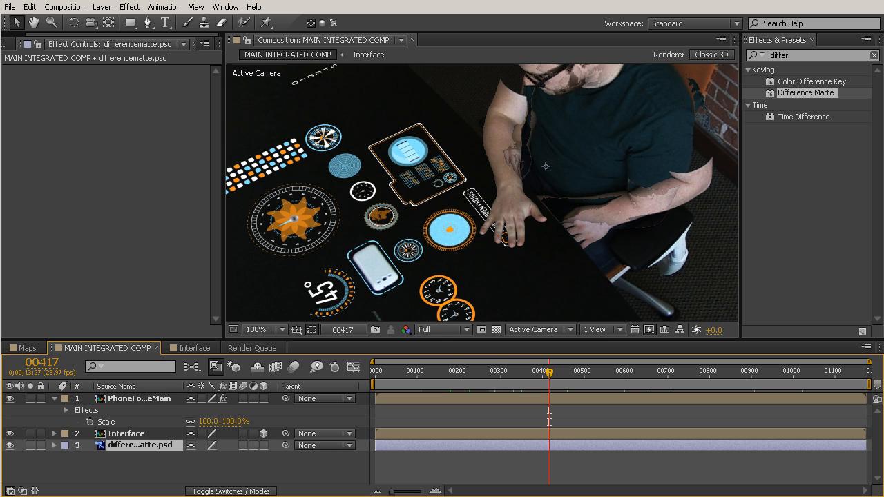
pyautogui.click(138, 399)
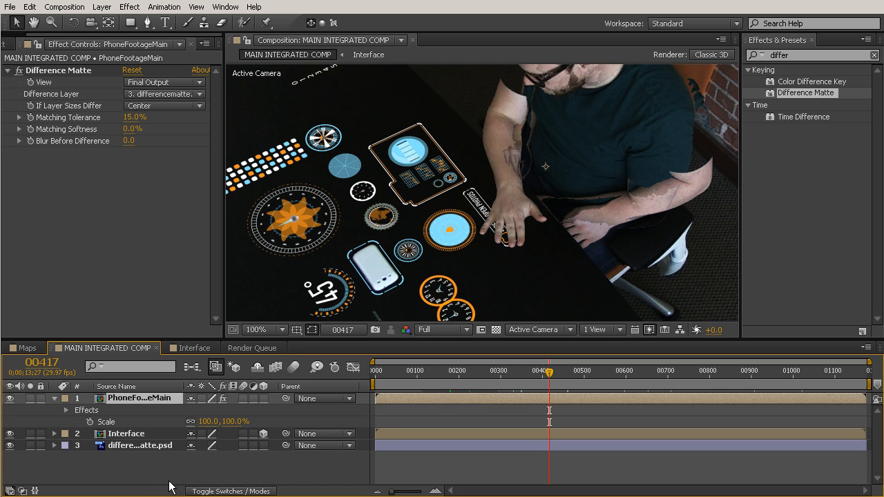
pyautogui.moveTo(102, 446)
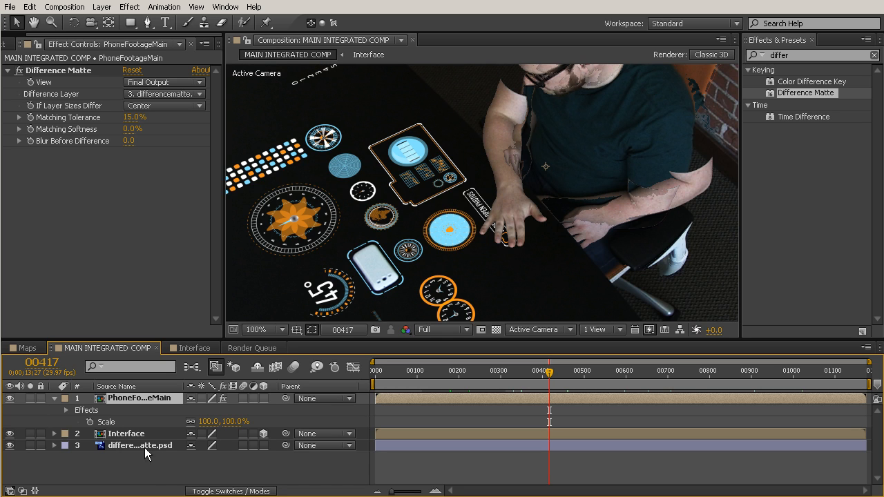
pyautogui.moveTo(136, 434)
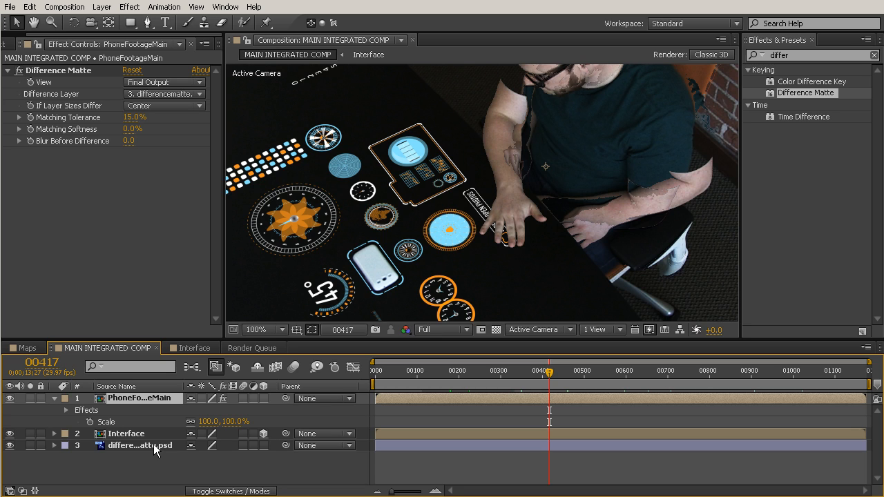
pyautogui.click(138, 397)
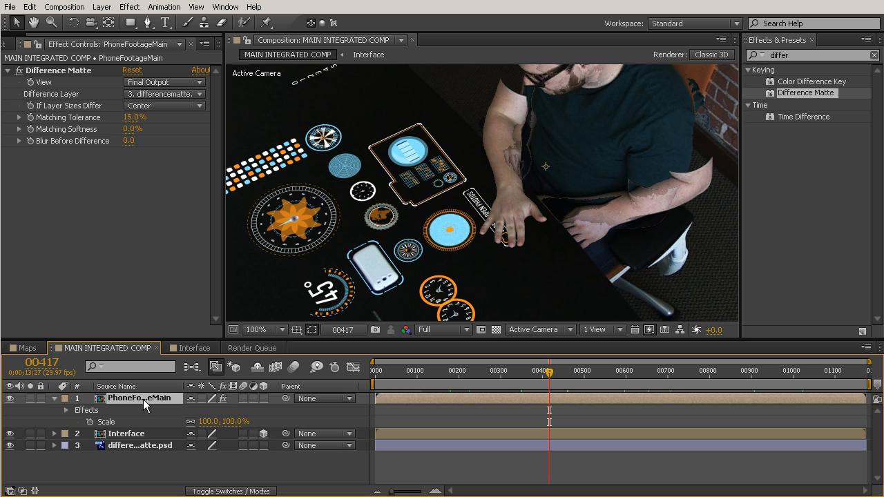
pyautogui.click(140, 445)
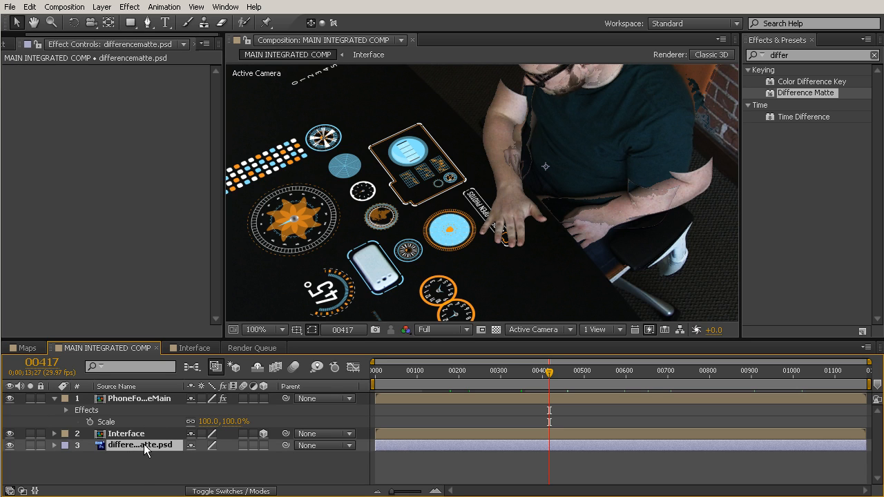
pyautogui.moveTo(209, 261)
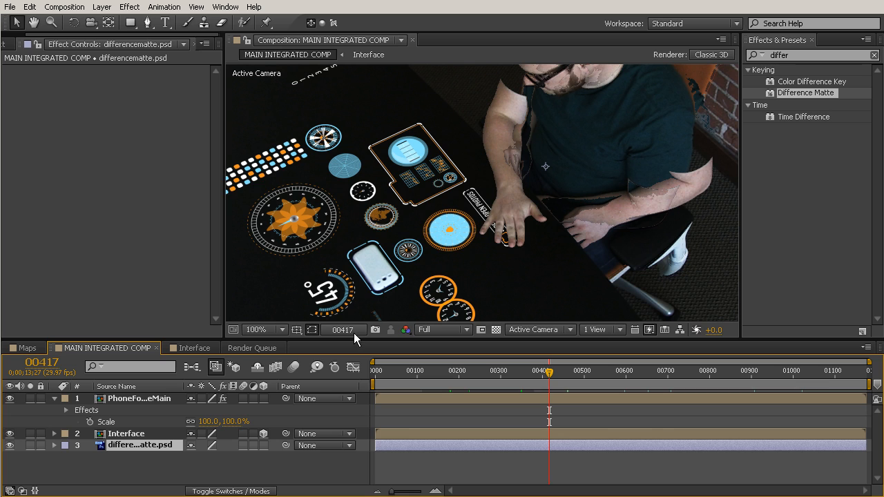
pyautogui.click(139, 398)
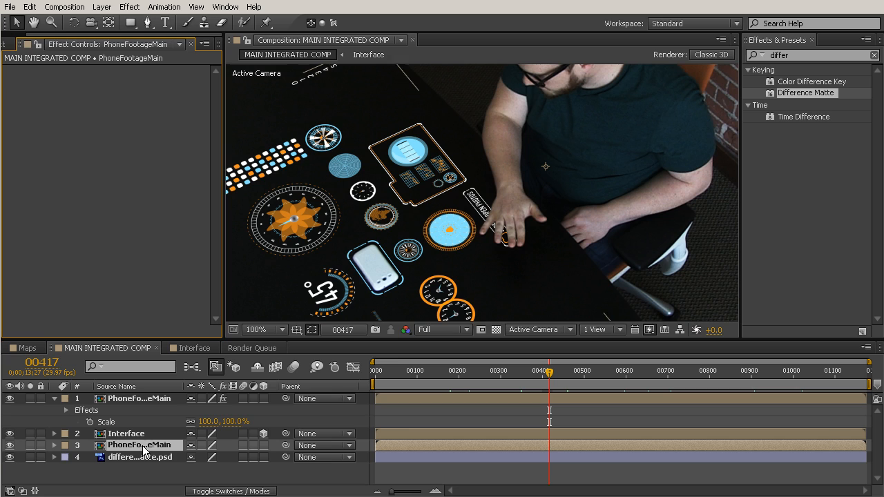
pyautogui.click(54, 399)
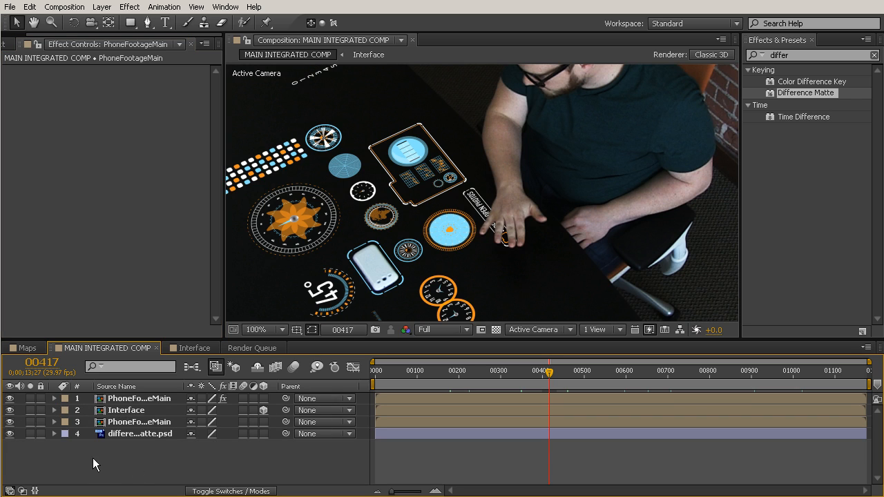
pyautogui.moveTo(159, 452)
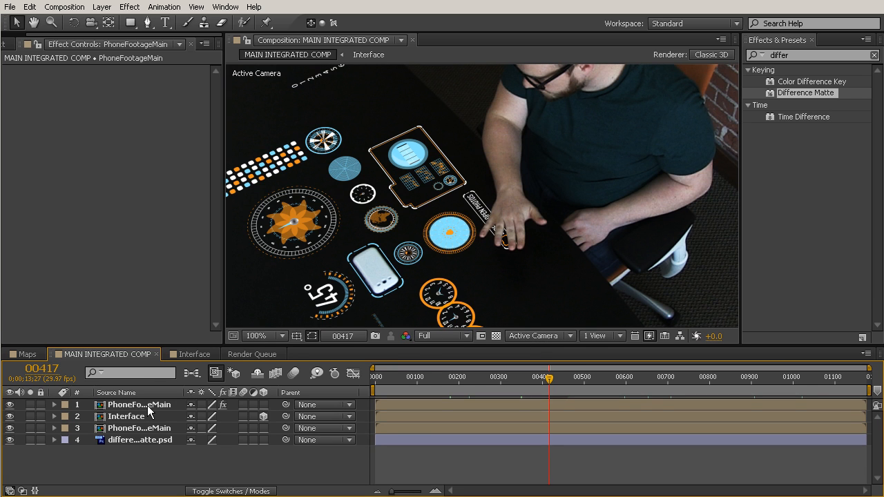
# Review the layer stack: keyed footage, Interface, unkeyed copy, and differencematte.psd
pyautogui.click(140, 404)
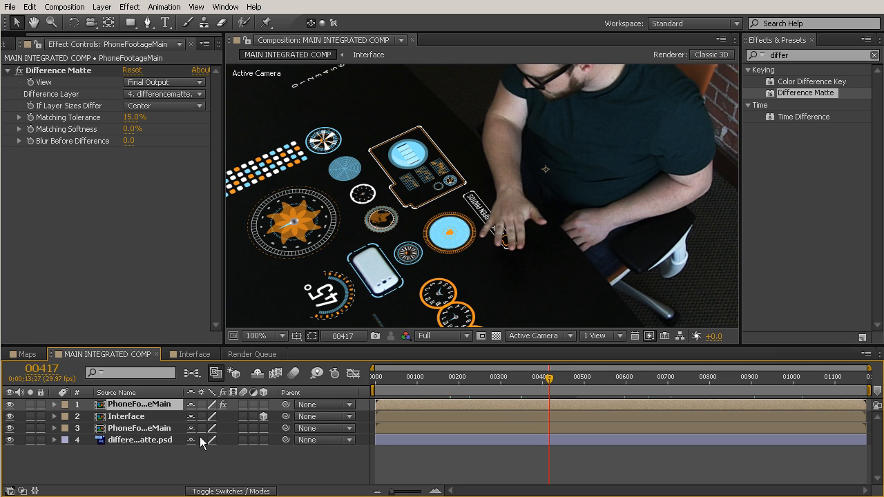
pyautogui.click(126, 416)
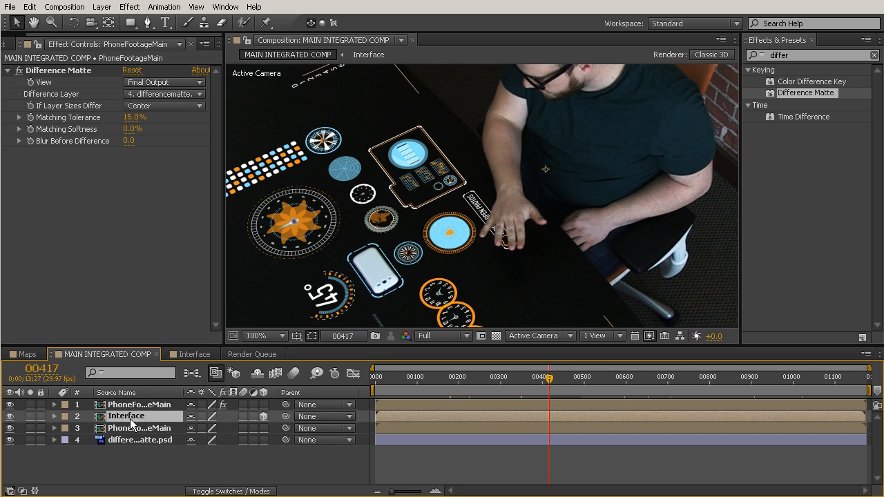
pyautogui.click(125, 416)
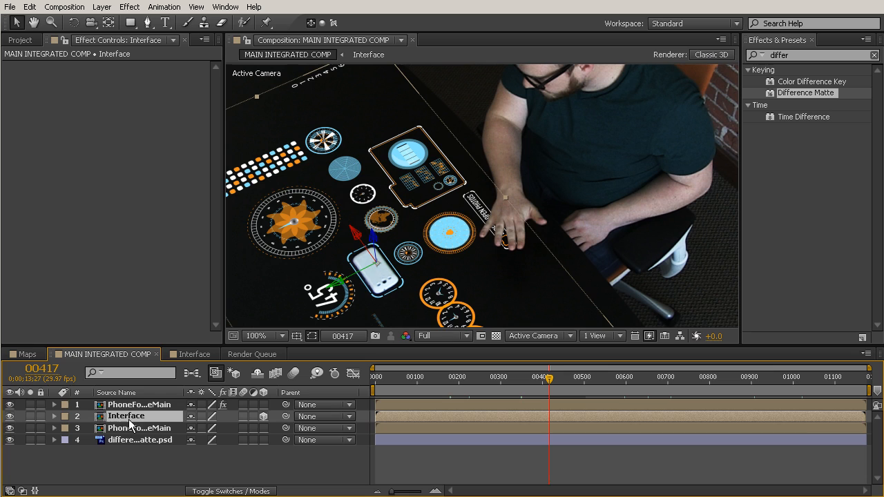
pyautogui.click(138, 427)
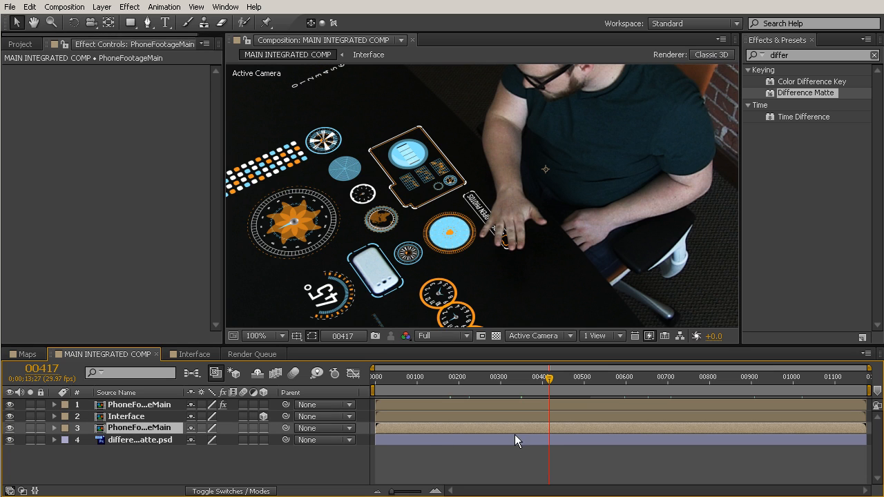
pyautogui.click(139, 440)
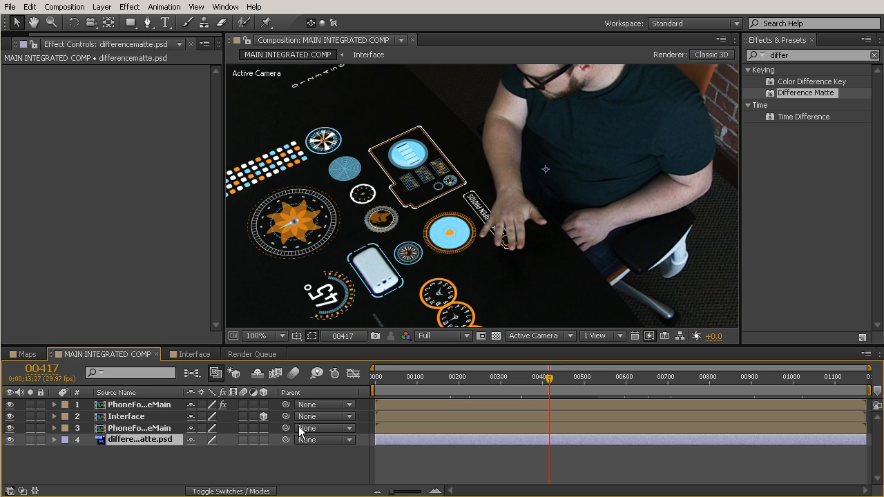
pyautogui.moveTo(221, 423)
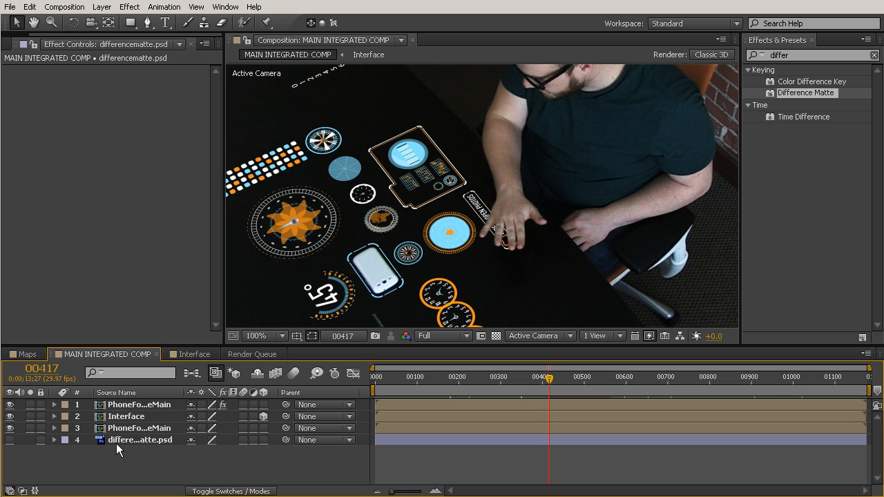
# Hide differencematte.psd and move to frame 00655, viewing the whole shot
pyautogui.click(494, 377)
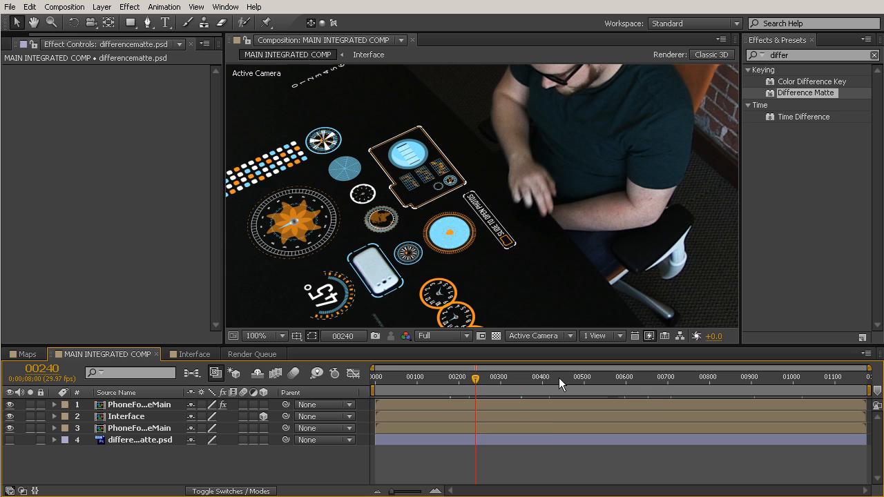
pyautogui.click(559, 376)
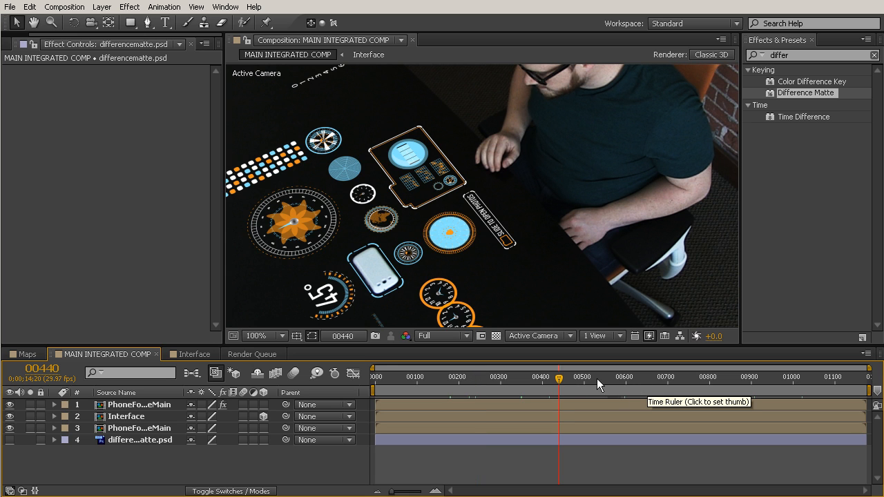
pyautogui.click(617, 377)
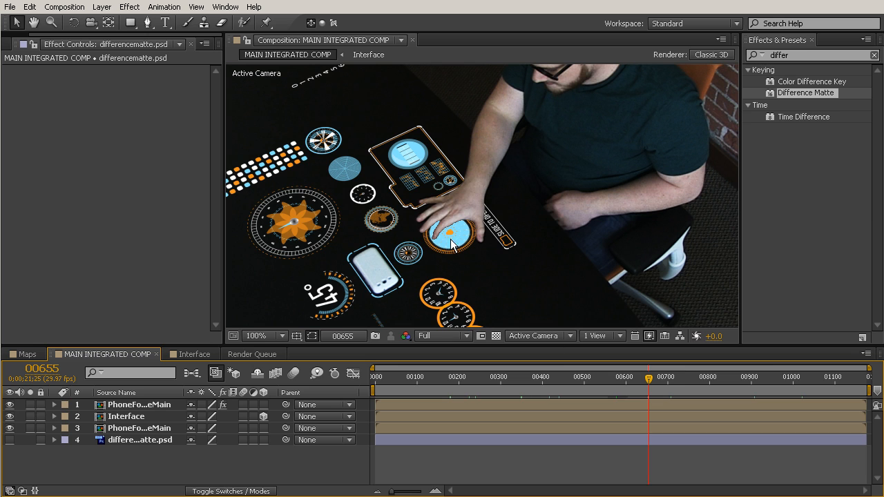
pyautogui.click(256, 335)
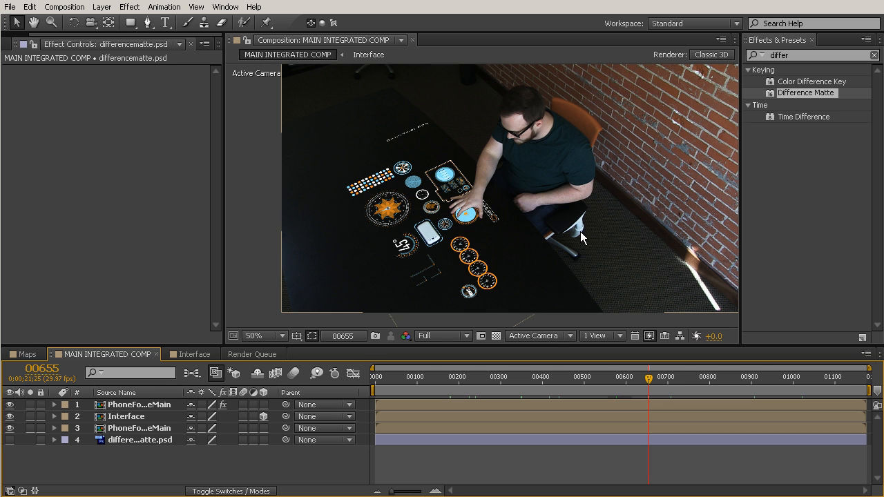
# Set Difference Matte tolerance 10%, softness 8%, and blur before difference 0.8
pyautogui.click(253, 335)
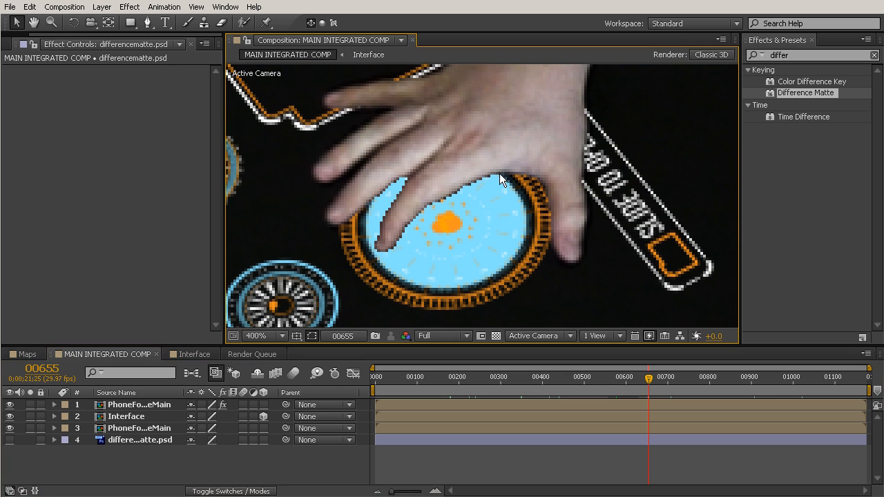
pyautogui.moveTo(365, 233)
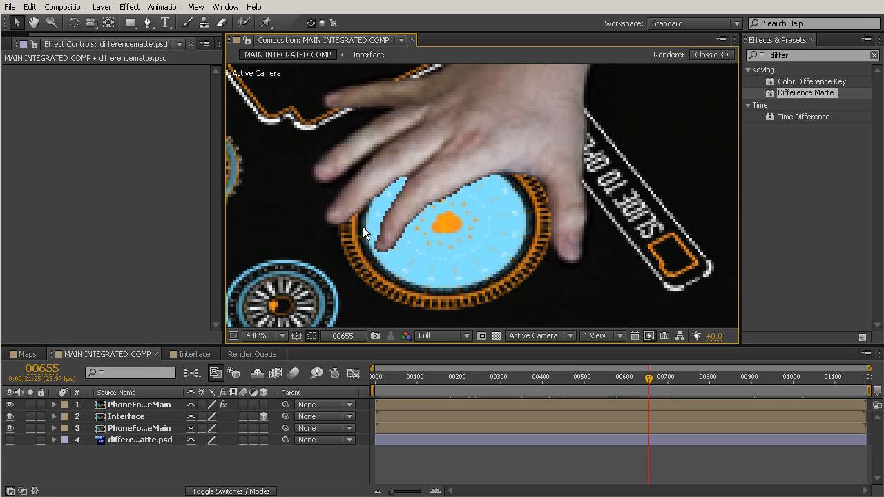
pyautogui.moveTo(465, 288)
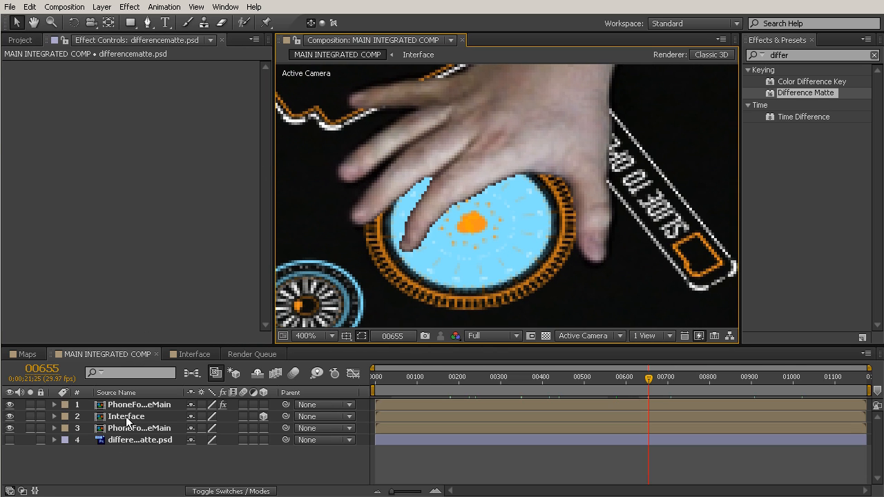
pyautogui.click(141, 404)
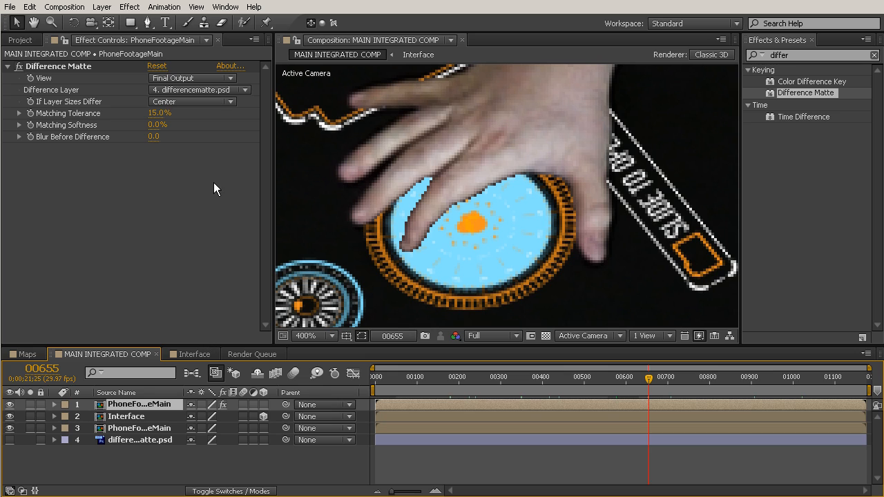
pyautogui.moveTo(66, 138)
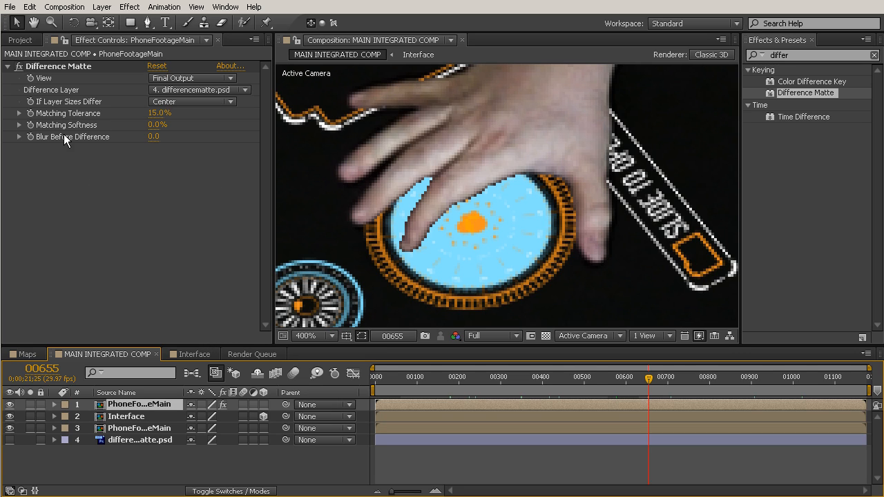
pyautogui.moveTo(43, 77)
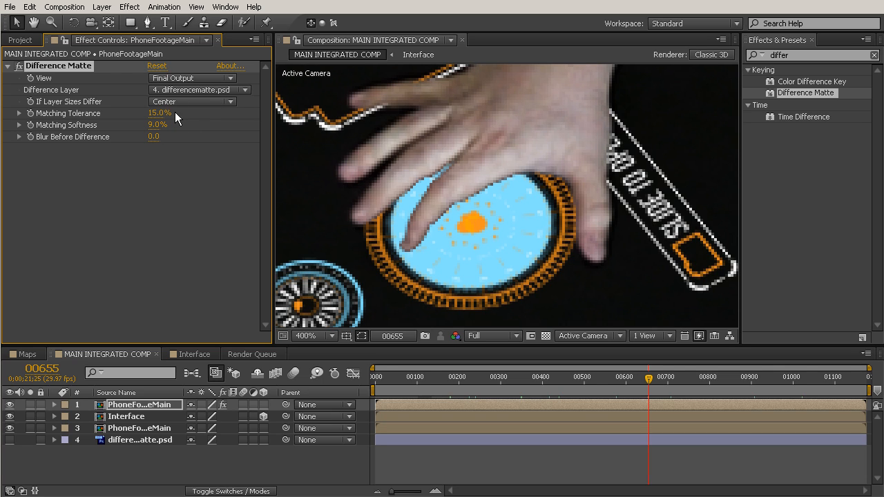
pyautogui.moveTo(174, 129)
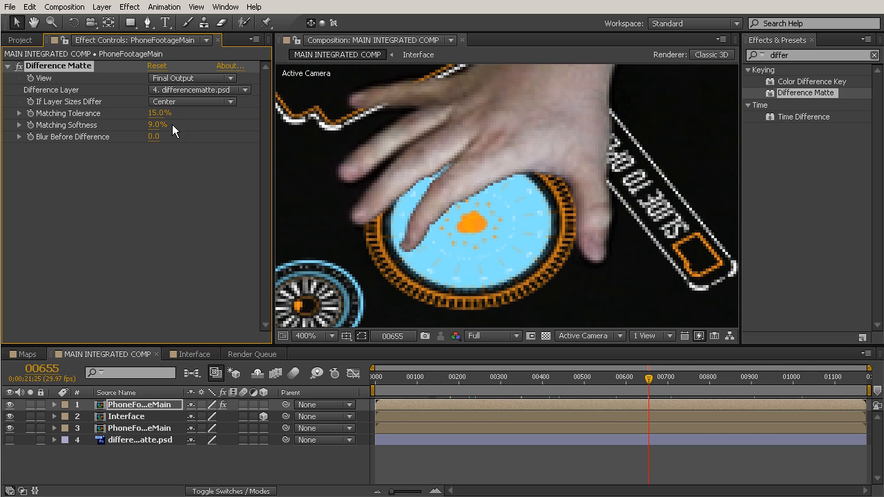
pyautogui.moveTo(158, 125); pyautogui.dragTo(166, 124)
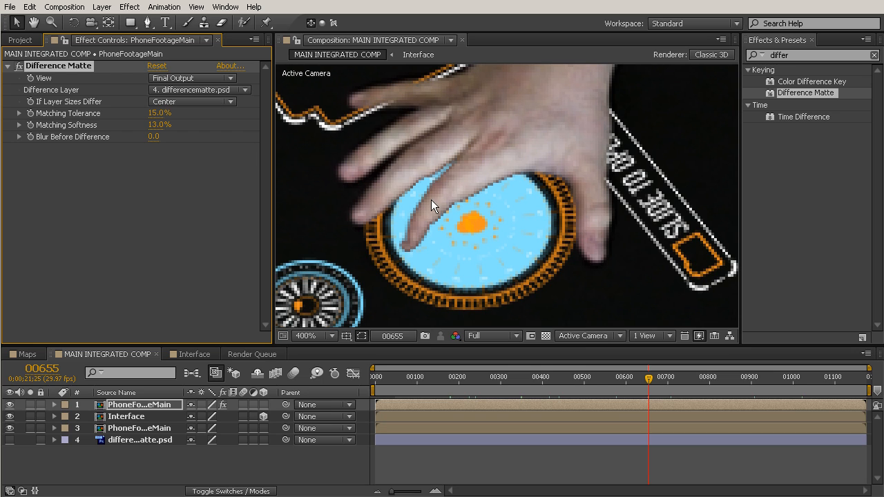
pyautogui.moveTo(407, 238)
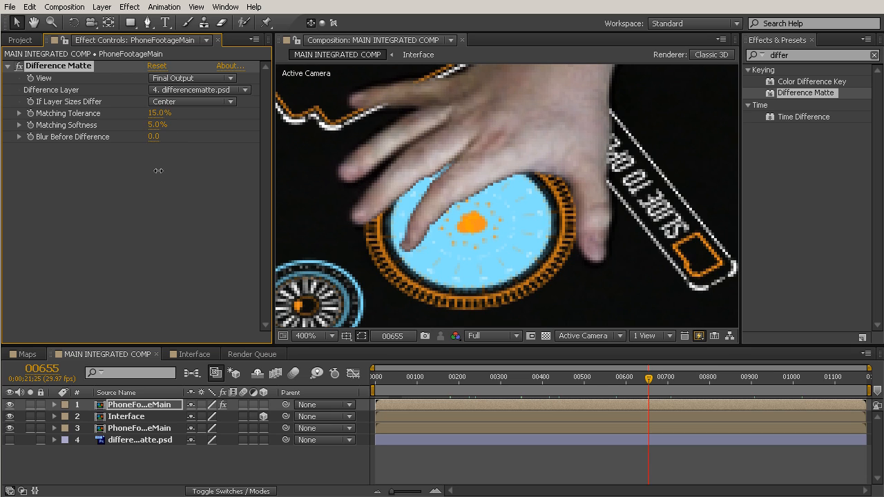
pyautogui.moveTo(157, 125); pyautogui.dragTo(163, 125)
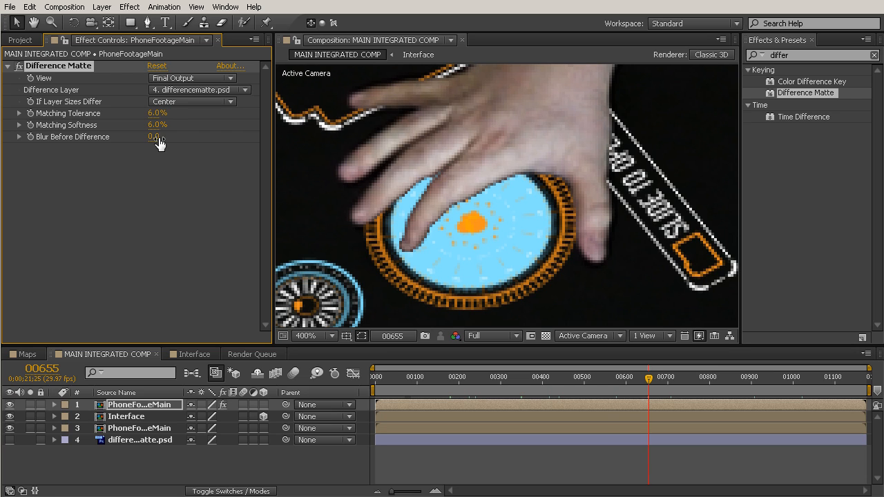
pyautogui.moveTo(158, 113); pyautogui.dragTo(161, 112)
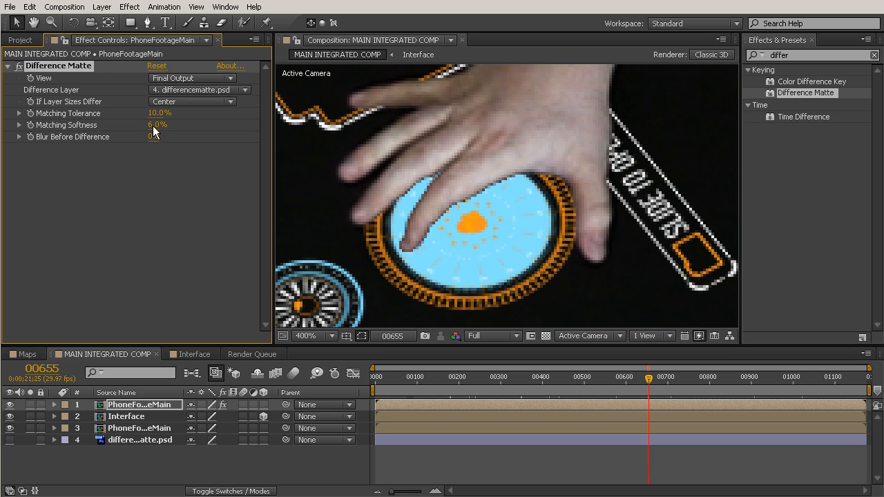
pyautogui.moveTo(145, 124); pyautogui.dragTo(157, 125)
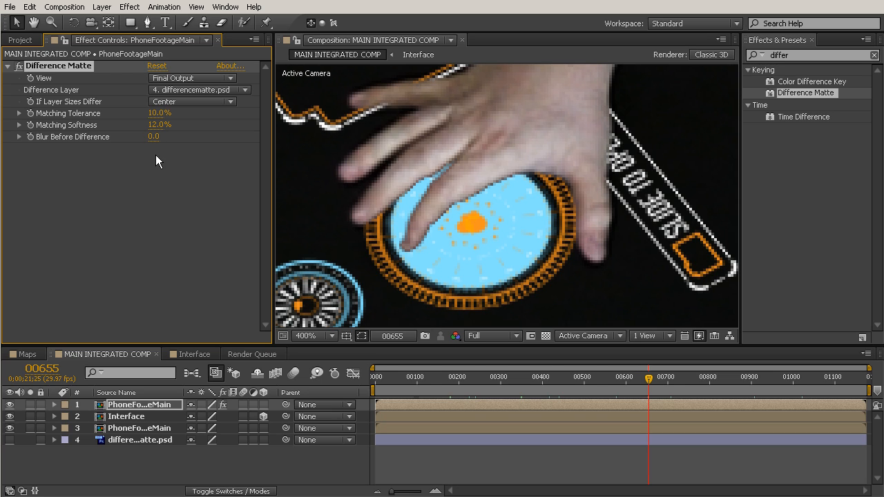
pyautogui.moveTo(235, 140)
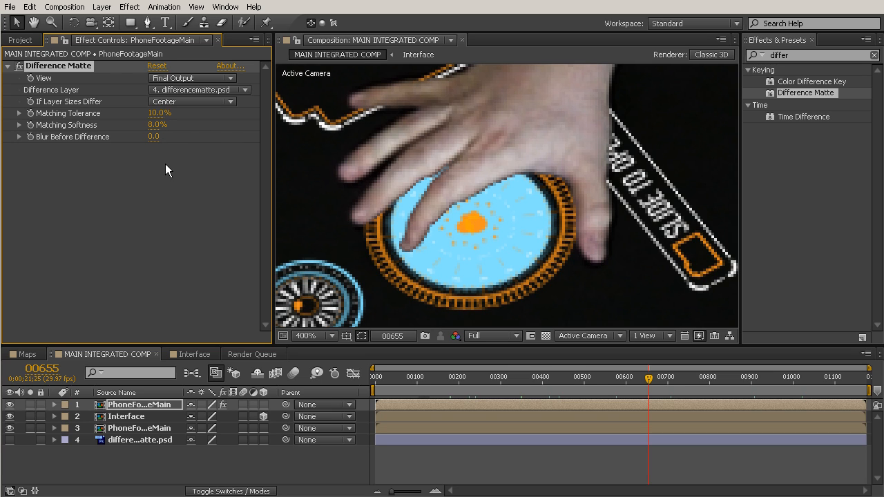
pyautogui.click(153, 136)
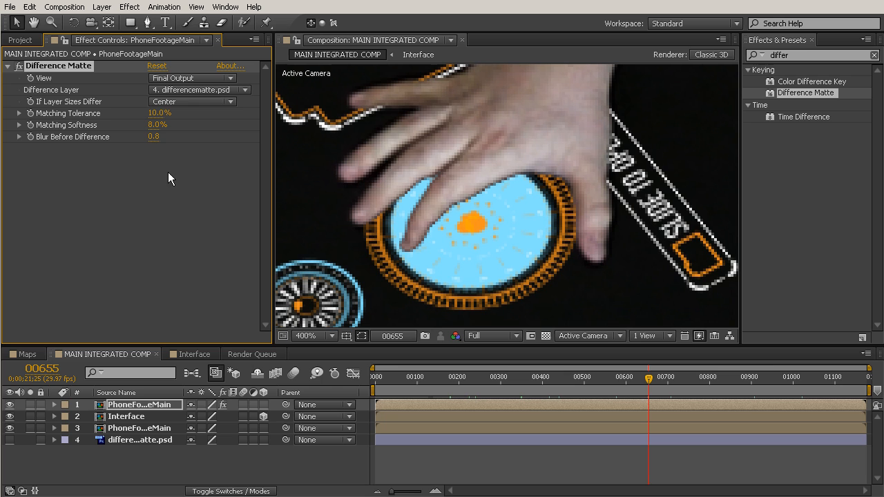
pyautogui.moveTo(164, 152)
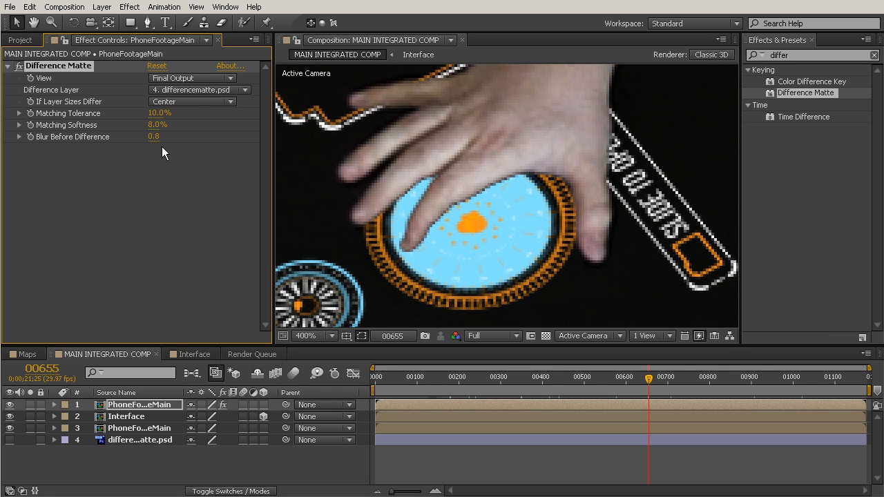
pyautogui.click(306, 335)
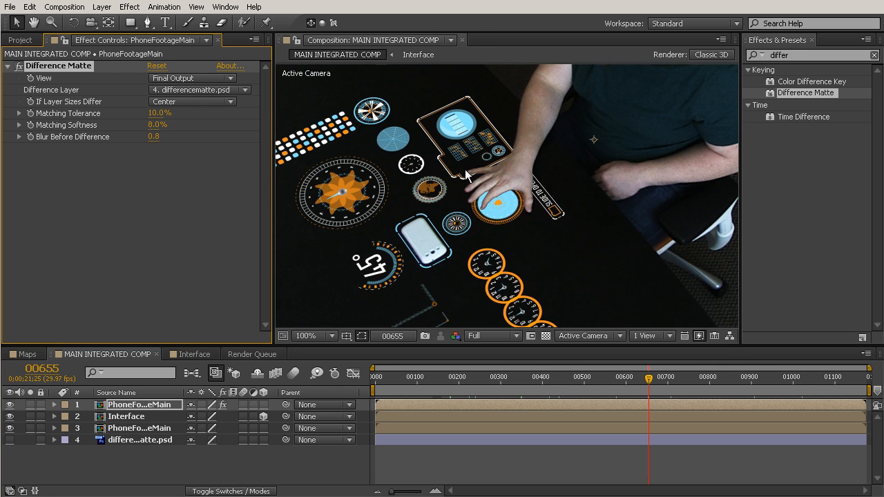
# Raise Matching Tolerance to 14%, checking the hand at 100%, 200% and 400%
pyautogui.click(331, 336)
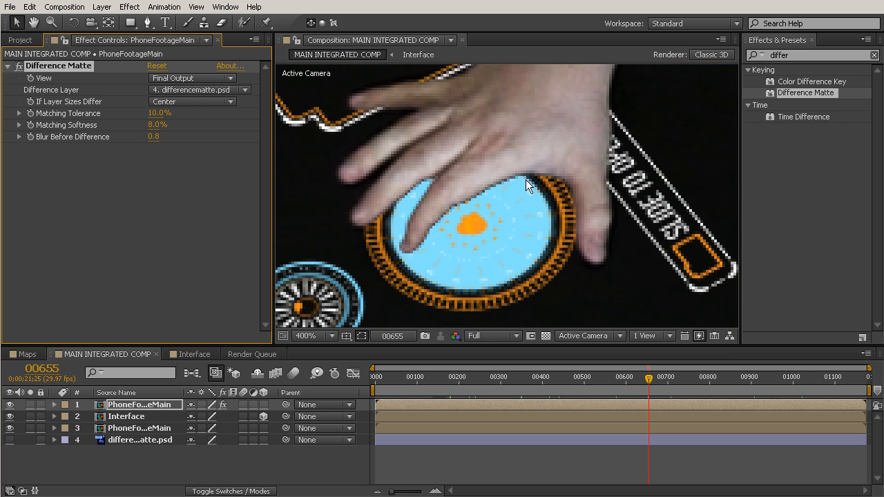
pyautogui.click(309, 335)
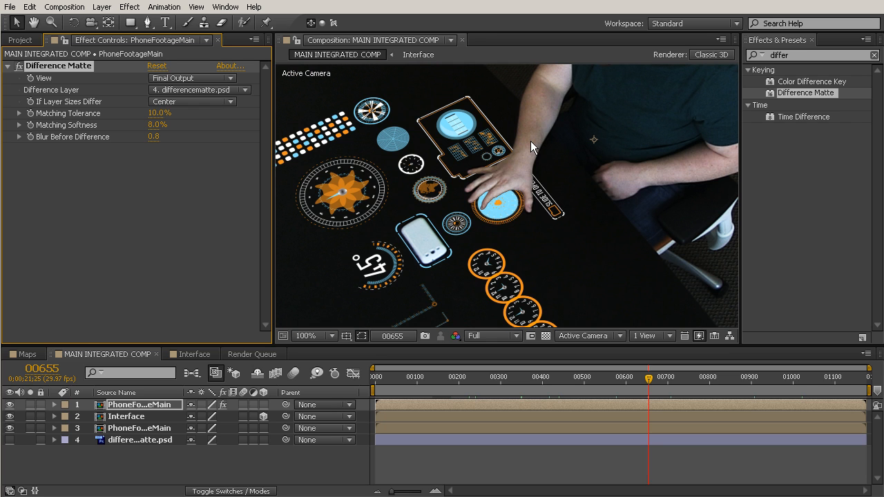
pyautogui.click(307, 336)
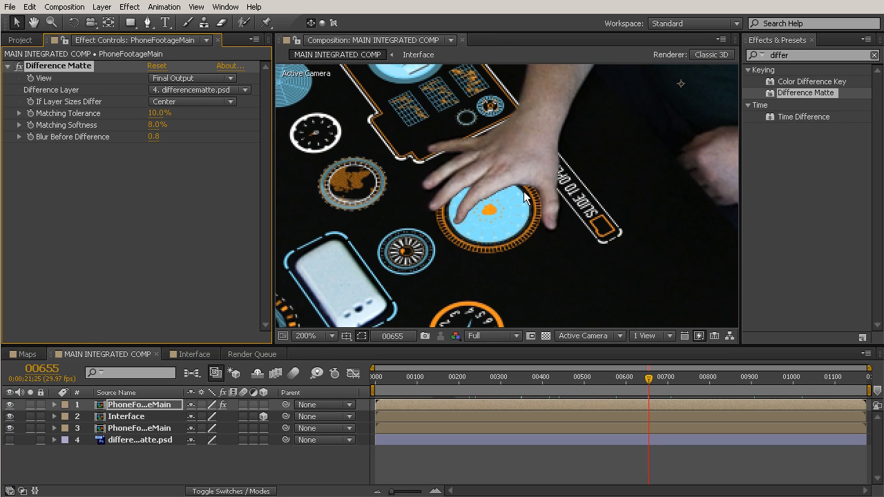
pyautogui.moveTo(158, 121)
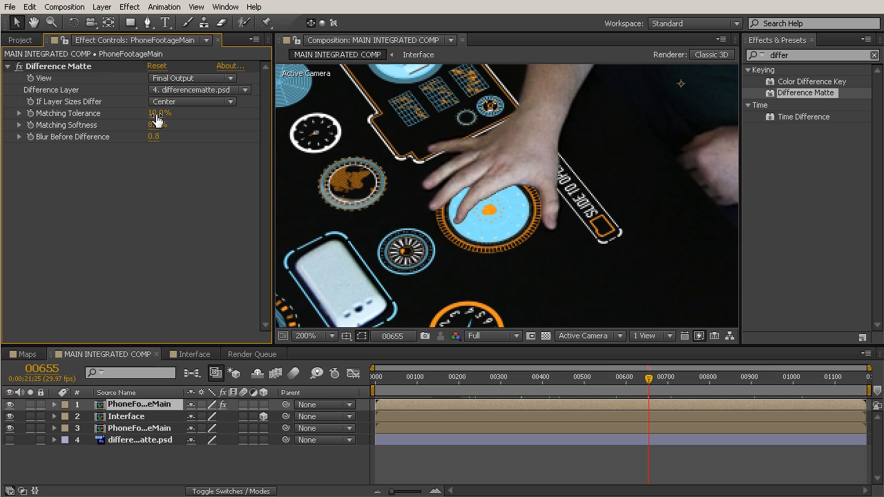
pyautogui.moveTo(160, 113); pyautogui.dragTo(184, 195)
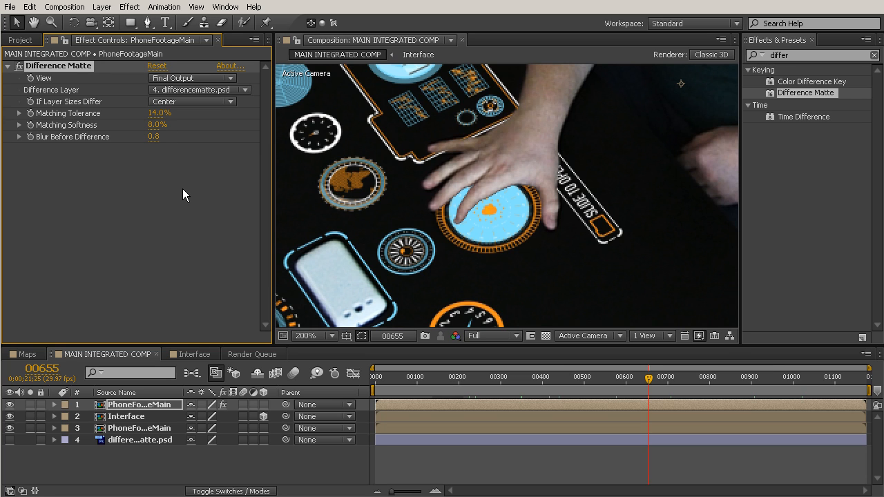
pyautogui.click(334, 335)
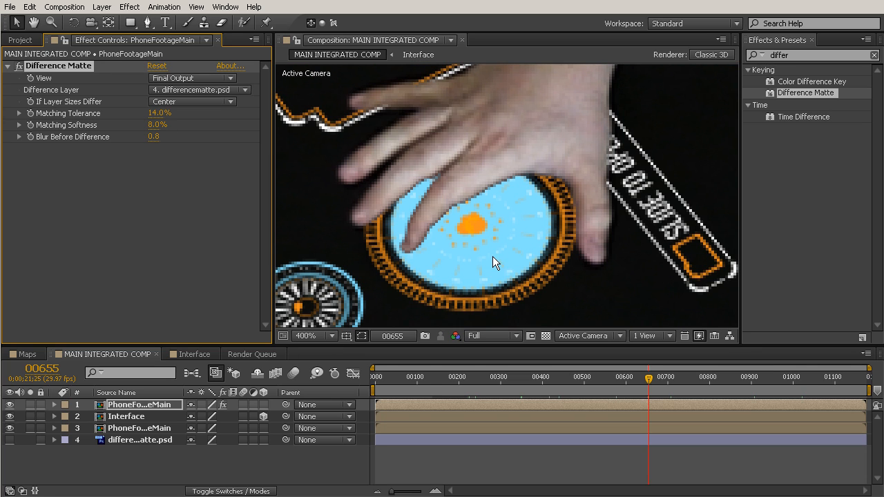
pyautogui.moveTo(468, 208)
pyautogui.write('matte')
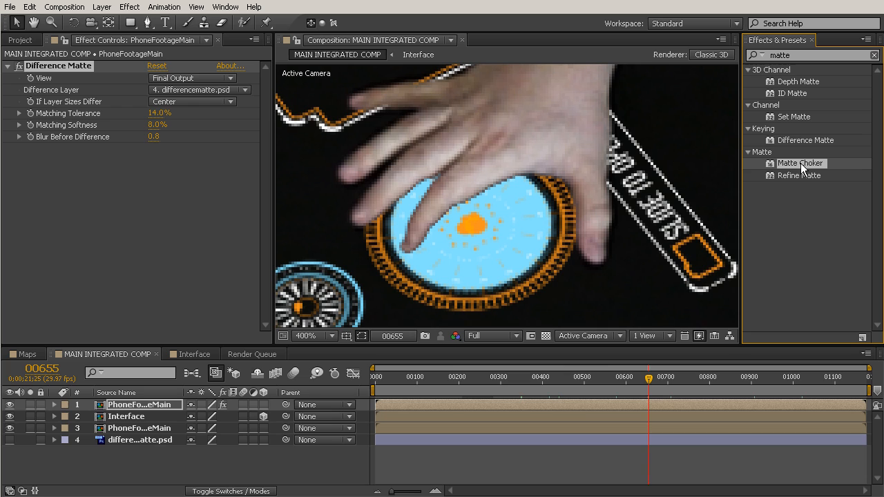
# Apply Matte Choker from Effects & Presets to the keyed PhoneFootageMain
pyautogui.doubleClick(801, 162)
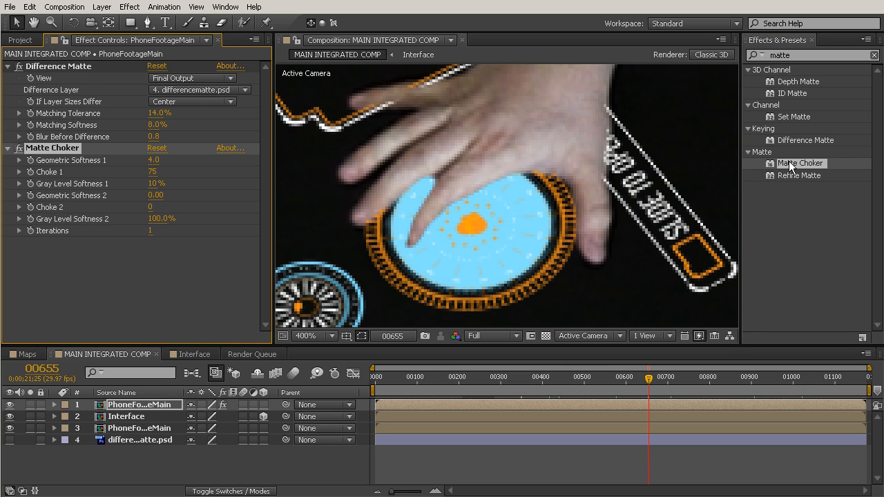
pyautogui.moveTo(528, 187)
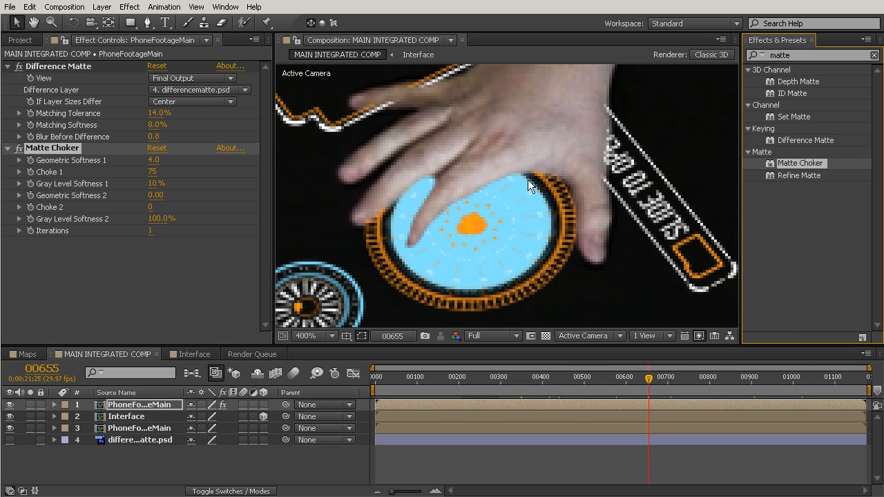
pyautogui.moveTo(636, 174)
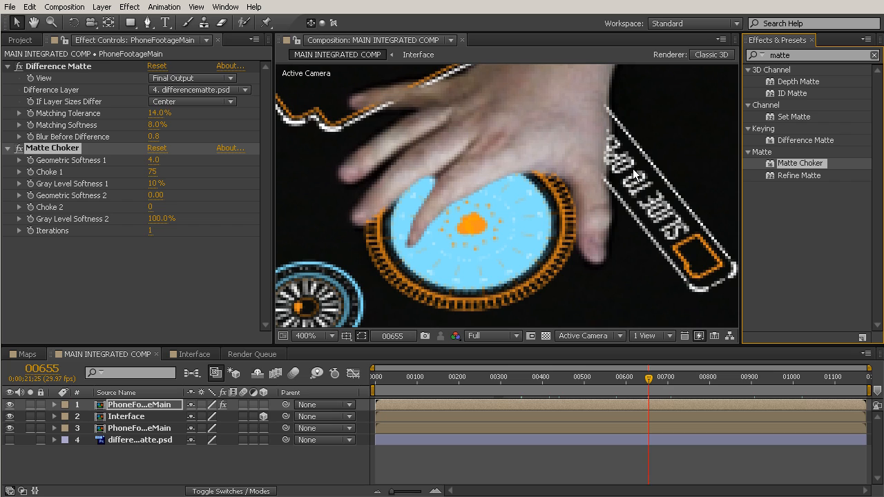
pyautogui.moveTo(191, 272)
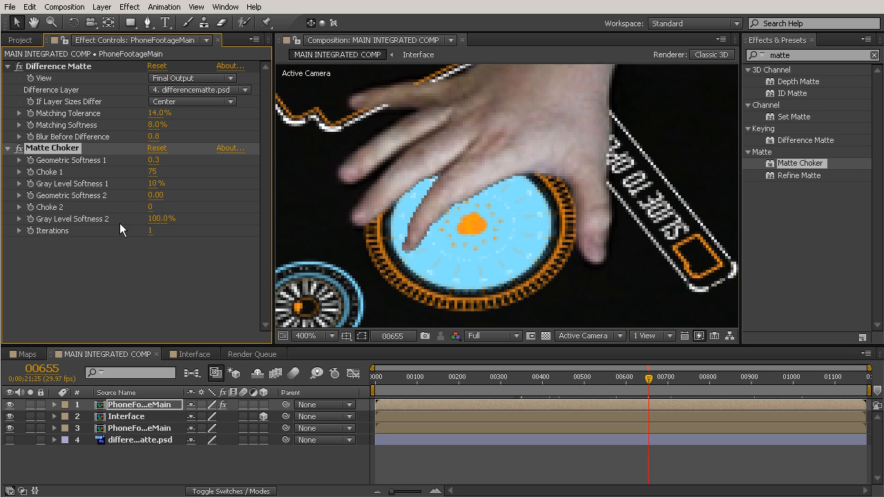
pyautogui.moveTo(151, 194)
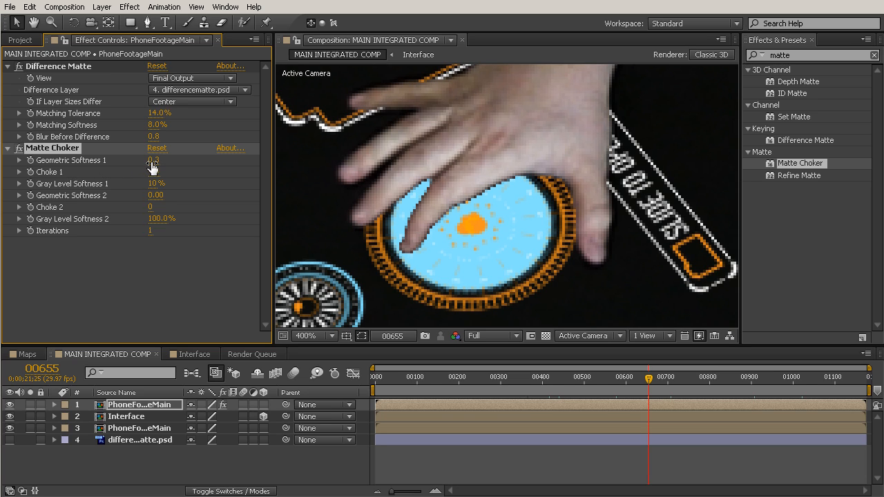
# Set Matte Choker Geometric Softness 1 to 0.1 and Choke 1 to 63
pyautogui.moveTo(150, 171); pyautogui.dragTo(125, 171)
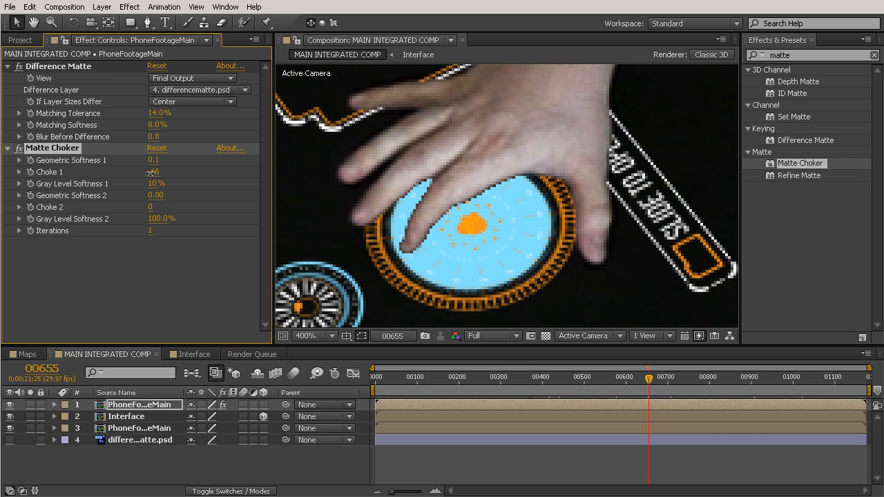
pyautogui.moveTo(151, 172); pyautogui.dragTo(156, 172)
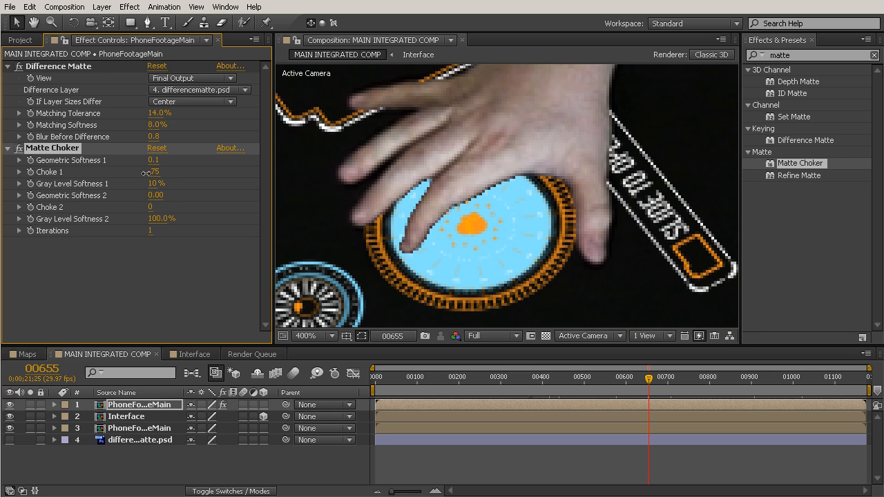
pyautogui.moveTo(153, 172); pyautogui.dragTo(159, 172)
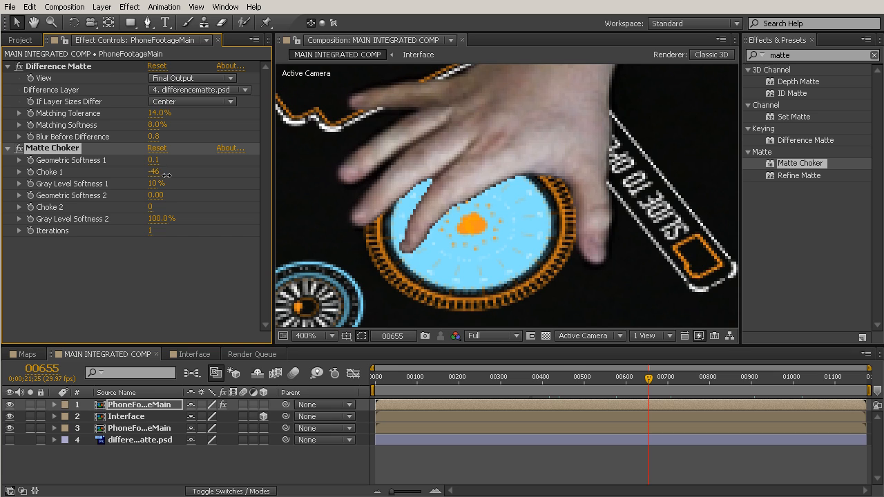
pyautogui.moveTo(154, 172); pyautogui.dragTo(180, 172)
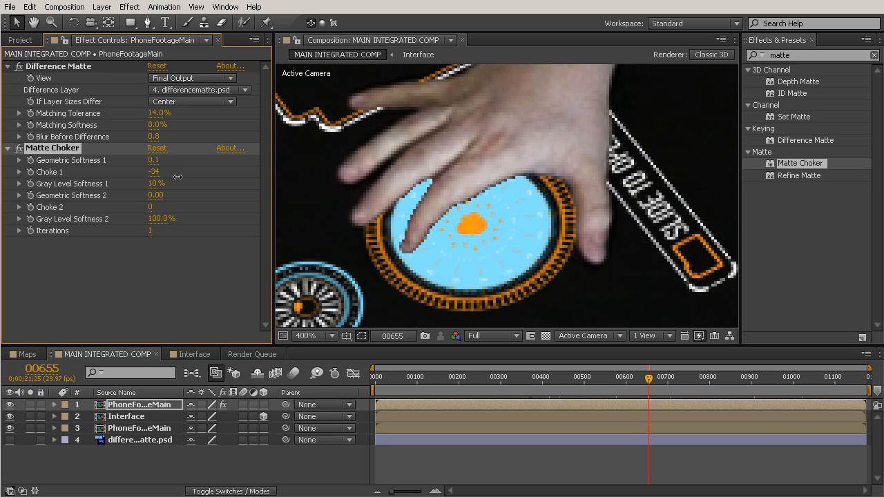
pyautogui.moveTo(153, 171); pyautogui.dragTo(191, 171)
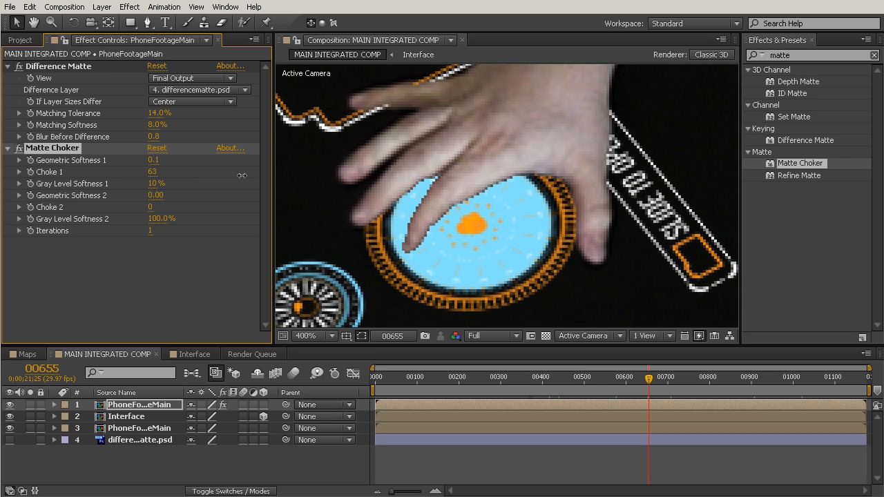
pyautogui.moveTo(480, 194)
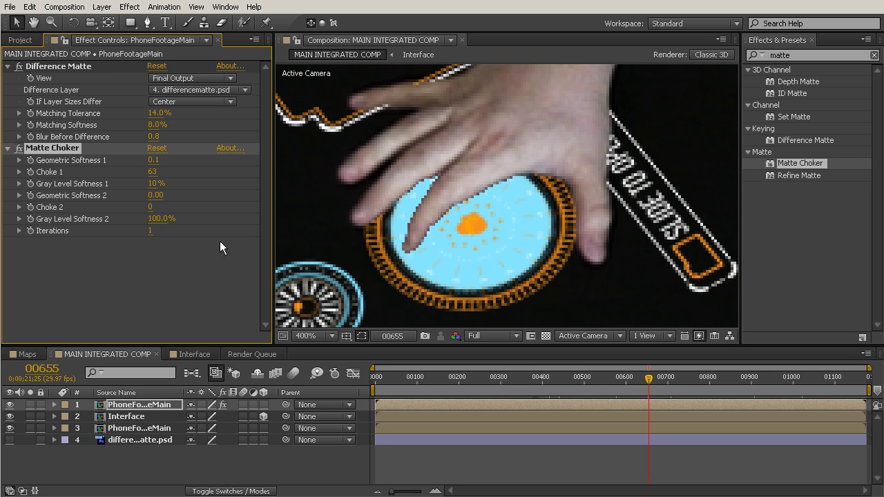
pyautogui.moveTo(155, 199)
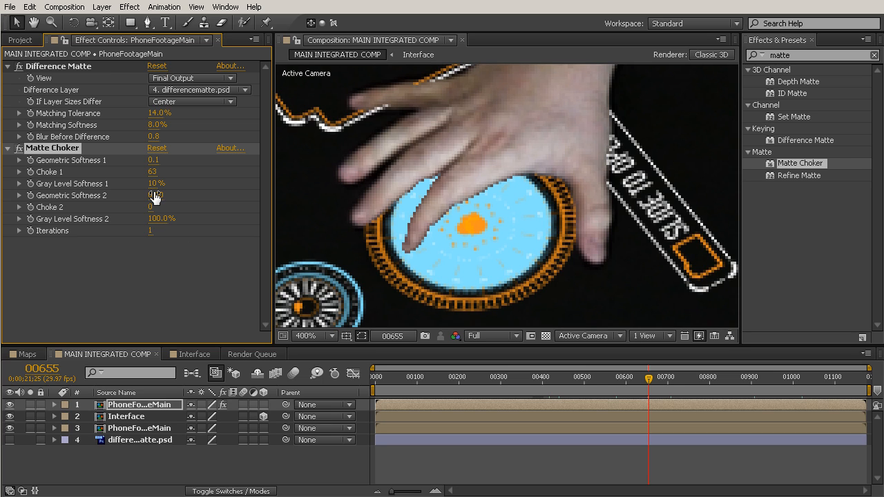
# Set the Matte Choker's Gray Level Softness 1 to 60%
pyautogui.moveTo(156, 183); pyautogui.dragTo(165, 183)
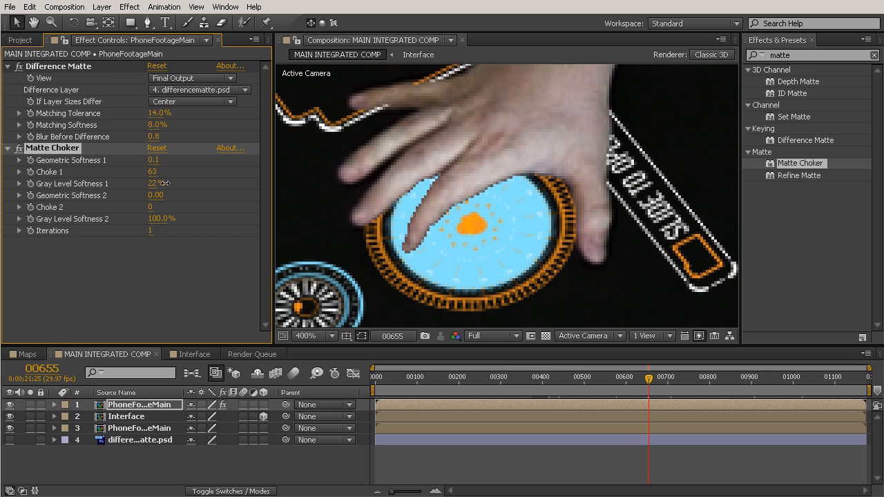
pyautogui.moveTo(152, 183); pyautogui.dragTo(214, 183)
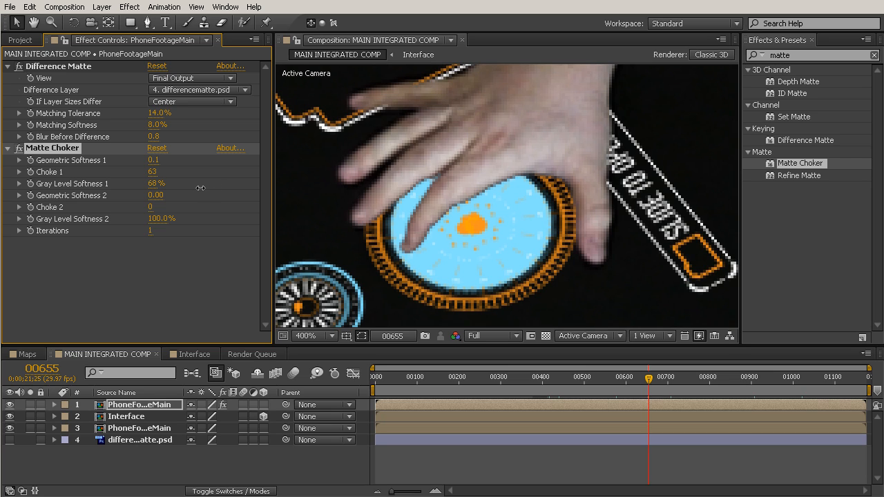
pyautogui.moveTo(158, 183); pyautogui.dragTo(138, 183)
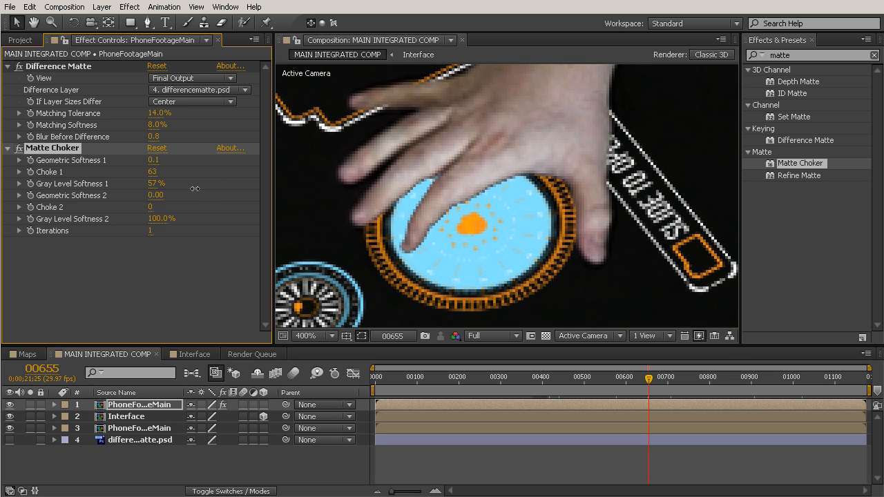
pyautogui.moveTo(145, 183); pyautogui.dragTo(159, 183)
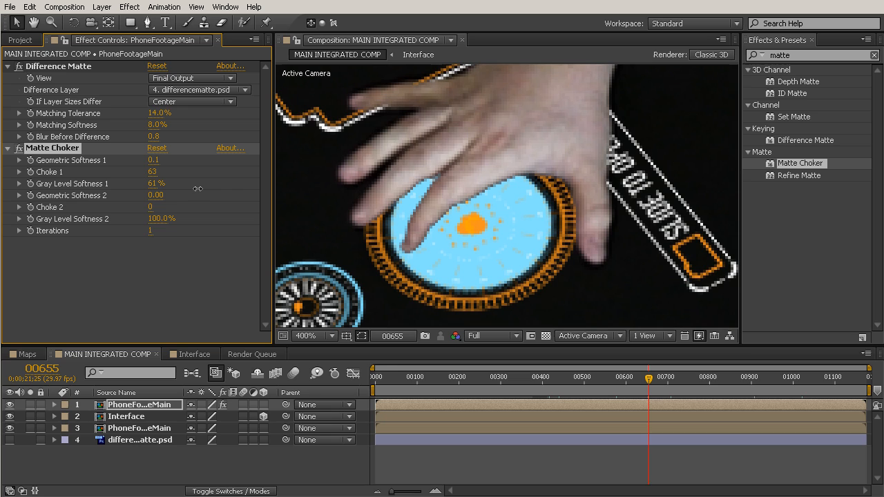
pyautogui.moveTo(153, 182)
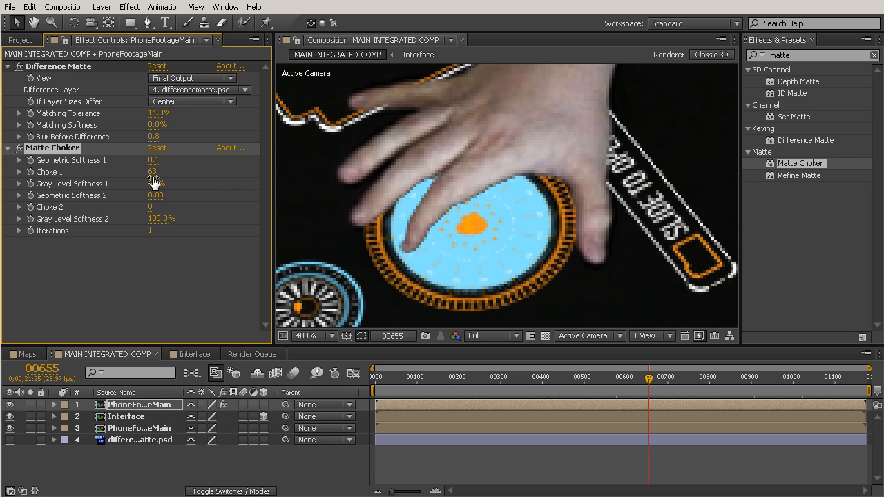
pyautogui.moveTo(155, 171); pyautogui.dragTo(150, 171)
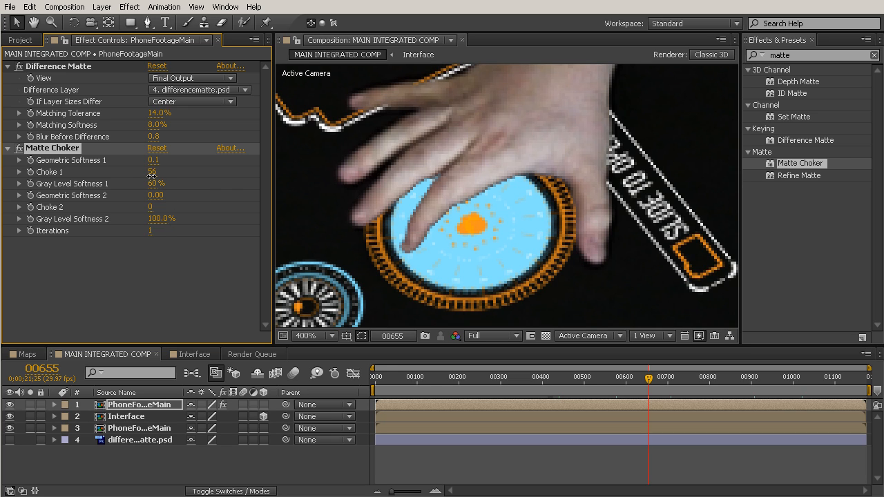
# Set Choke 1 to -58 and Geometric Softness 1 to 0.9
pyautogui.moveTo(152, 172); pyautogui.dragTo(133, 172)
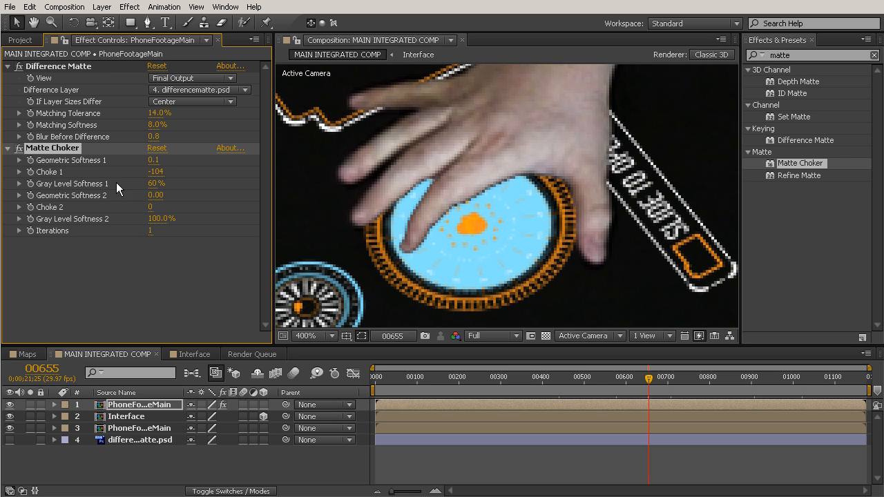
pyautogui.moveTo(153, 172); pyautogui.dragTo(160, 172)
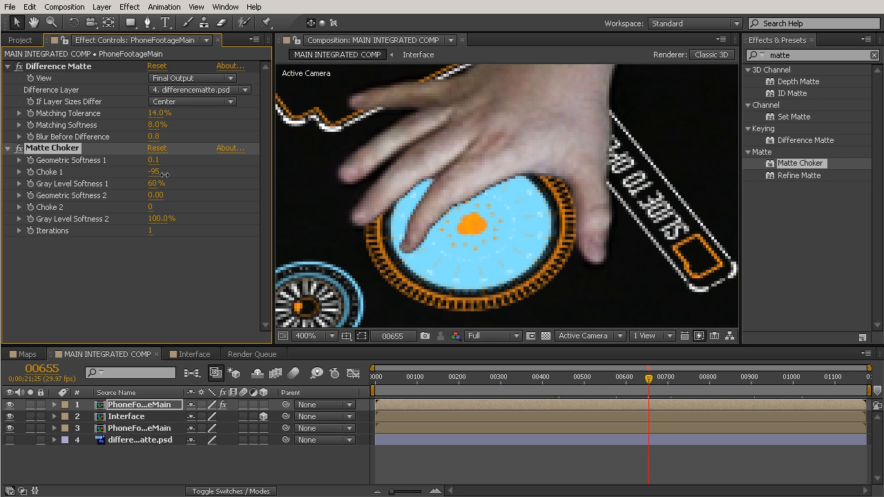
pyautogui.moveTo(151, 172); pyautogui.dragTo(175, 172)
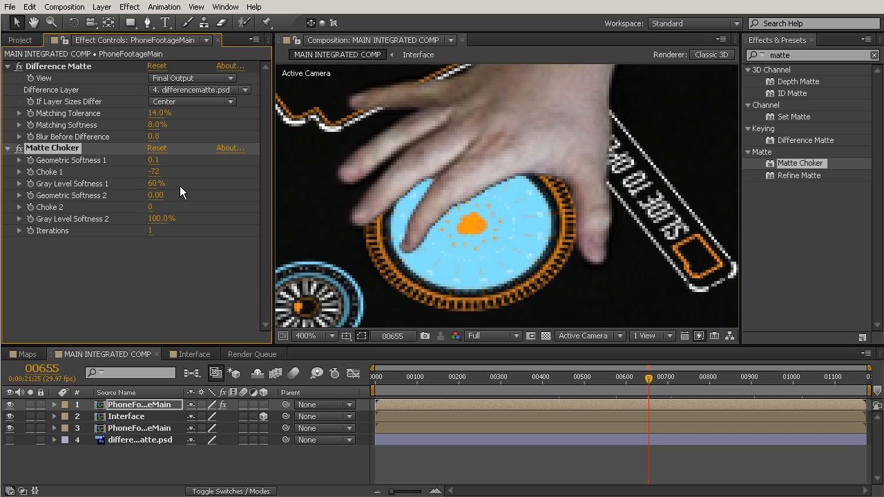
pyautogui.moveTo(154, 172); pyautogui.dragTo(163, 172)
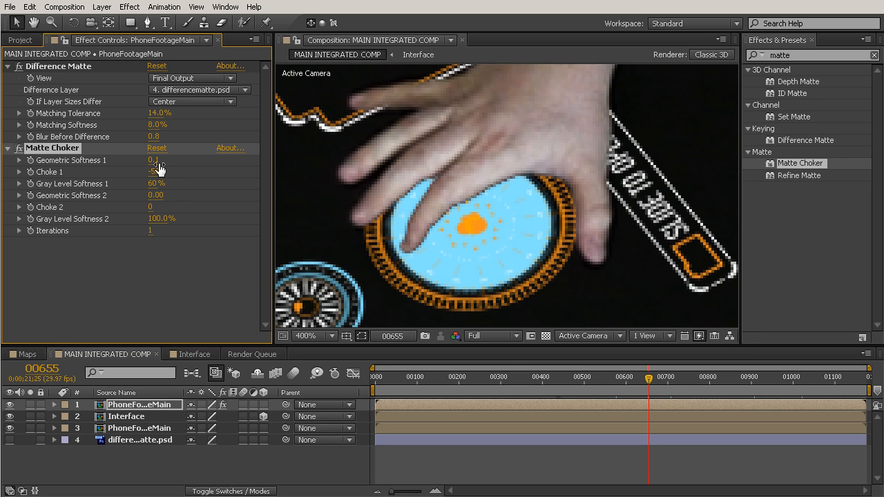
pyautogui.moveTo(155, 171); pyautogui.dragTo(155, 171)
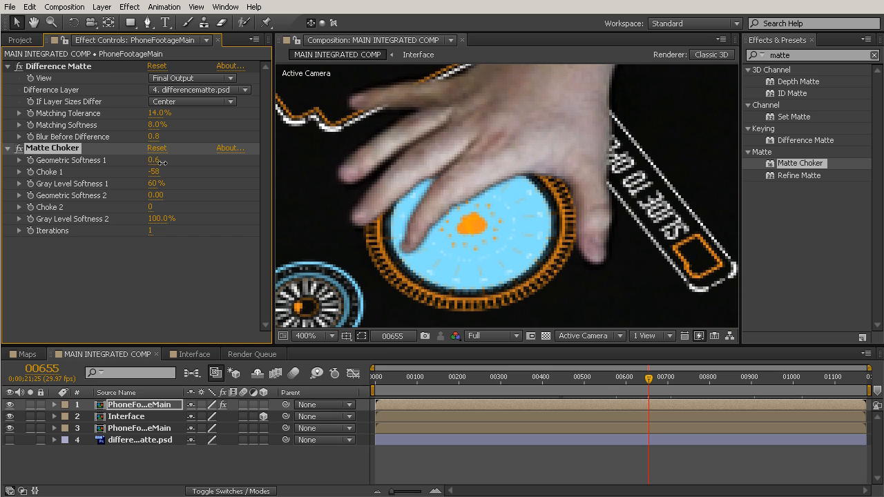
pyautogui.moveTo(154, 159); pyautogui.dragTo(165, 160)
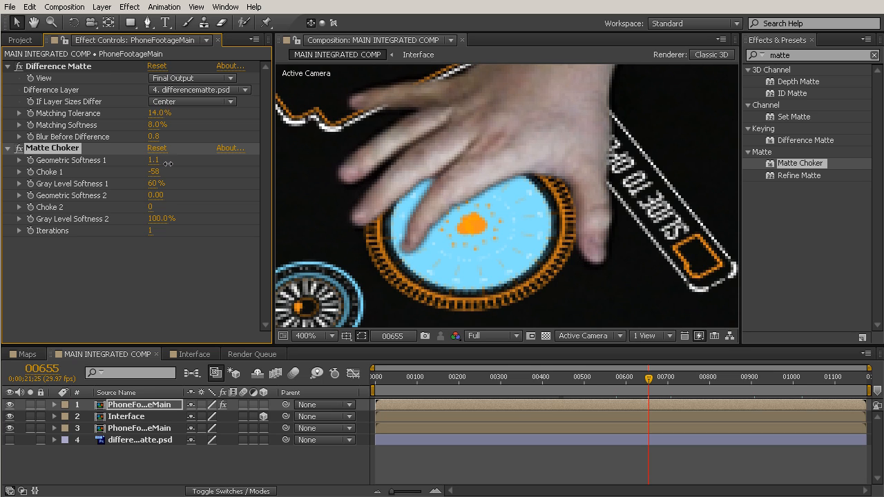
pyautogui.moveTo(153, 160); pyautogui.dragTo(145, 159)
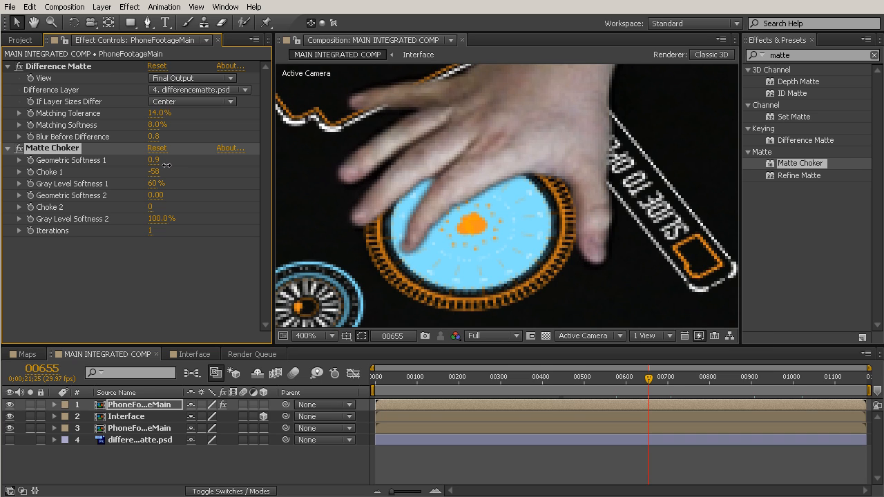
pyautogui.moveTo(404, 215)
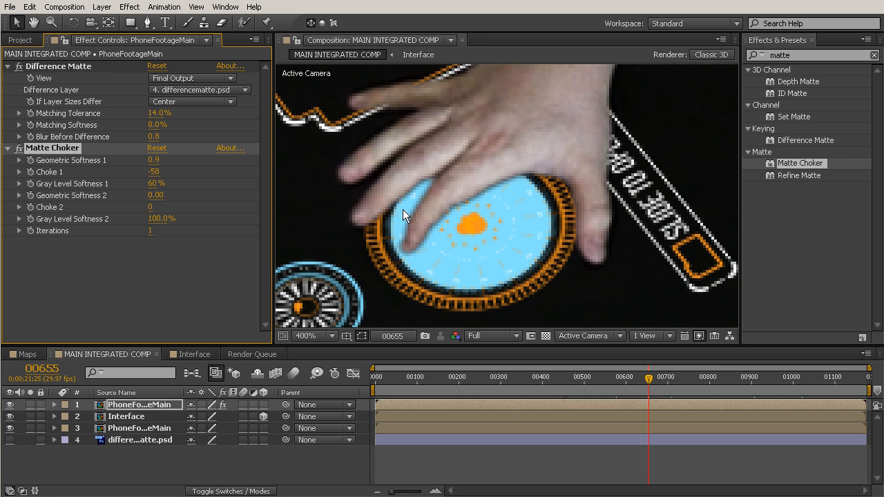
pyautogui.click(309, 335)
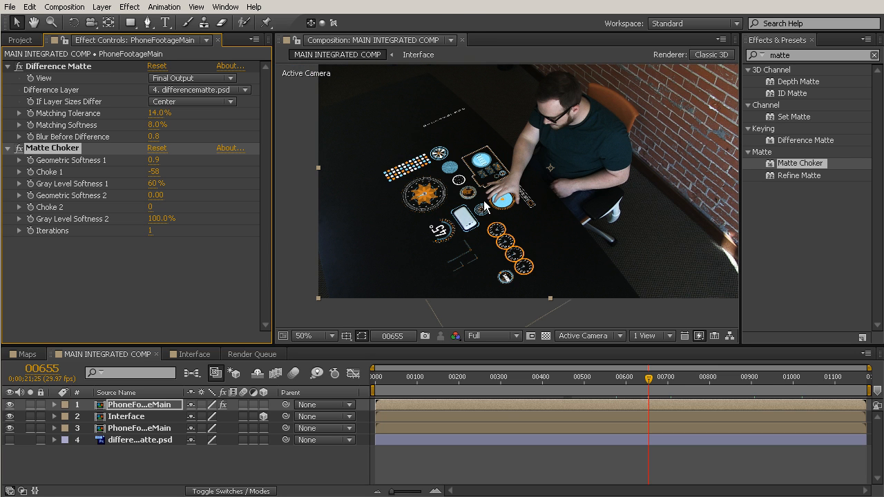
# Scrub Matte Choker Choke 1 from -58 up to 109 while checking the hand
pyautogui.click(315, 335)
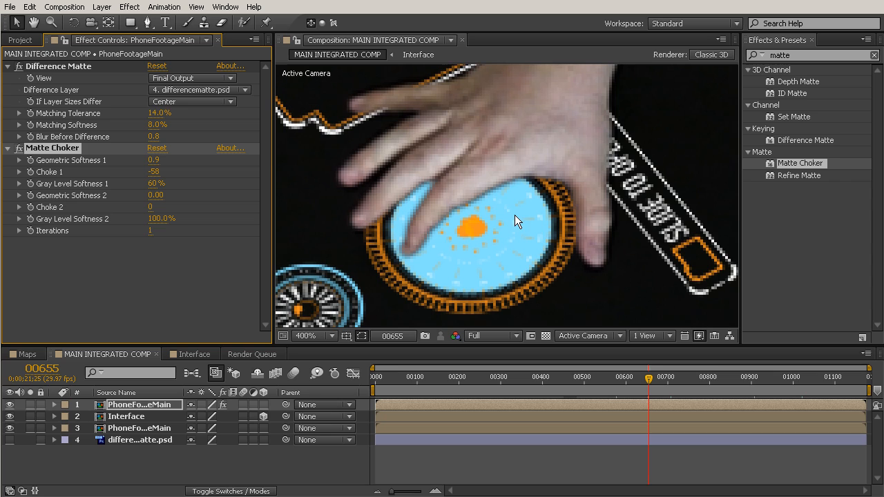
pyautogui.moveTo(225, 232)
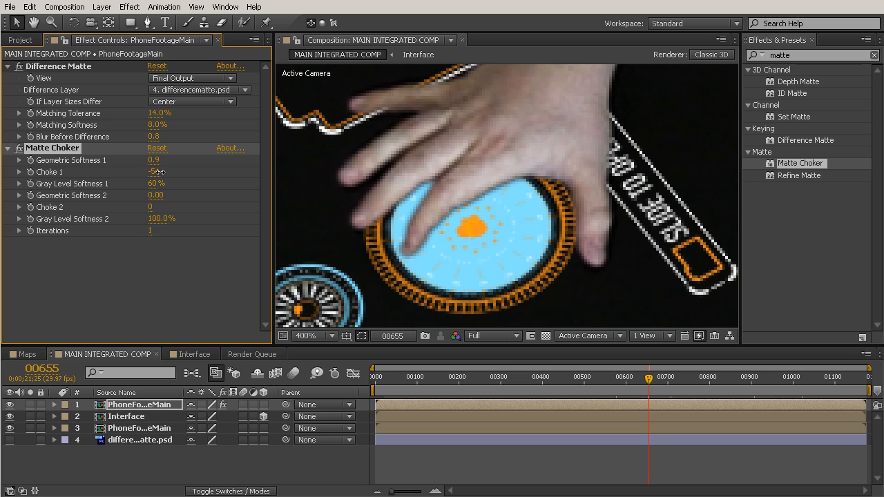
pyautogui.moveTo(157, 172); pyautogui.dragTo(158, 180)
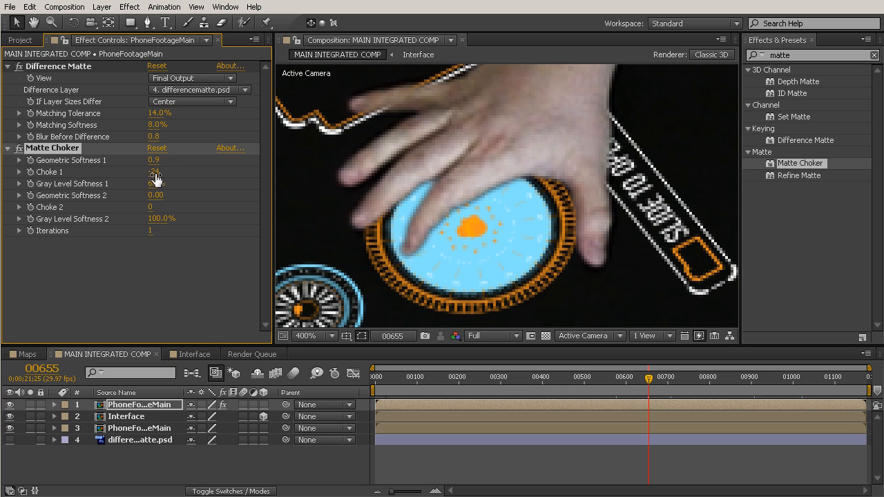
pyautogui.click(154, 172)
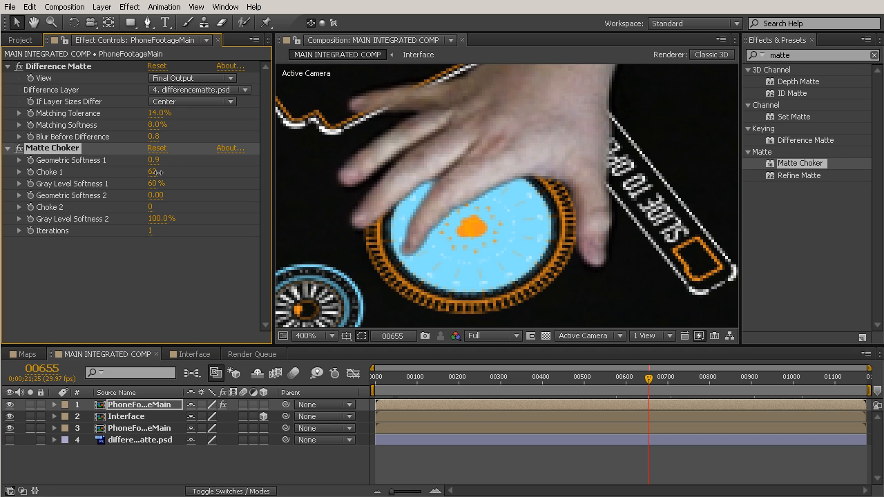
pyautogui.moveTo(154, 171); pyautogui.dragTo(164, 171)
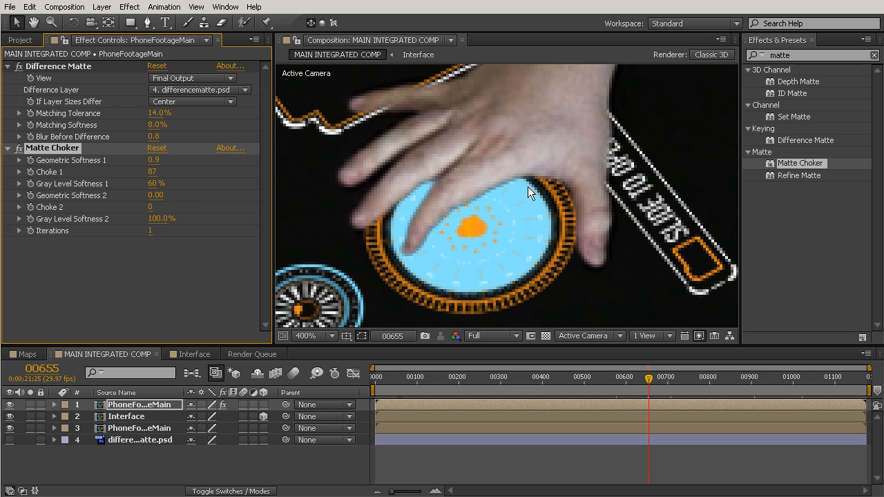
pyautogui.moveTo(320, 235)
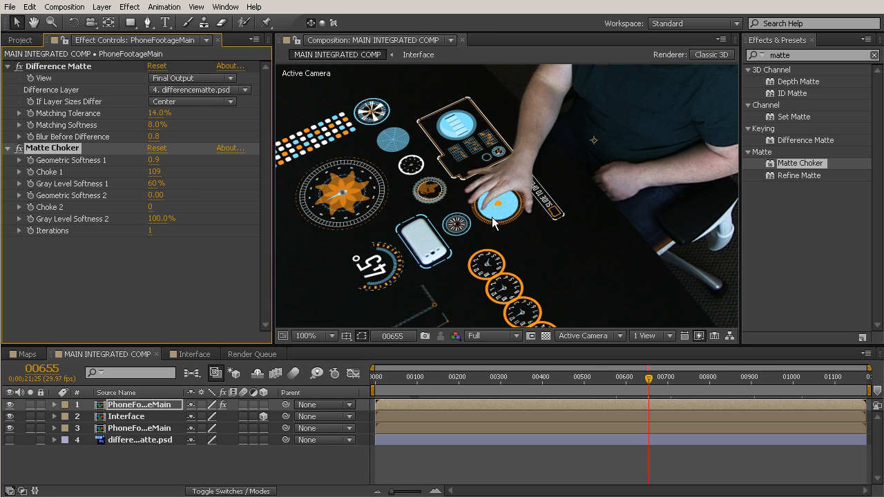
pyautogui.click(309, 336)
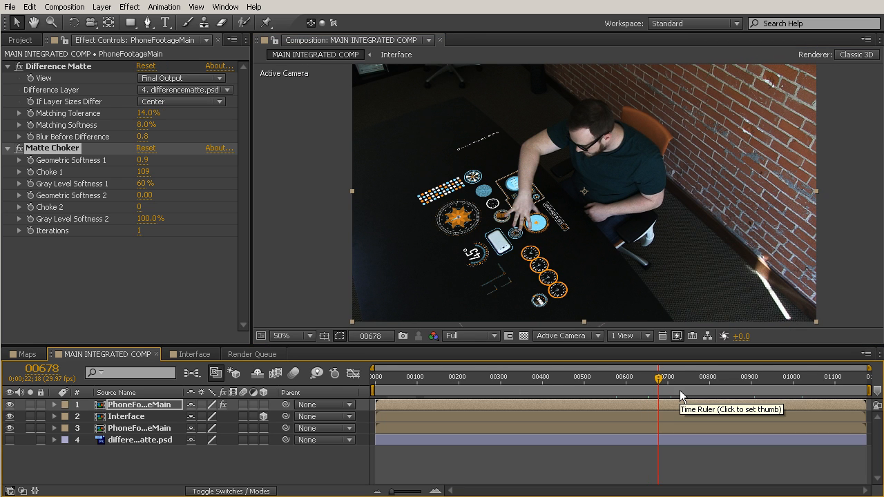
# Zoom in on the fingertip edges, then back out to view the whole composite
pyautogui.click(308, 336)
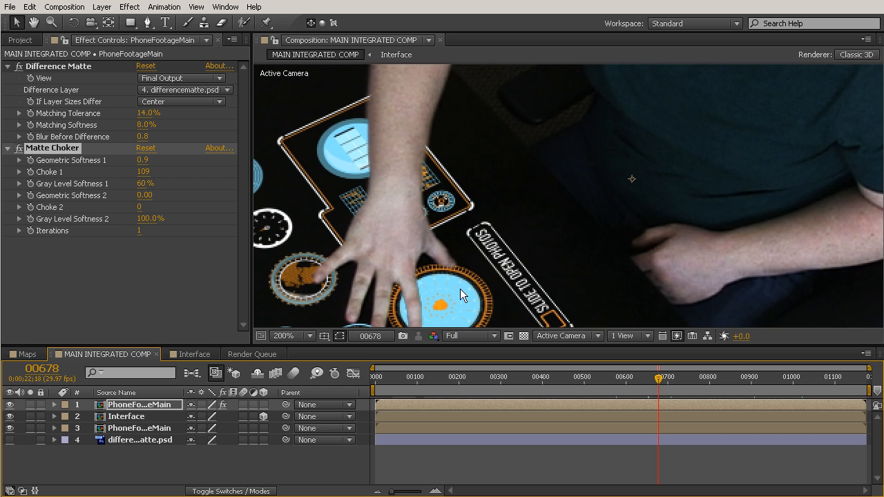
pyautogui.click(308, 335)
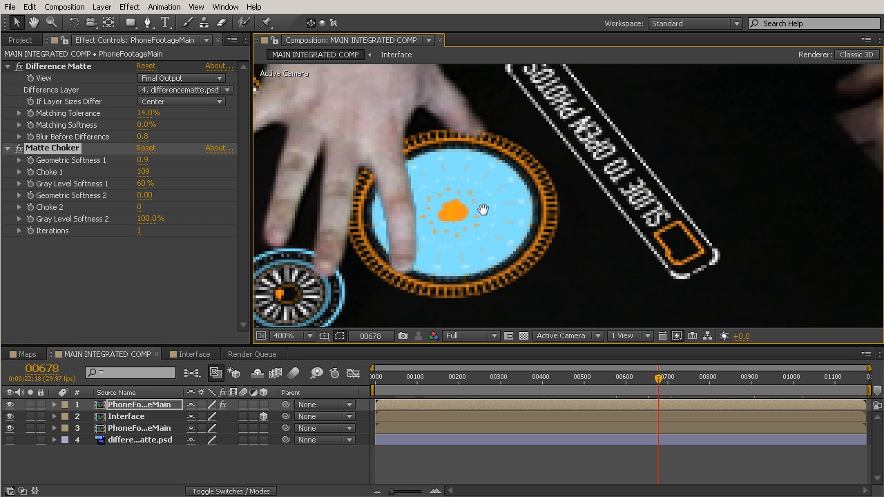
pyautogui.moveTo(377, 190)
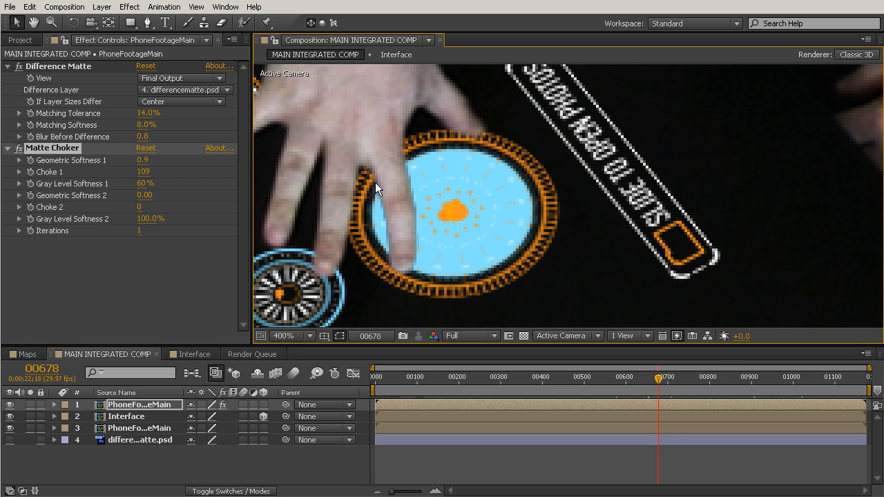
pyautogui.click(285, 335)
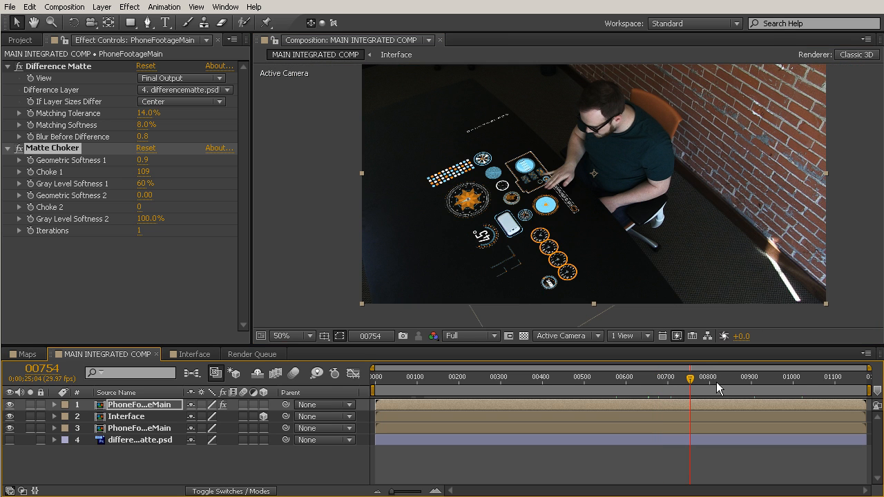
pyautogui.click(719, 377)
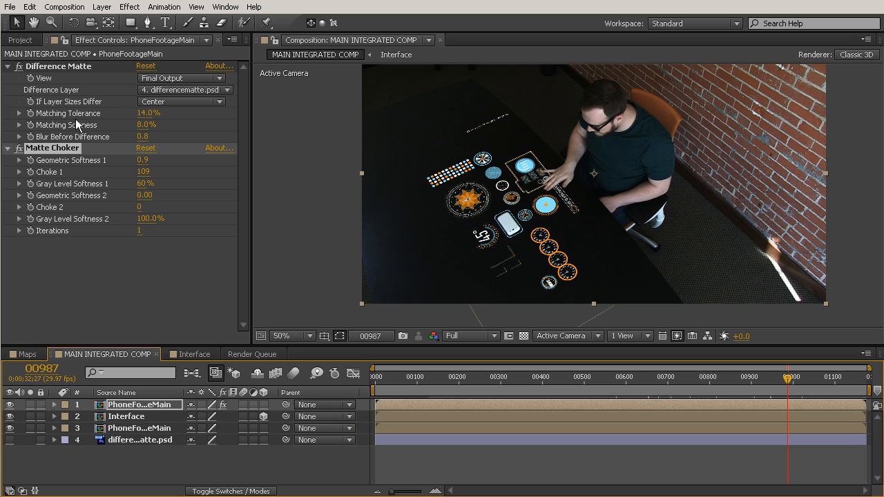
pyautogui.moveTo(238, 245)
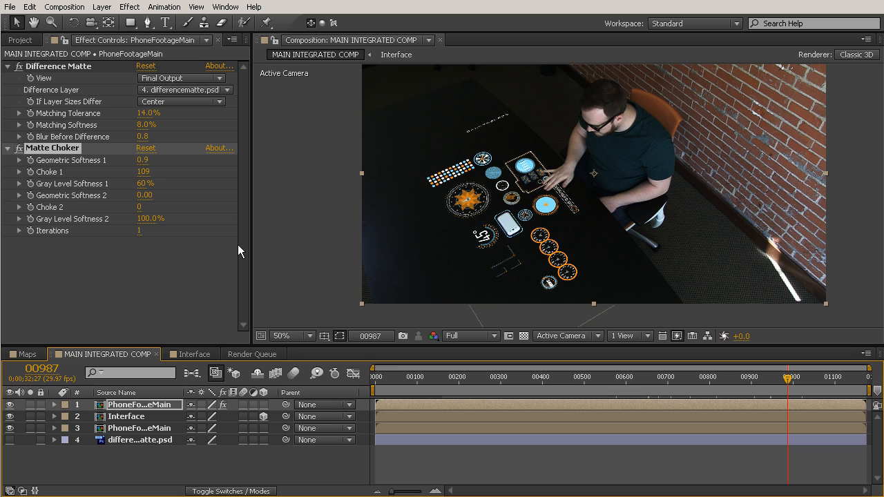
pyautogui.moveTo(555, 285)
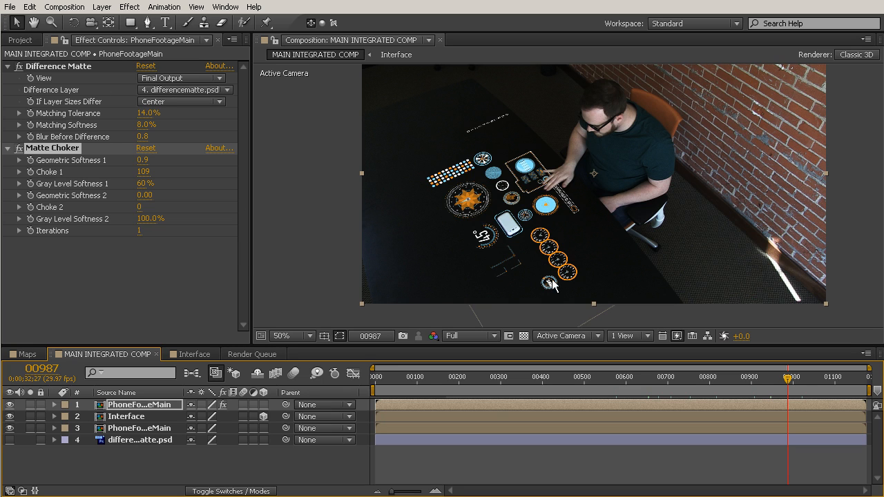
pyautogui.moveTo(533, 268)
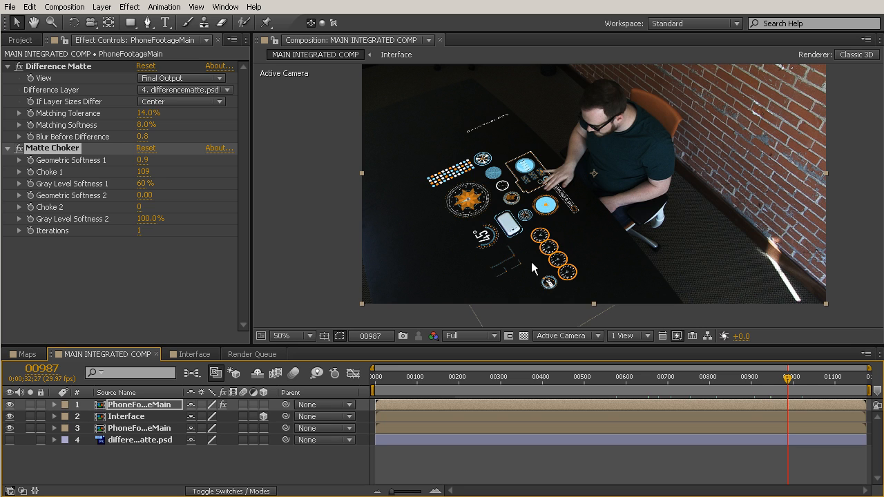
pyautogui.moveTo(551, 178)
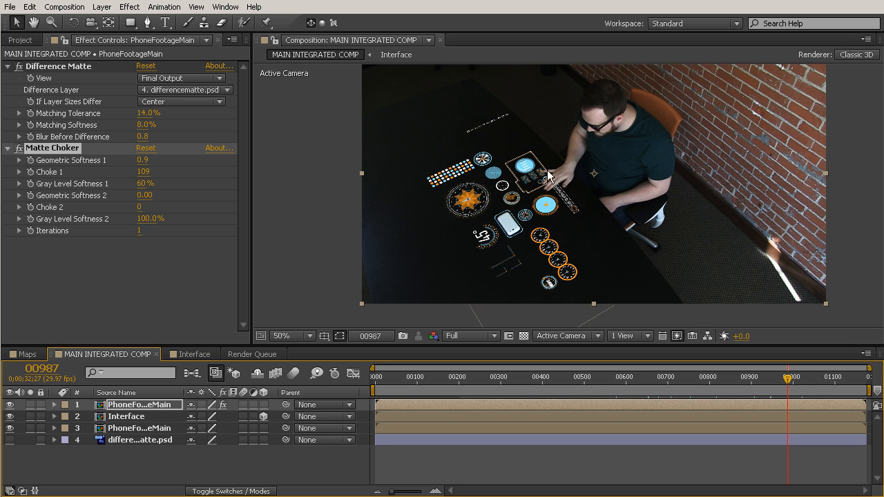
pyautogui.moveTo(559, 158)
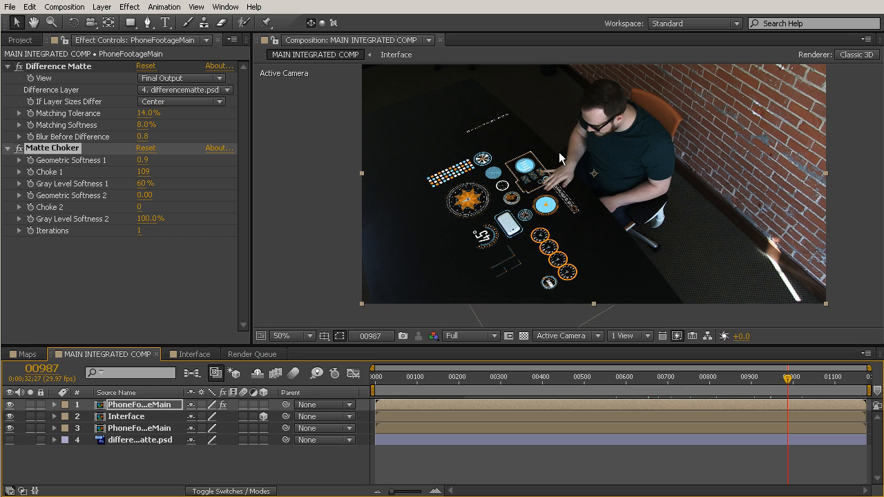
pyautogui.moveTo(582, 198)
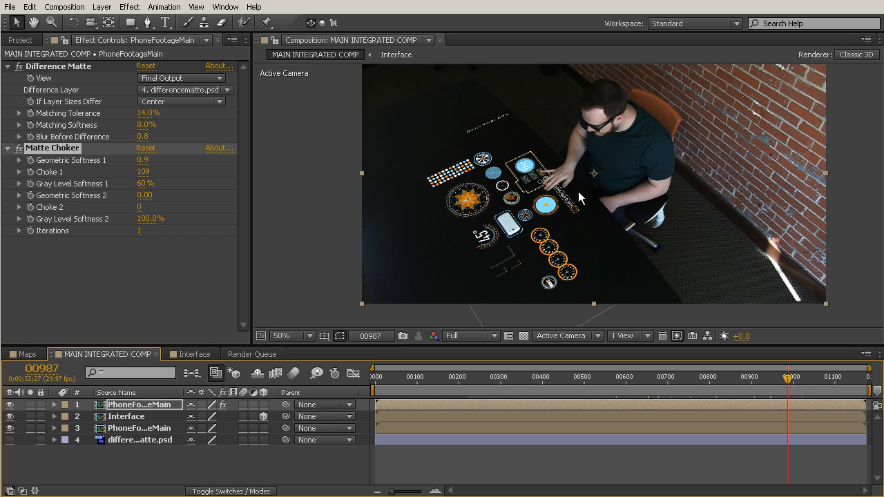
pyautogui.moveTo(585, 232)
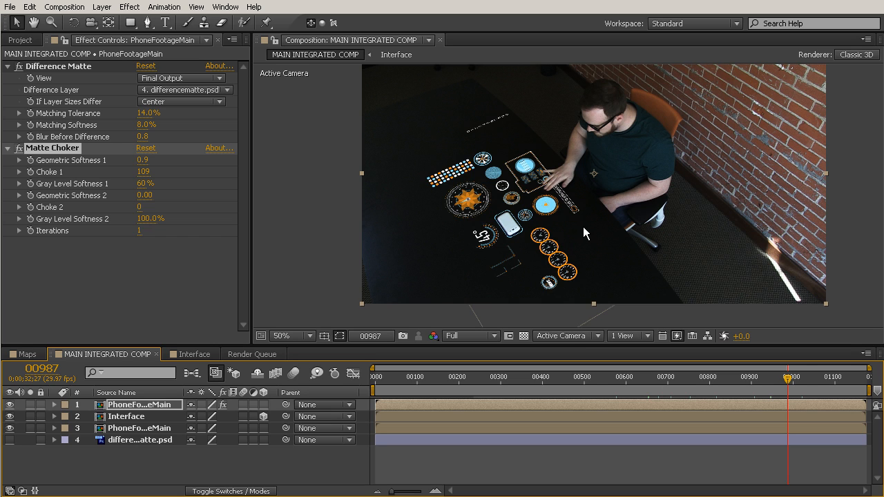
pyautogui.moveTo(562, 221)
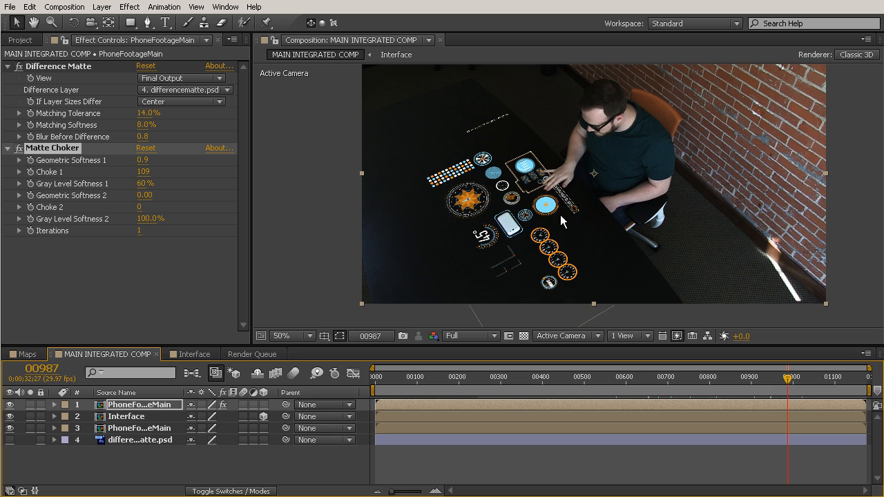
pyautogui.moveTo(443, 208)
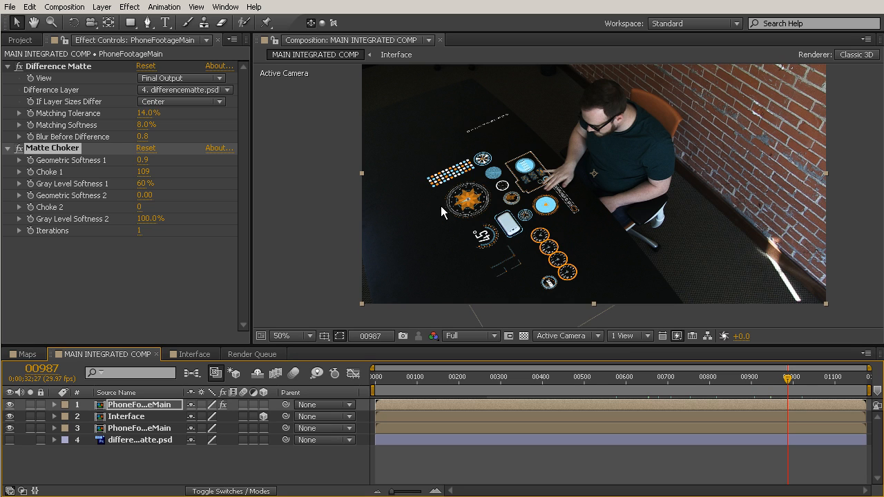
pyautogui.moveTo(527, 157)
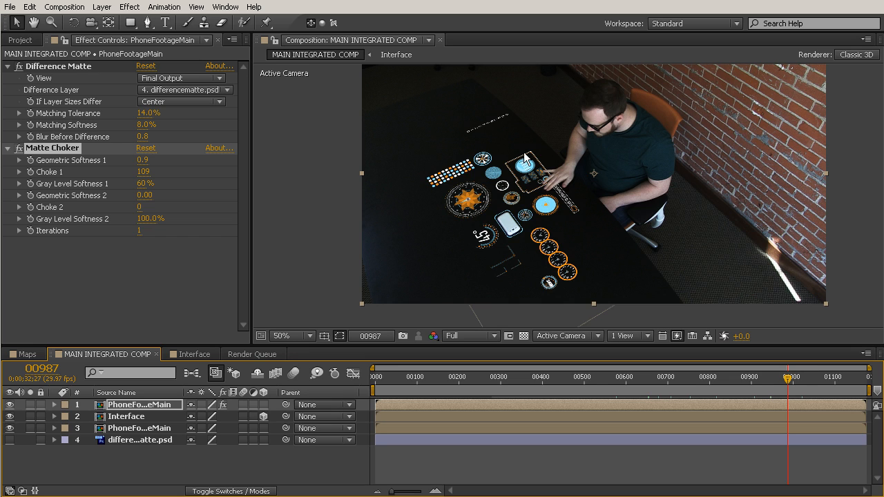
pyautogui.moveTo(558, 257)
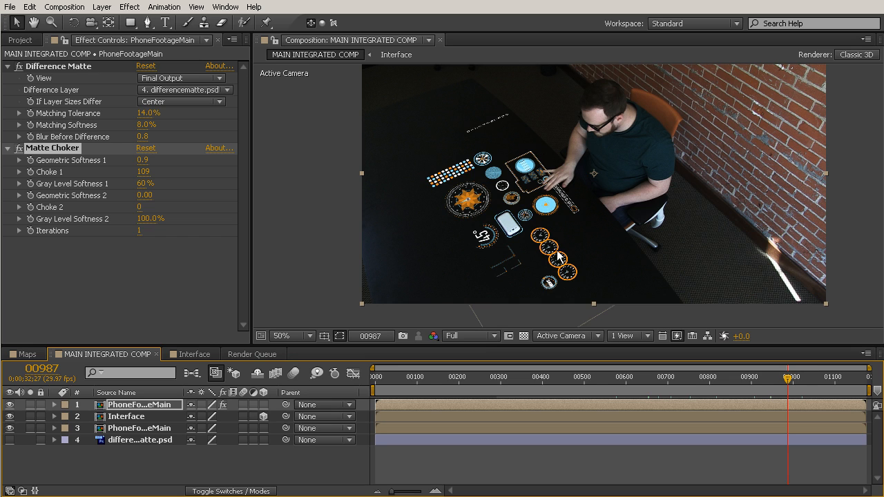
pyautogui.moveTo(579, 182)
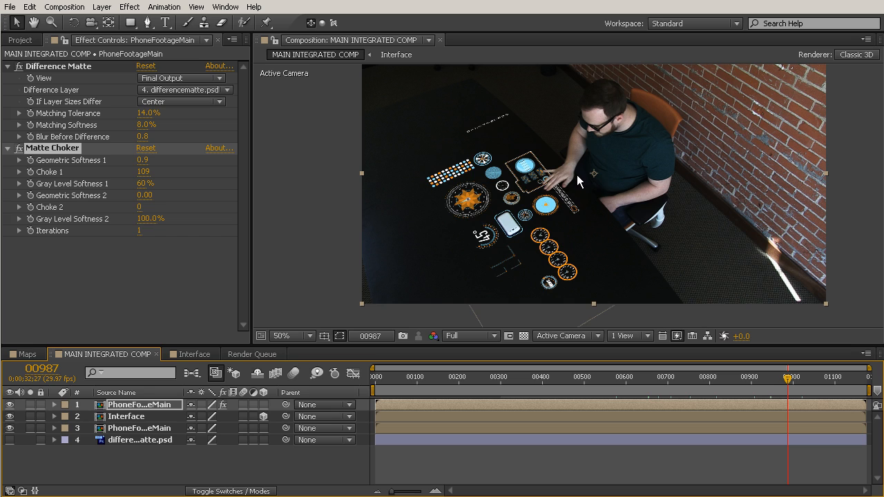
pyautogui.moveTo(566, 186)
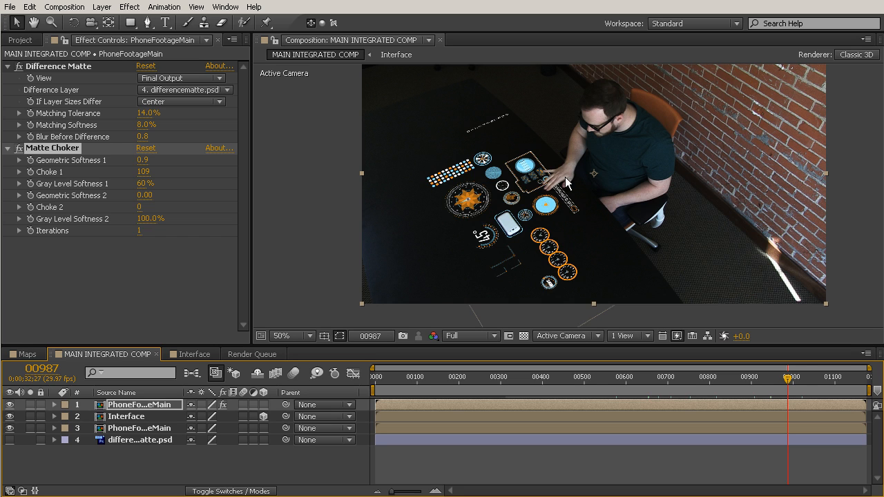
pyautogui.moveTo(570, 195)
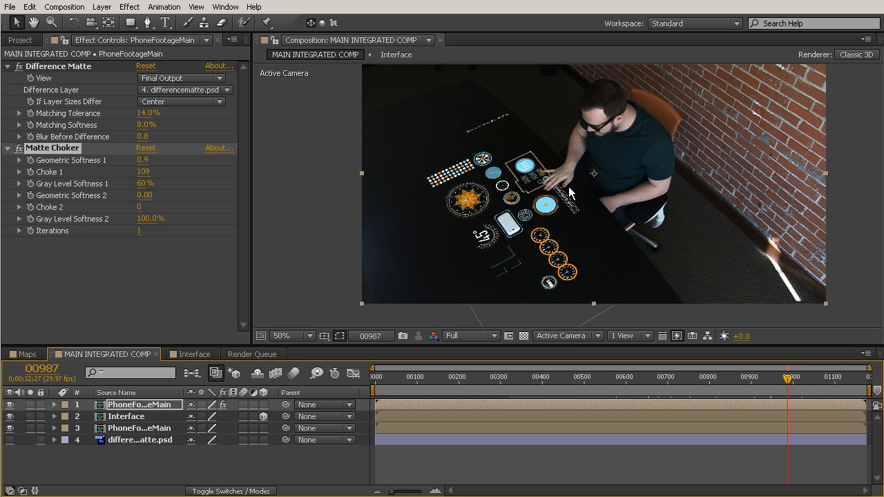
pyautogui.moveTo(565, 220)
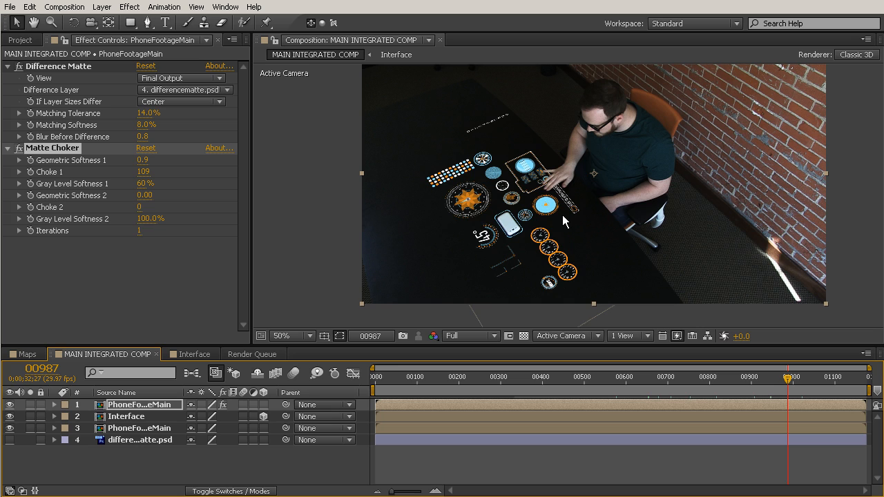
pyautogui.moveTo(555, 264)
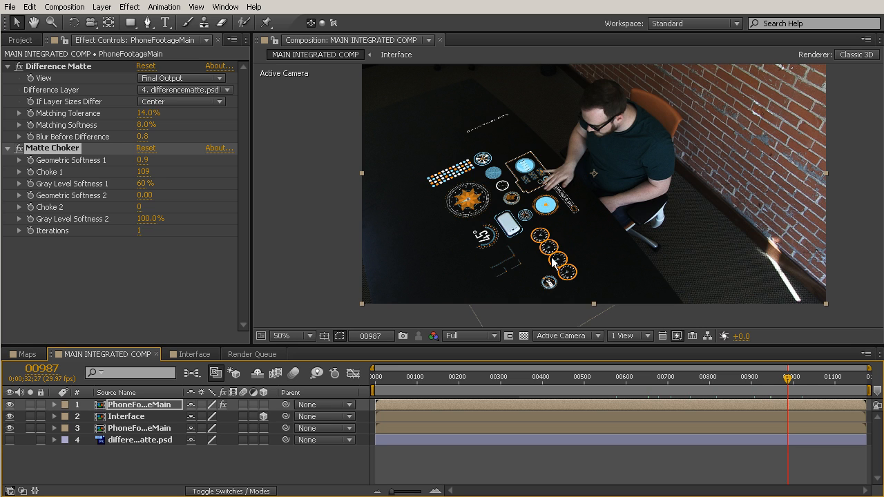
pyautogui.moveTo(574, 185)
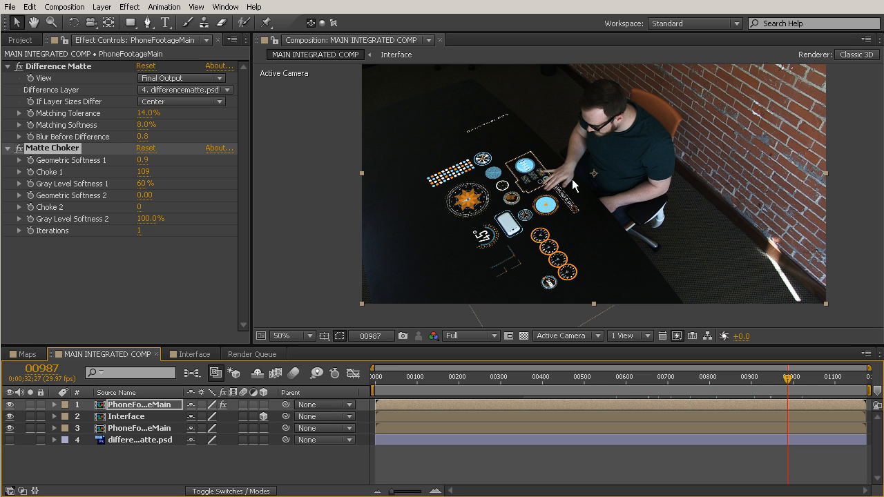
pyautogui.moveTo(563, 169)
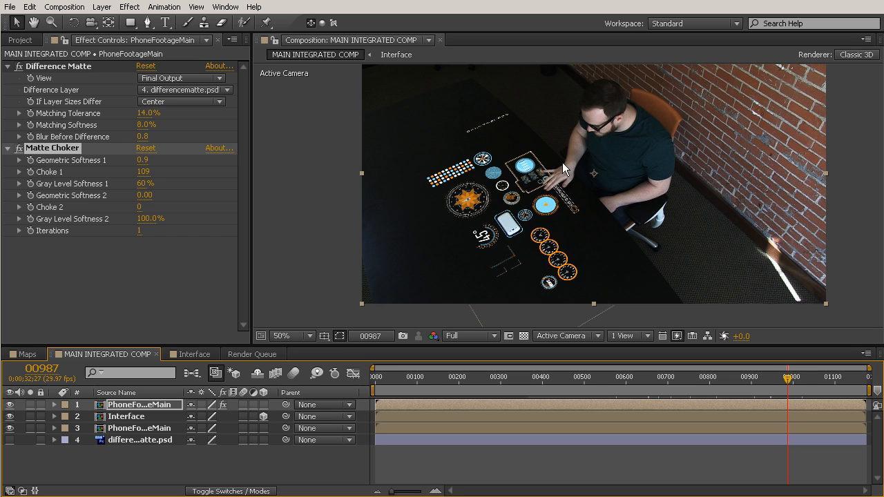
pyautogui.moveTo(591, 165)
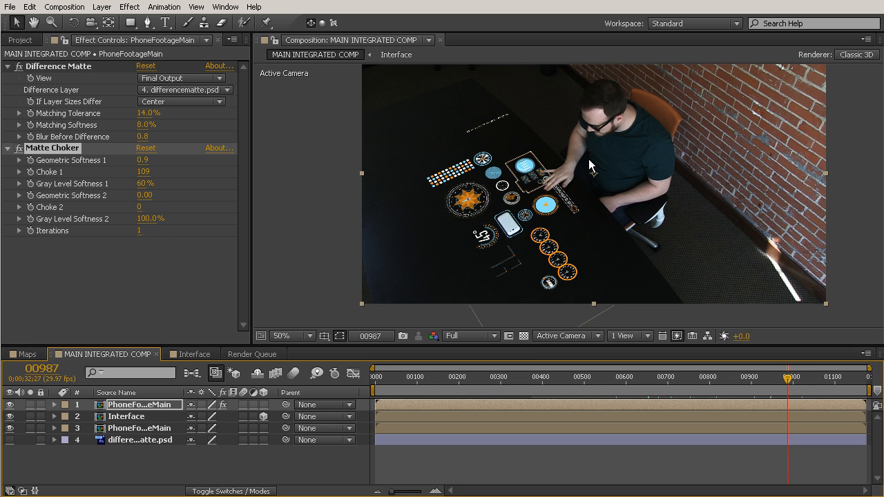
pyautogui.moveTo(580, 216)
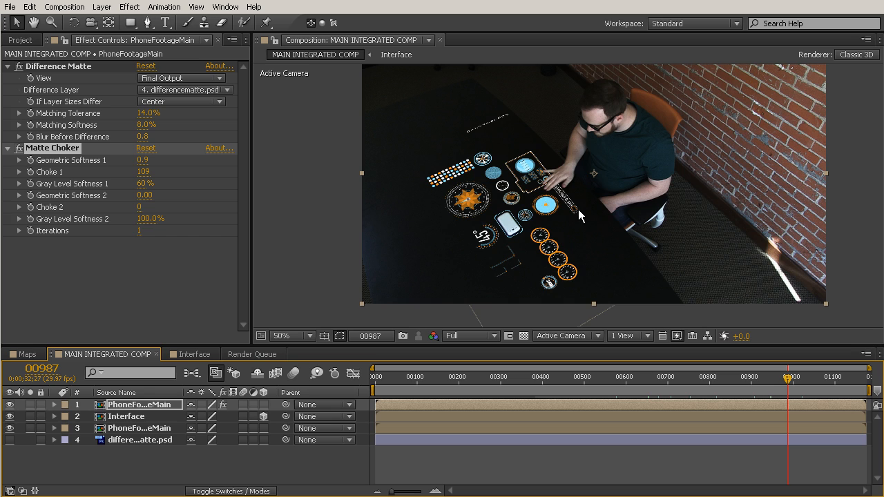
pyautogui.moveTo(596, 139)
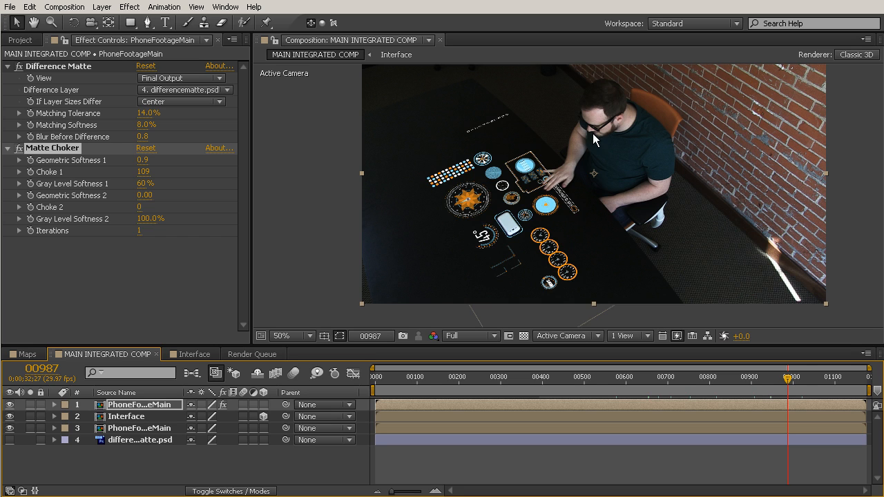
pyautogui.moveTo(571, 261)
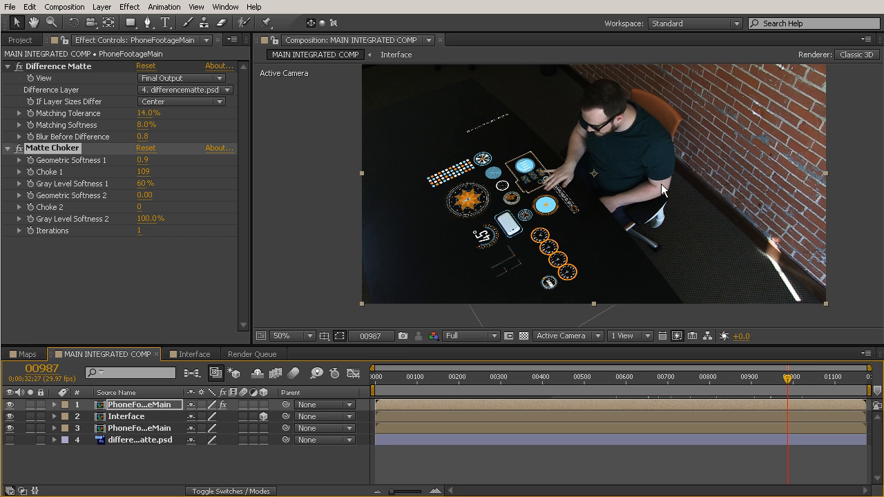
pyautogui.moveTo(747, 263)
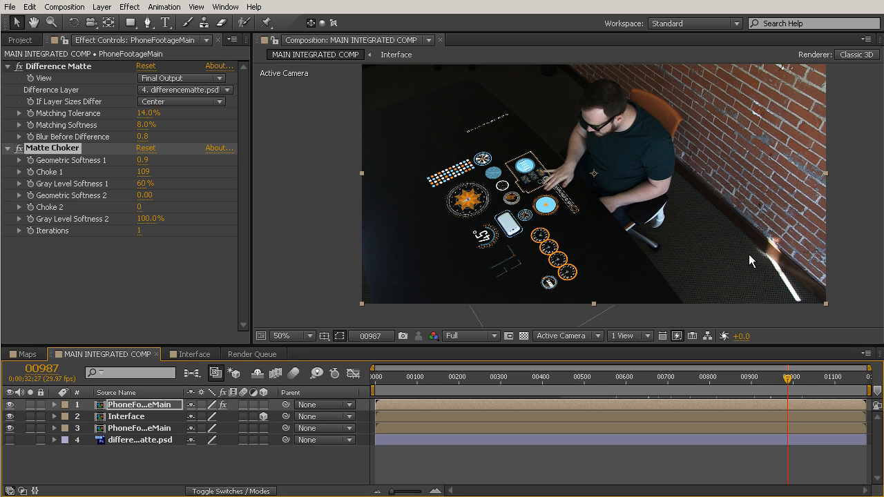
pyautogui.moveTo(430, 251)
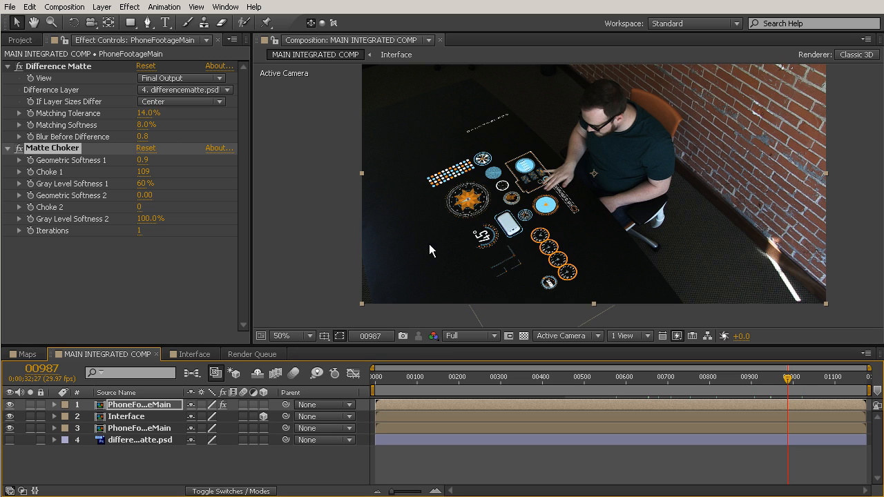
pyautogui.moveTo(474, 270)
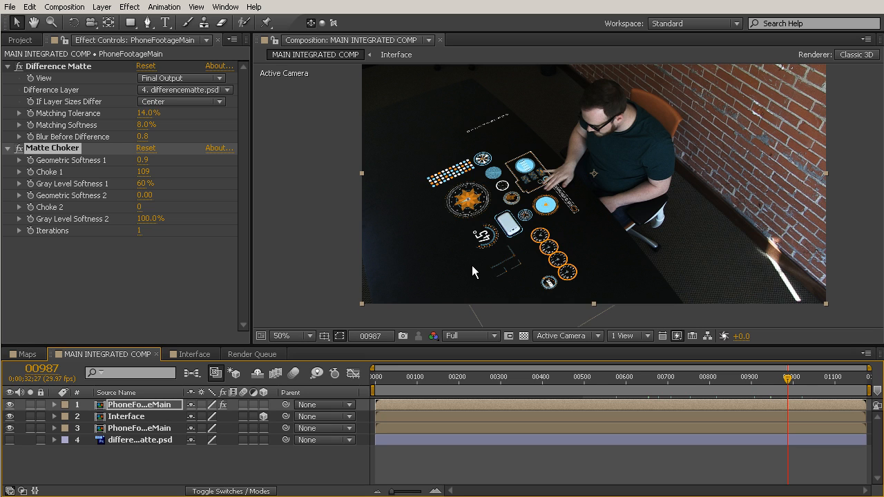
pyautogui.moveTo(588, 257)
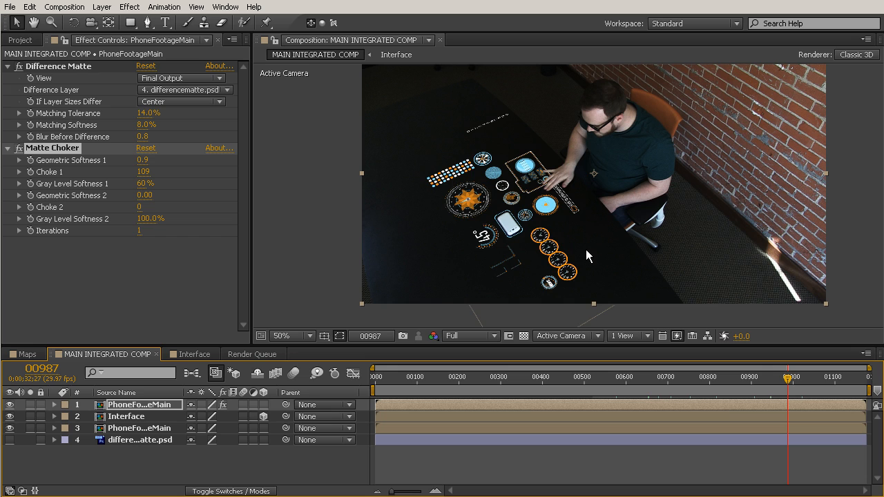
pyautogui.moveTo(764, 382)
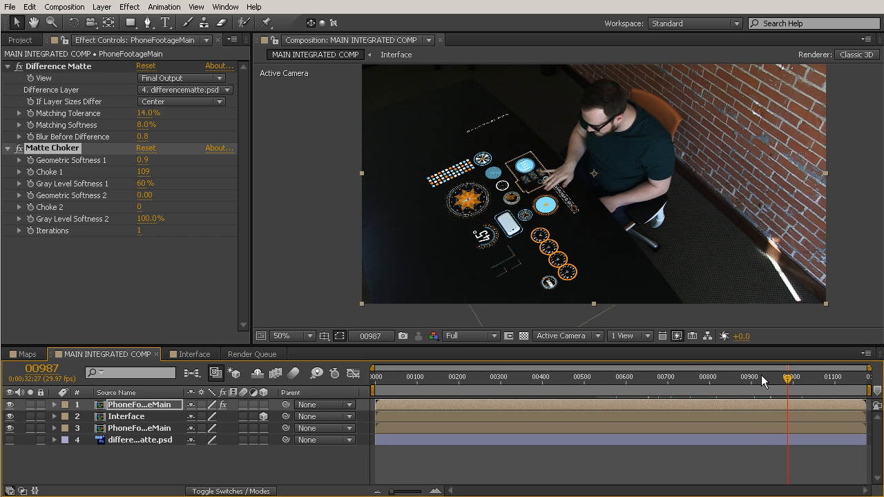
# Move the current-time indicator to frame 1028, where the hands are lifted off the HUD
pyautogui.click(801, 377)
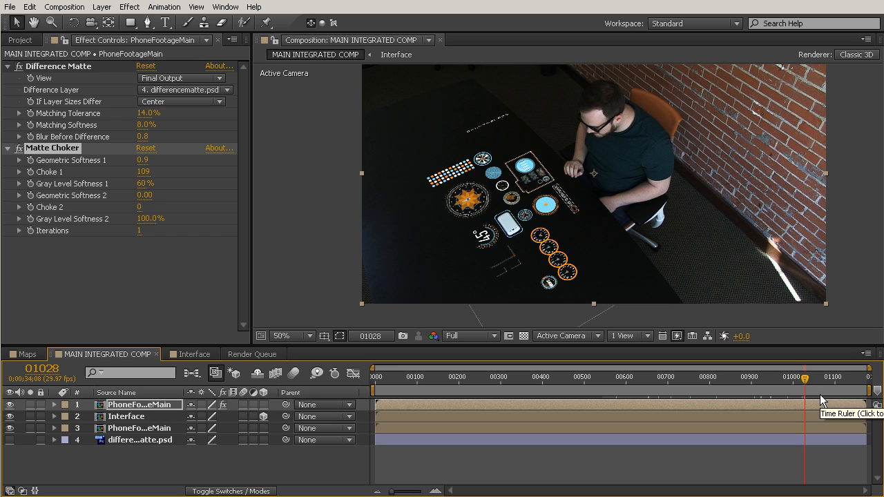
pyautogui.moveTo(696, 239)
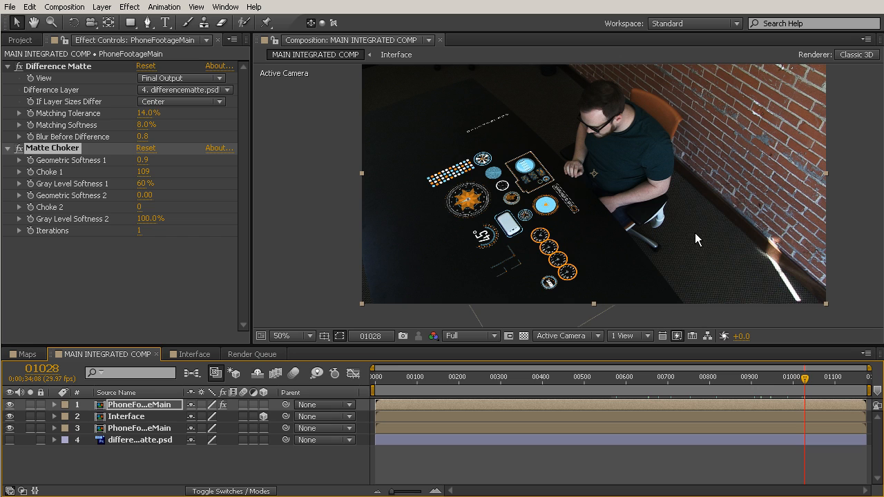
pyautogui.moveTo(583, 191)
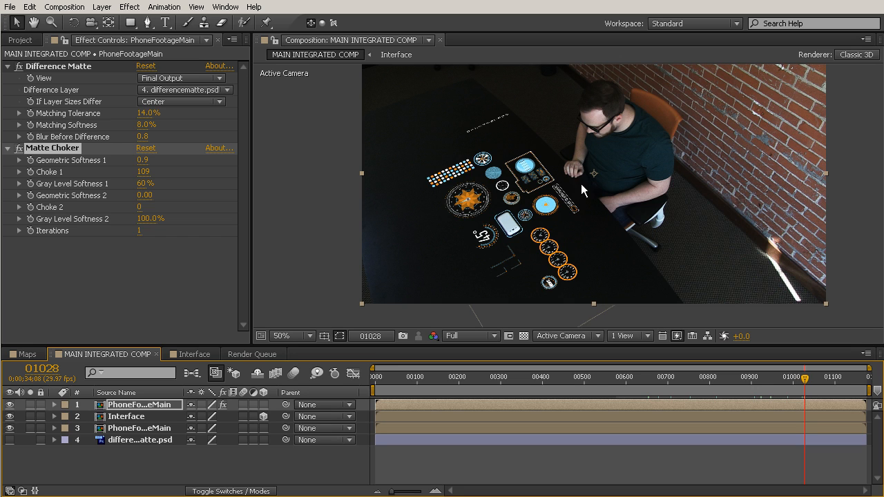
pyautogui.moveTo(550, 228)
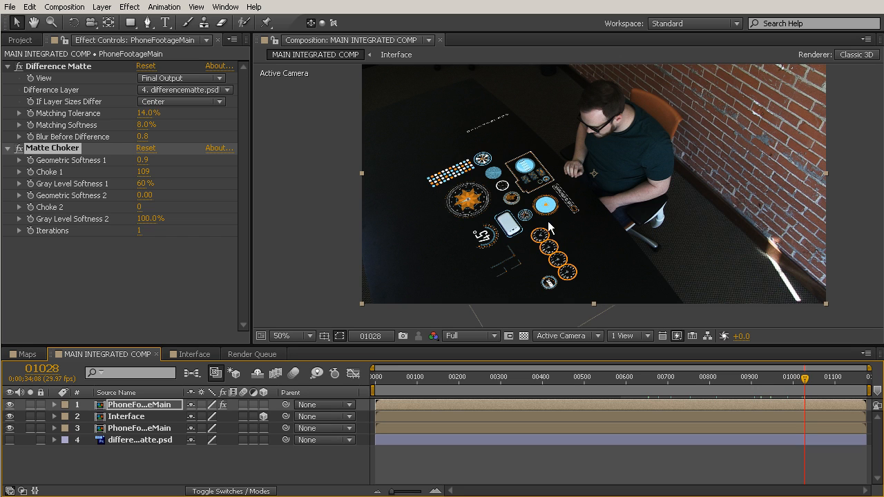
pyautogui.moveTo(779, 241)
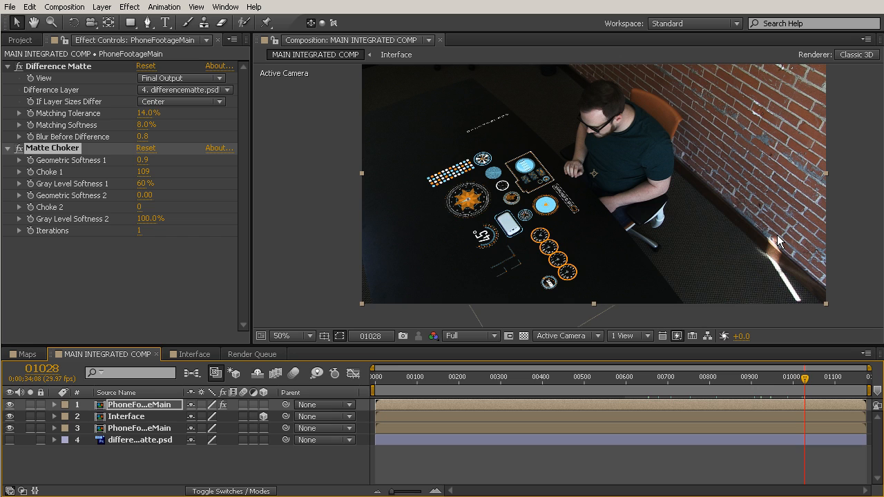
pyautogui.moveTo(758, 117)
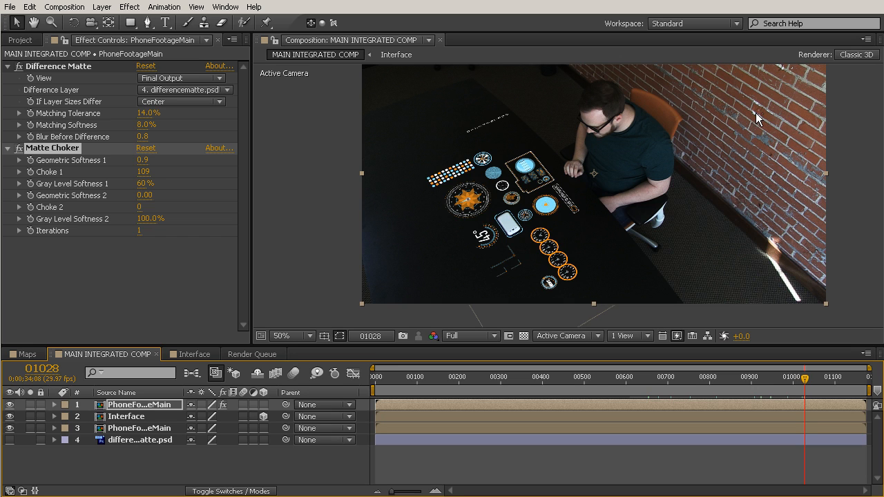
pyautogui.moveTo(741, 186)
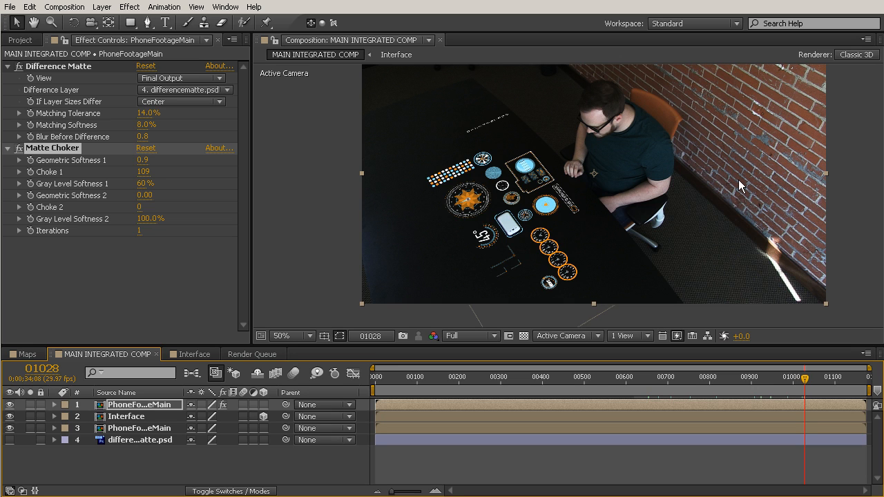
pyautogui.moveTo(682, 296)
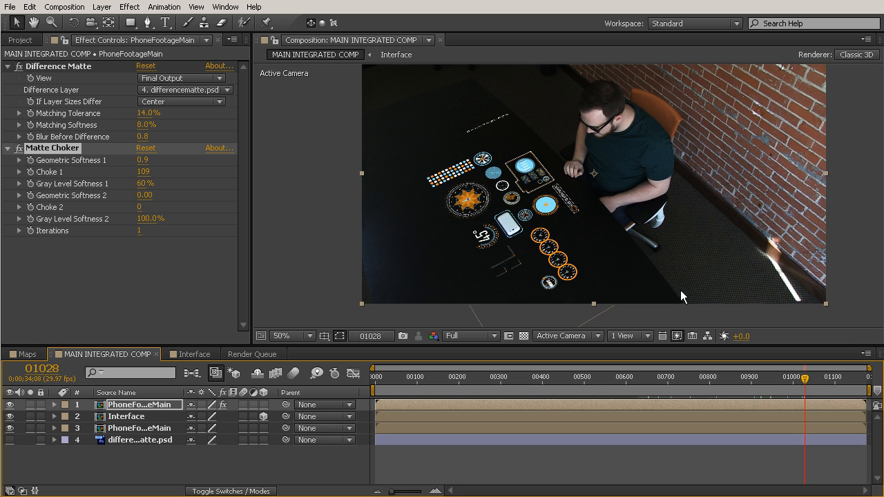
pyautogui.moveTo(640, 245)
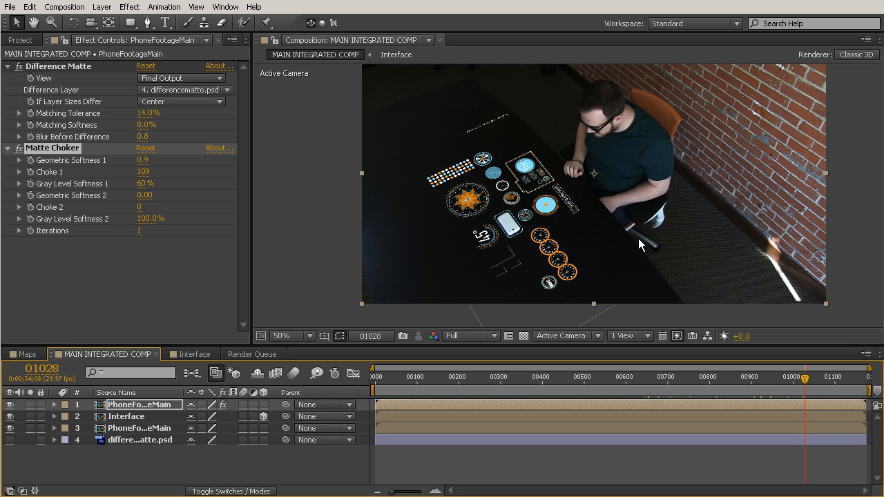
pyautogui.moveTo(694, 238)
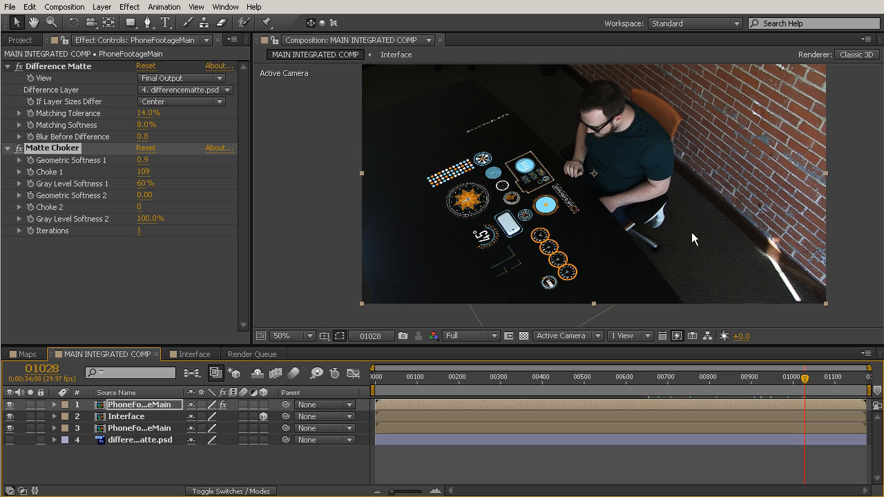
pyautogui.moveTo(716, 260)
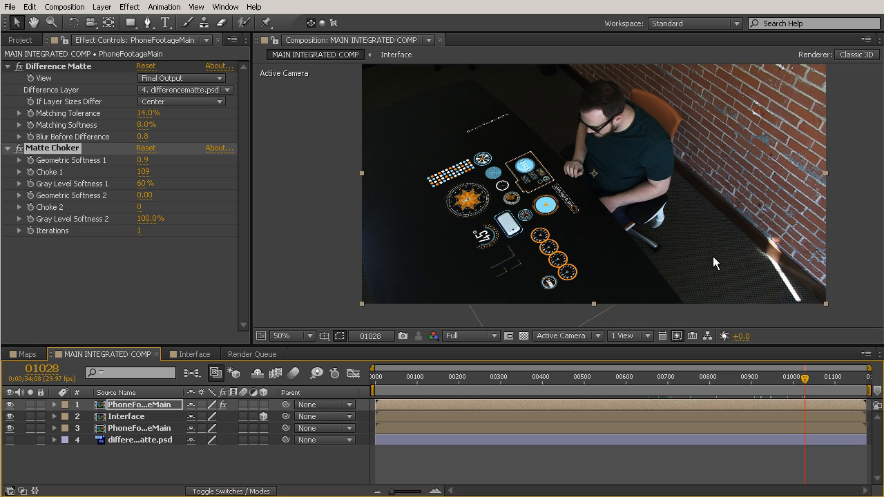
pyautogui.moveTo(772, 284)
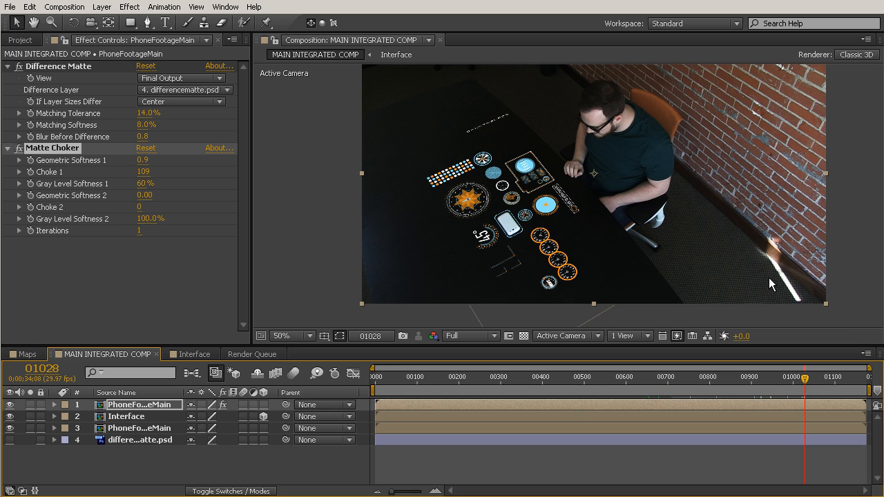